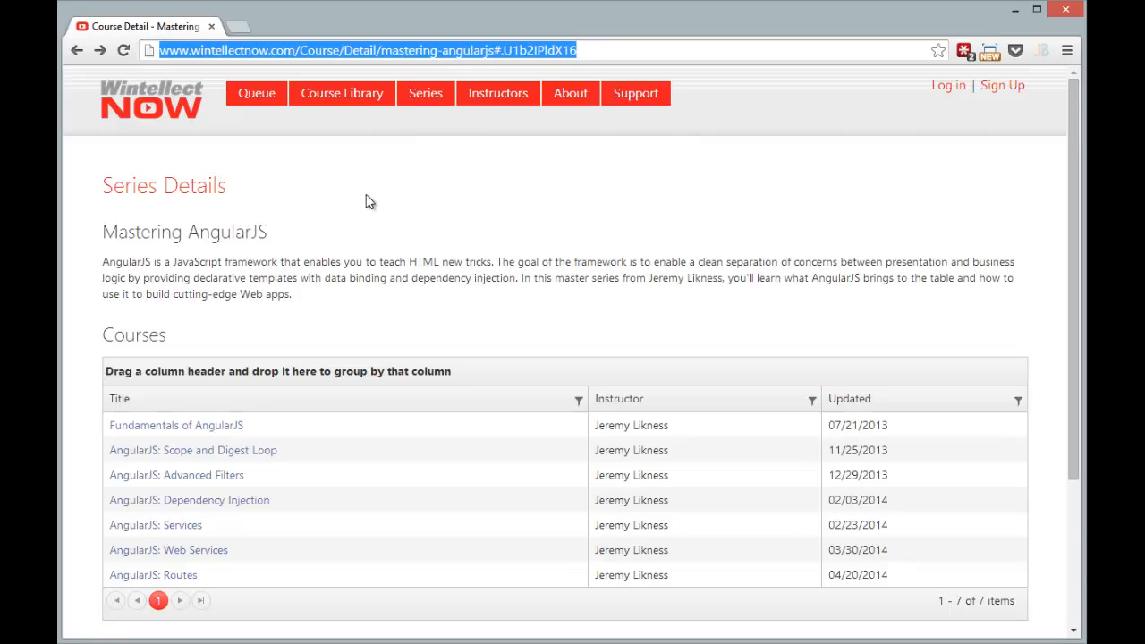
mouse_move(324, 153)
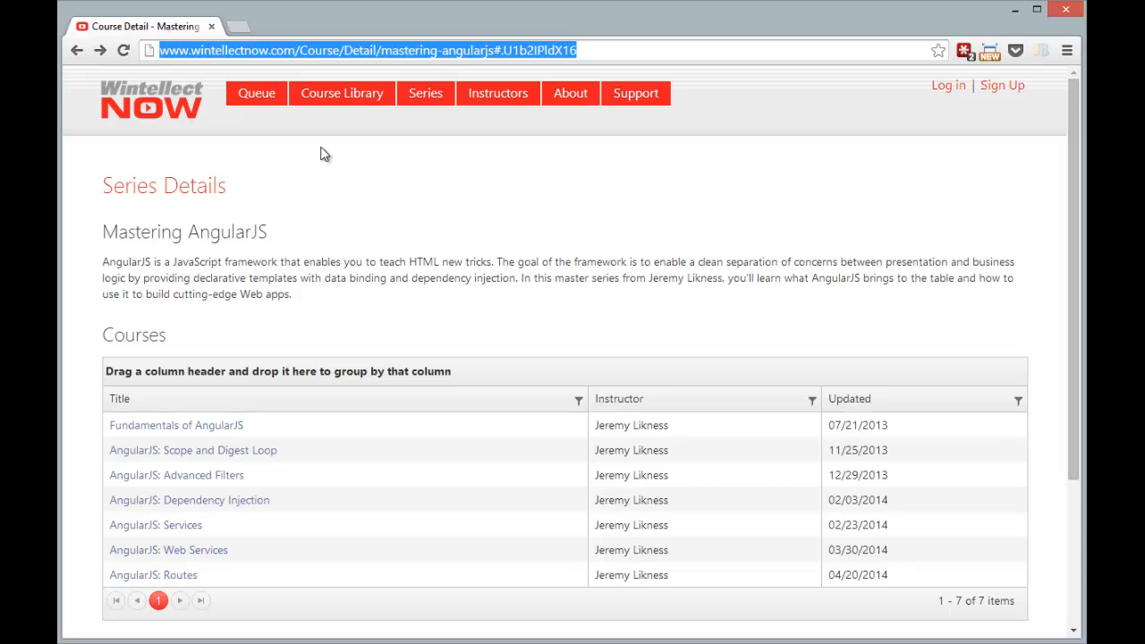
Go to jsfiddle.net to start a blank fiddle.
type("jsfiddle.net")
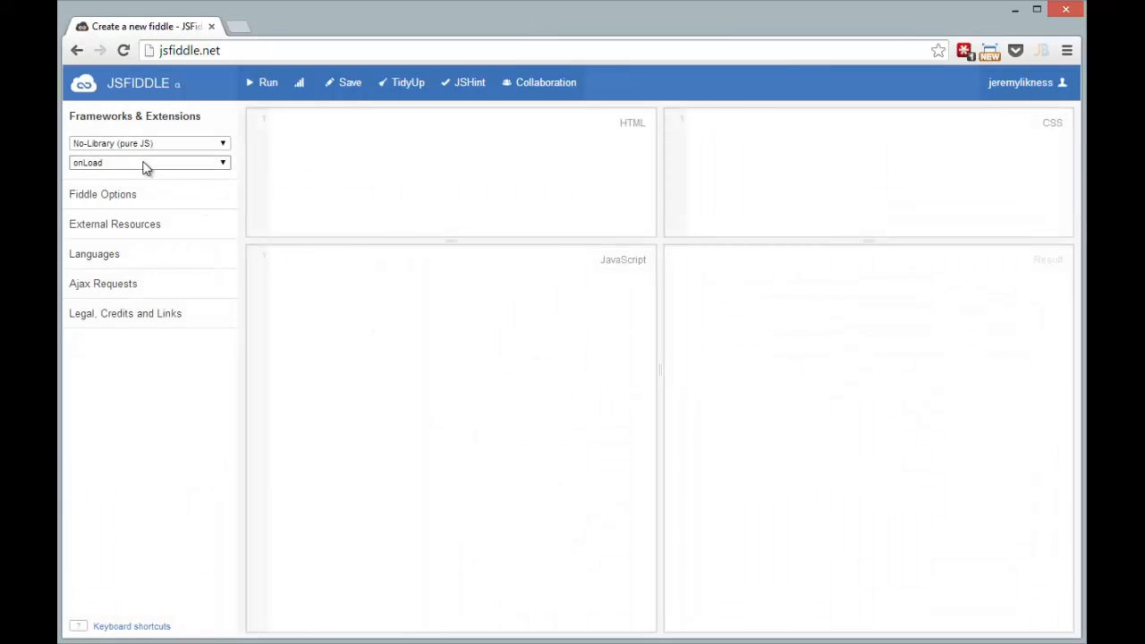
Set load type to onDomready, title the fiddle 'Angular Feed Reader' and add a feed-reader description.
left_click(147, 162)
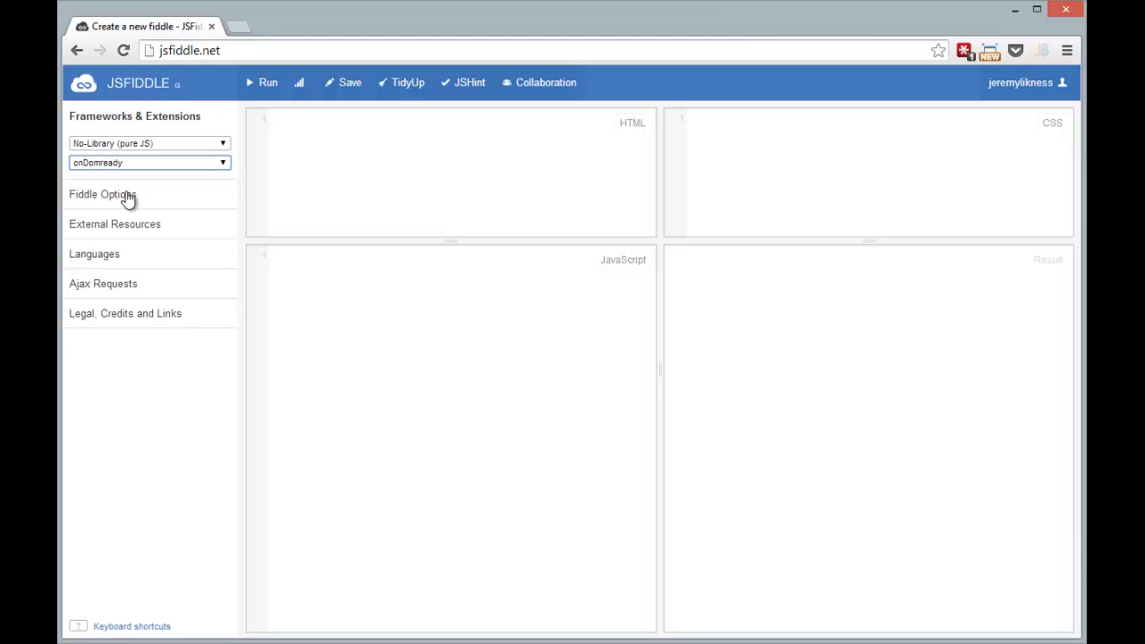
type("Angul")
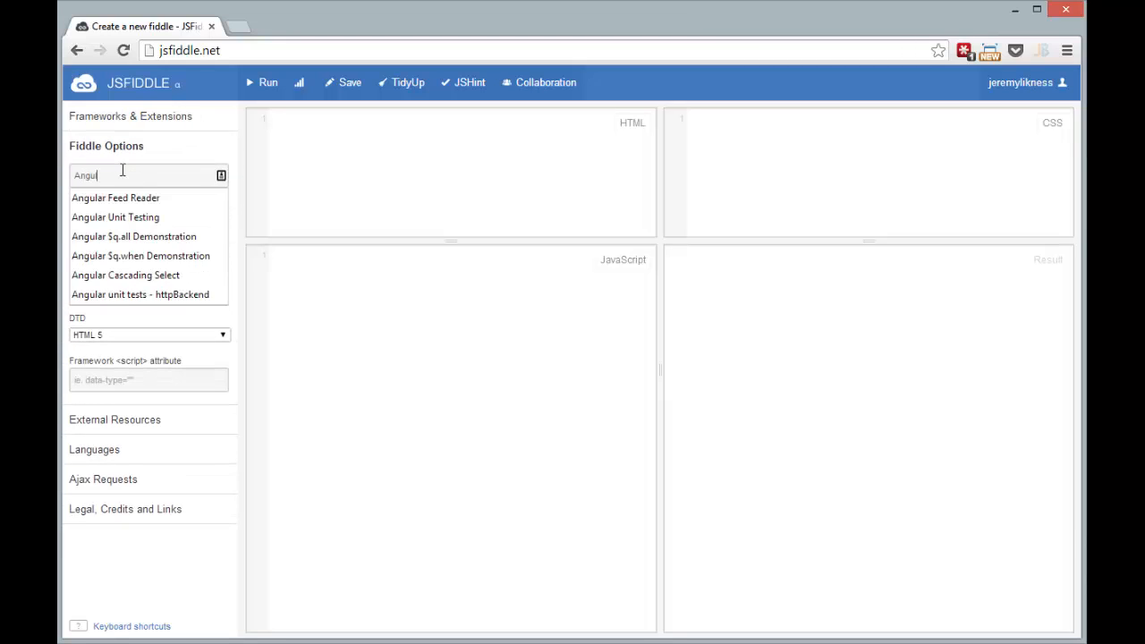
left_click(115, 198)
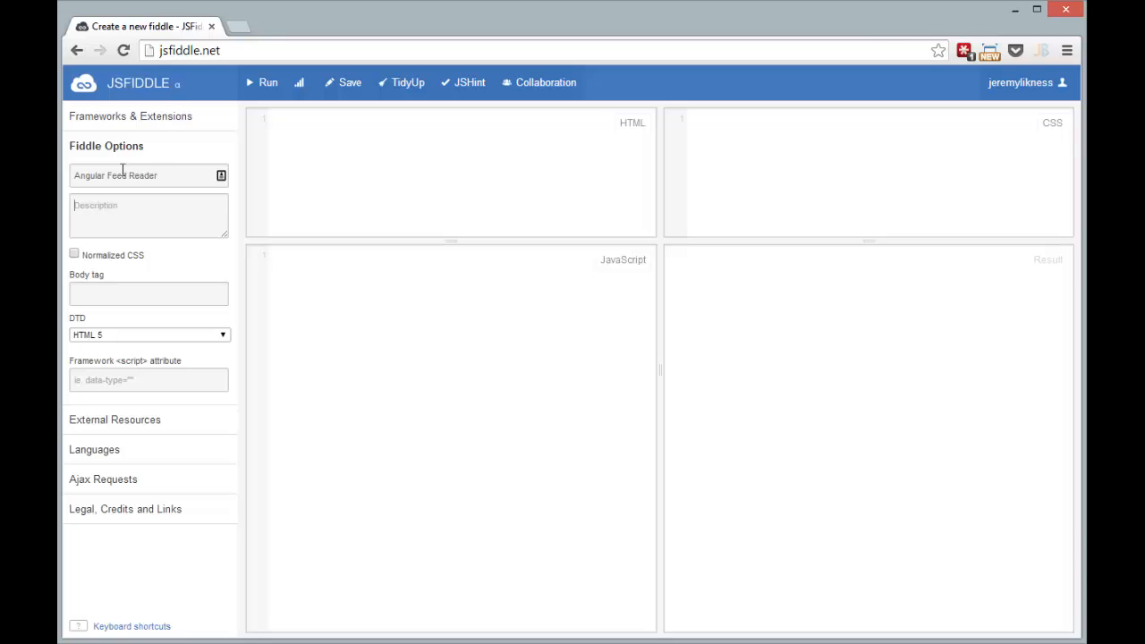
type("An example of a feed r")
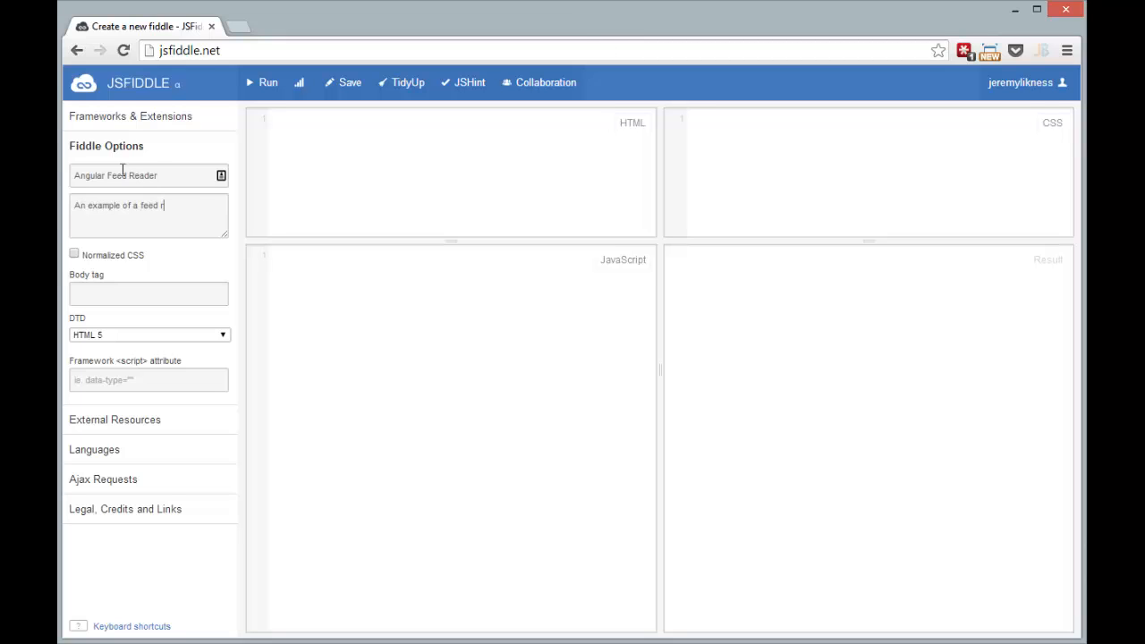
type("reader built in An")
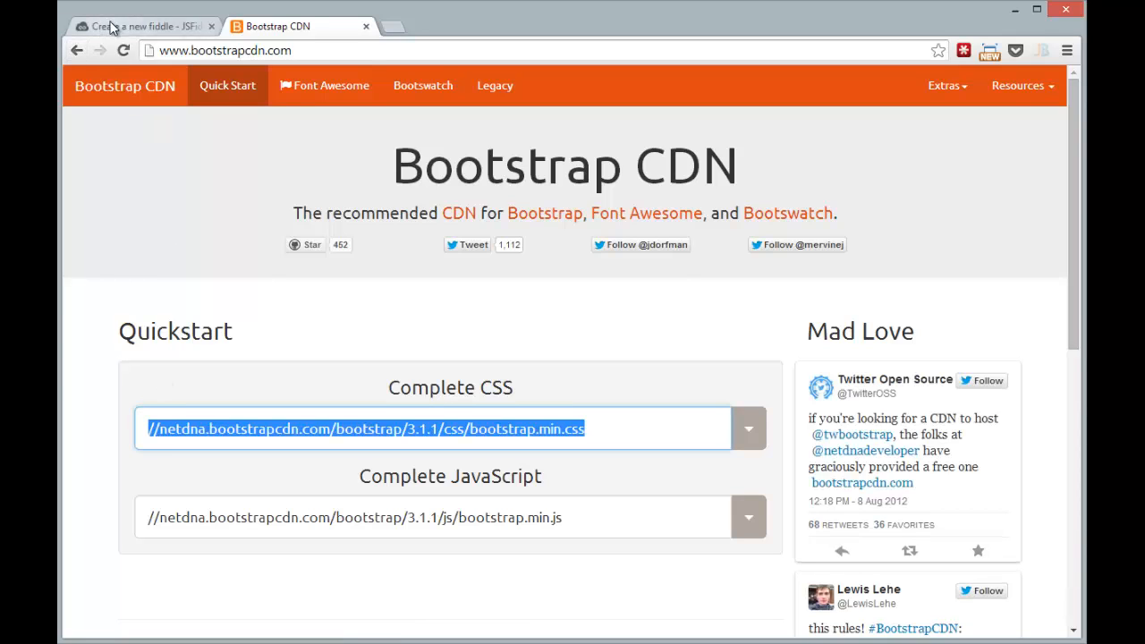
Add Bootstrap 3.1.1 css/bootstrap.min.css as the fiddle's external resource.
left_click(134, 26)
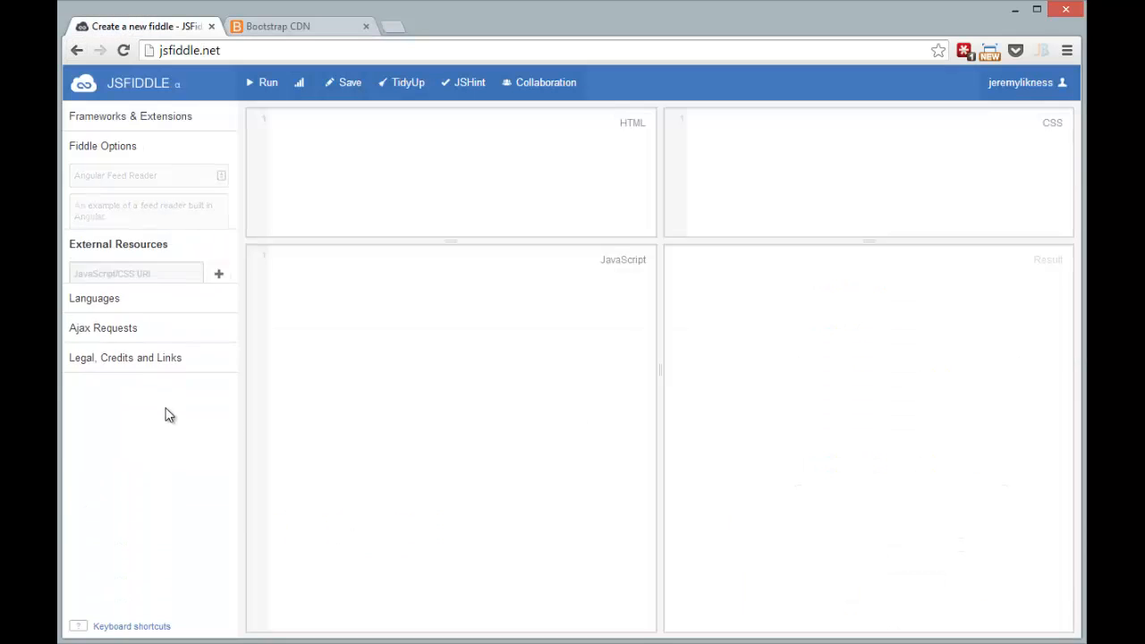
type("strap/3.1.1/css/bootstrap.min.css")
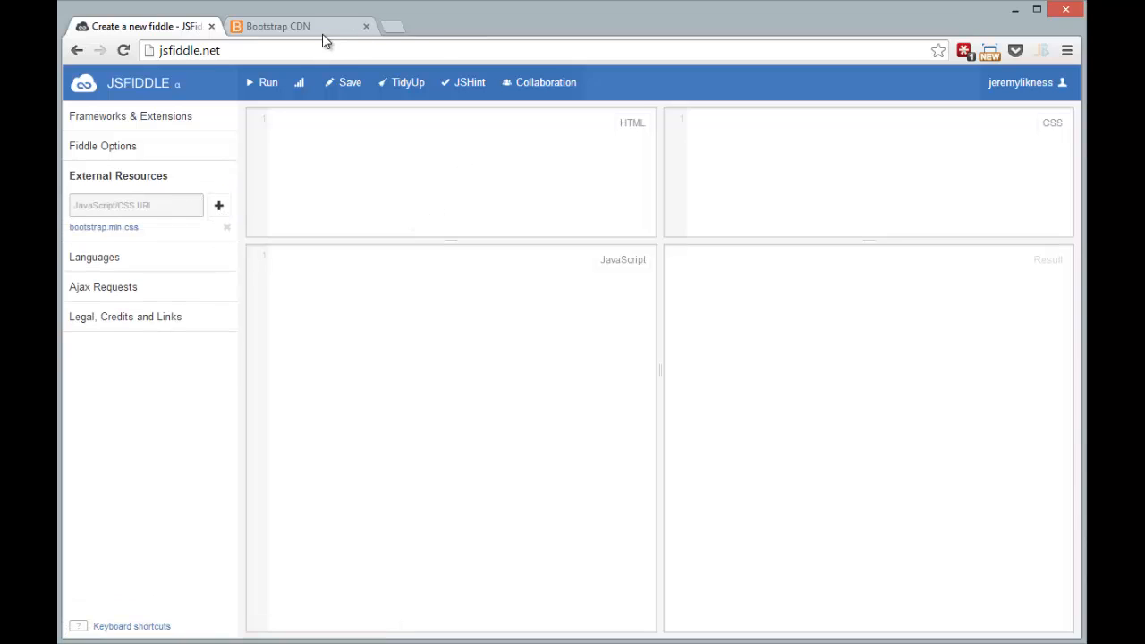
left_click(277, 26)
type("code")
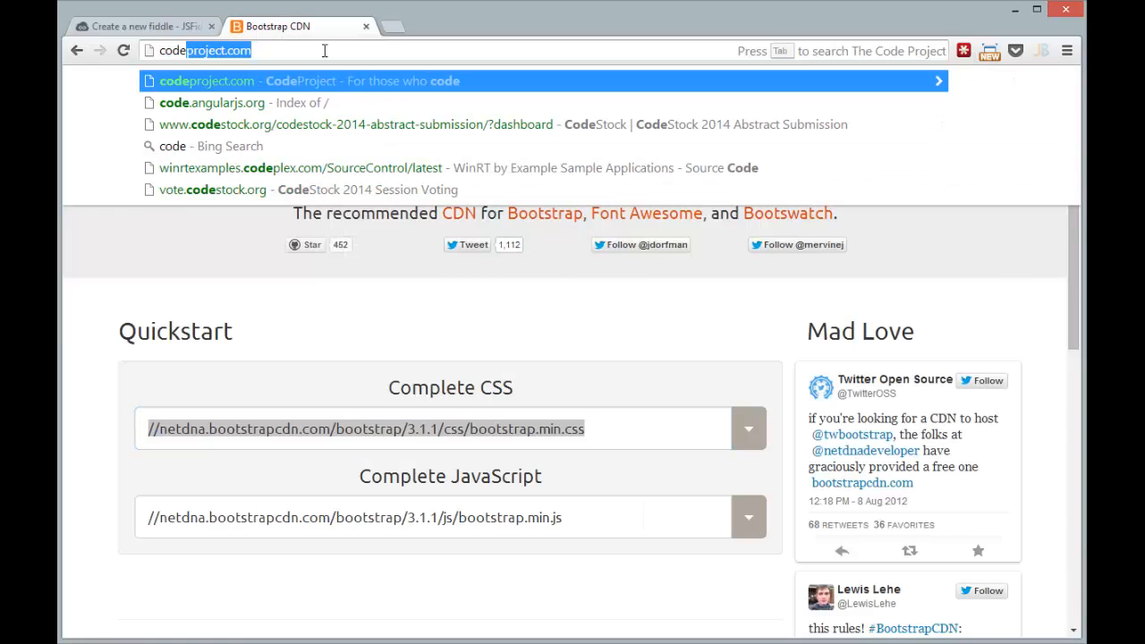
Open AngularJS 1.2.9 angular.min.js on code.angularjs.org and copy its address.
left_click(212, 102)
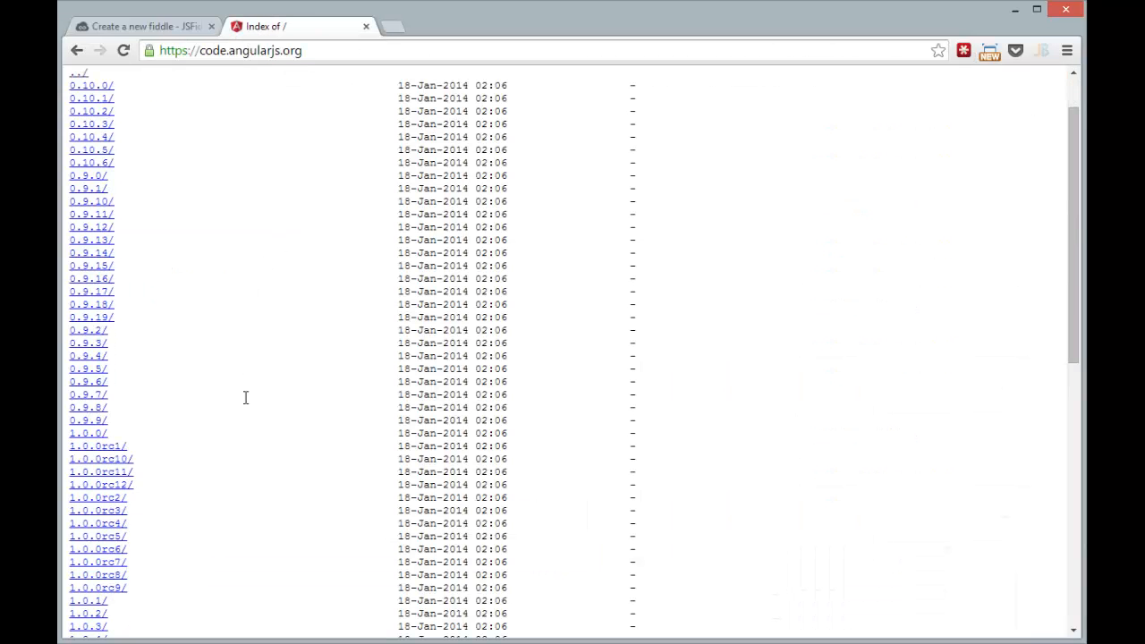
scroll("down", 3)
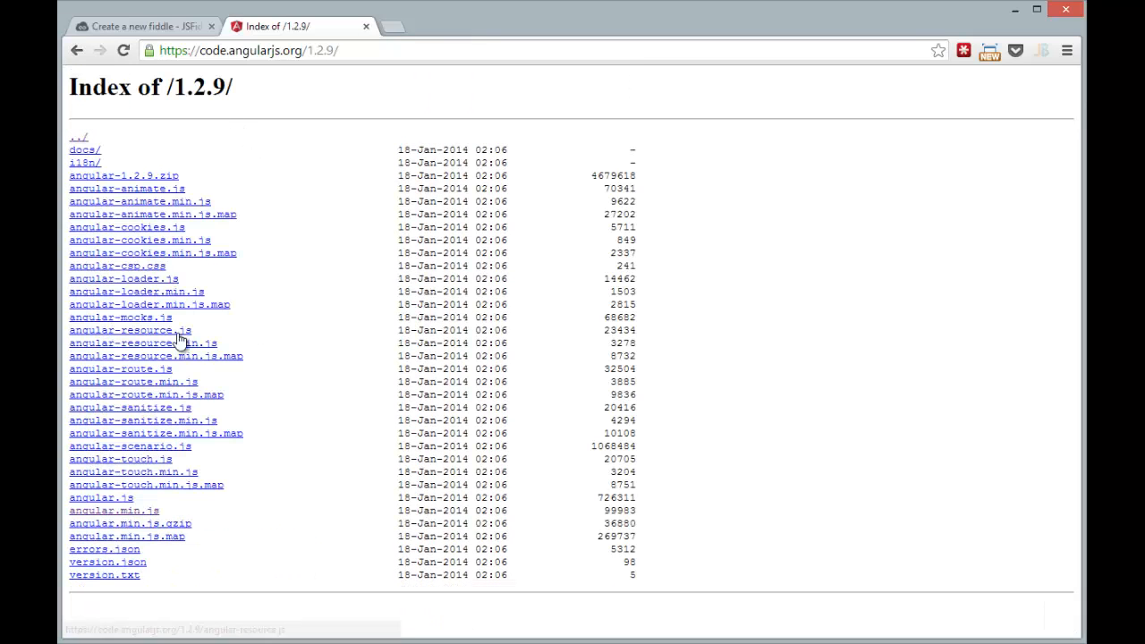
left_click(114, 510)
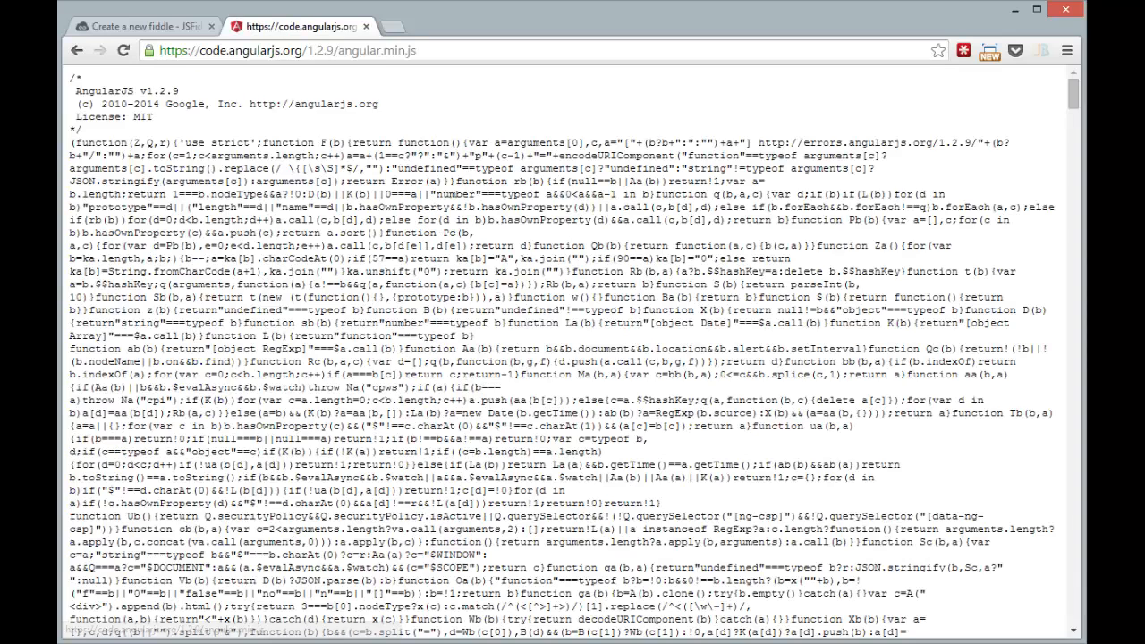
left_click(287, 50)
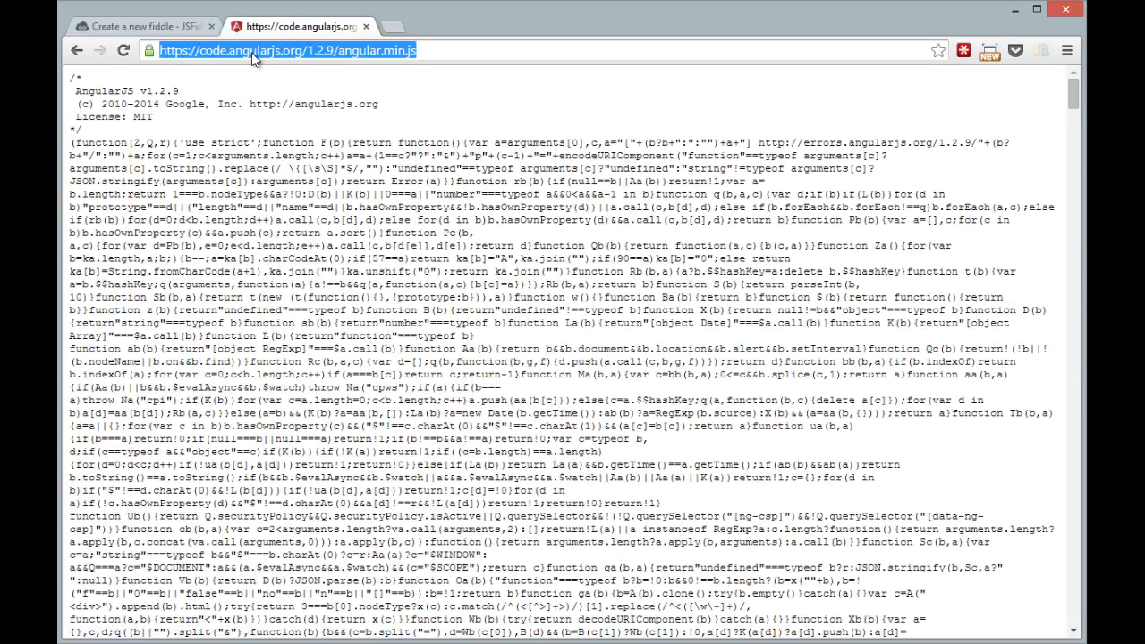
left_click(143, 26)
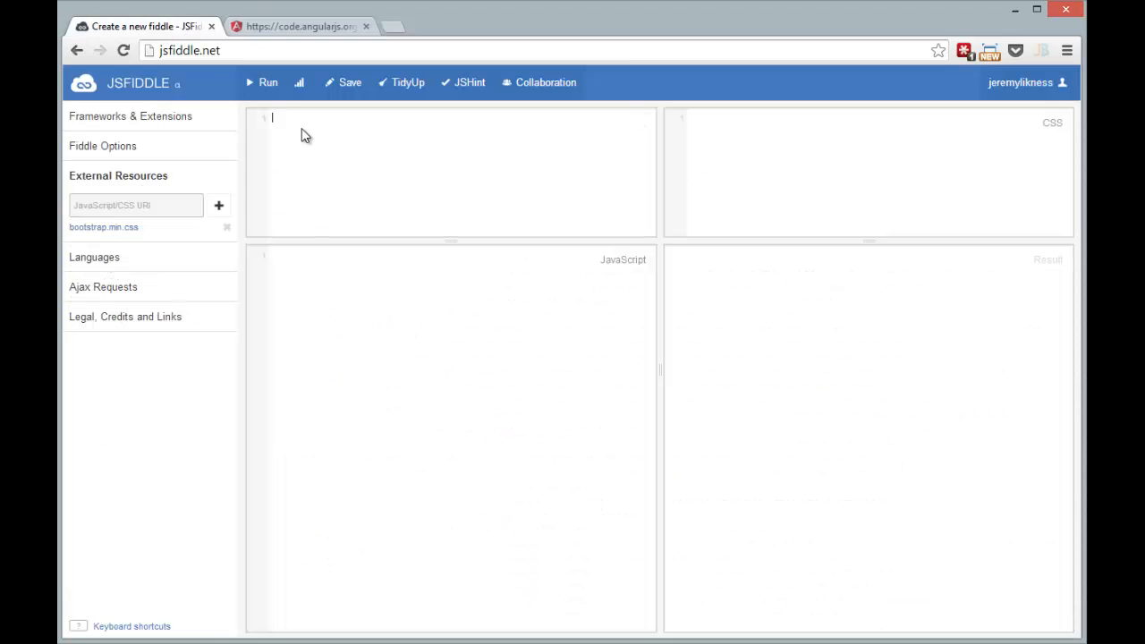
In HTML, load AngularJS 1.2.9 via a script tag and add a div with ng-app="feedApp".
type("<script src=\"")
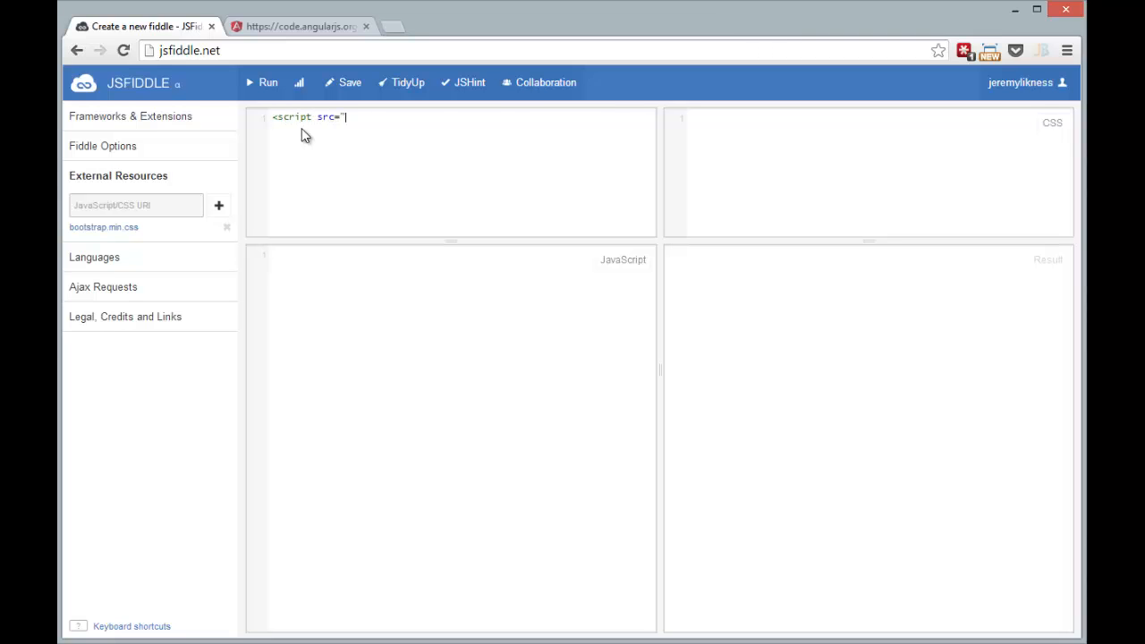
type("https://code.angularjs.org/1.2.9/angular.min.js\"></script>")
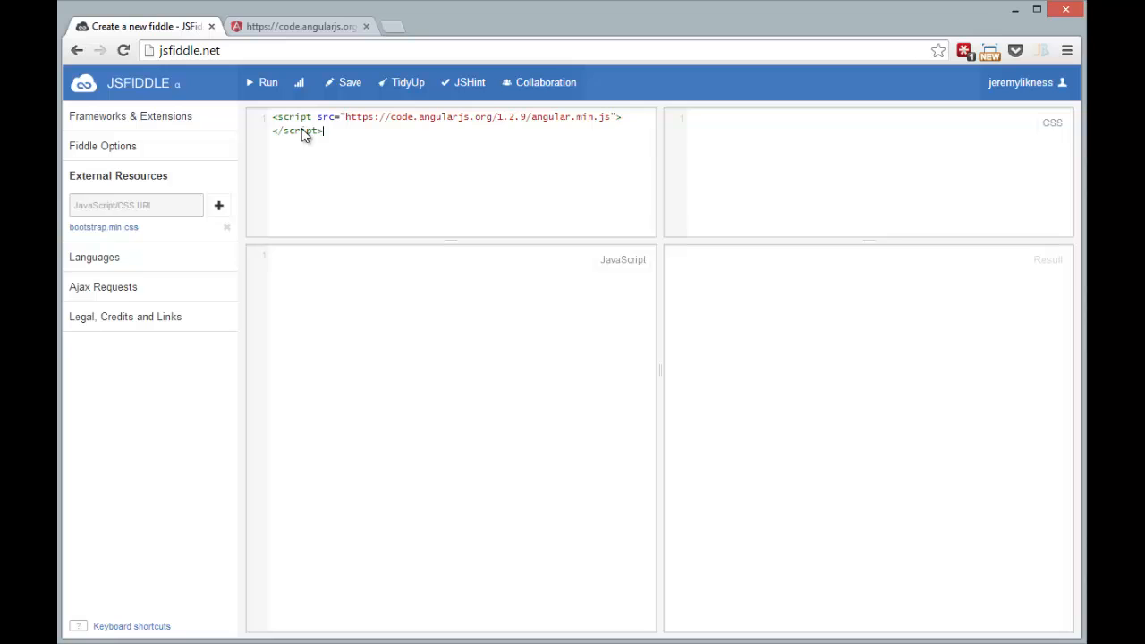
type("<div n")
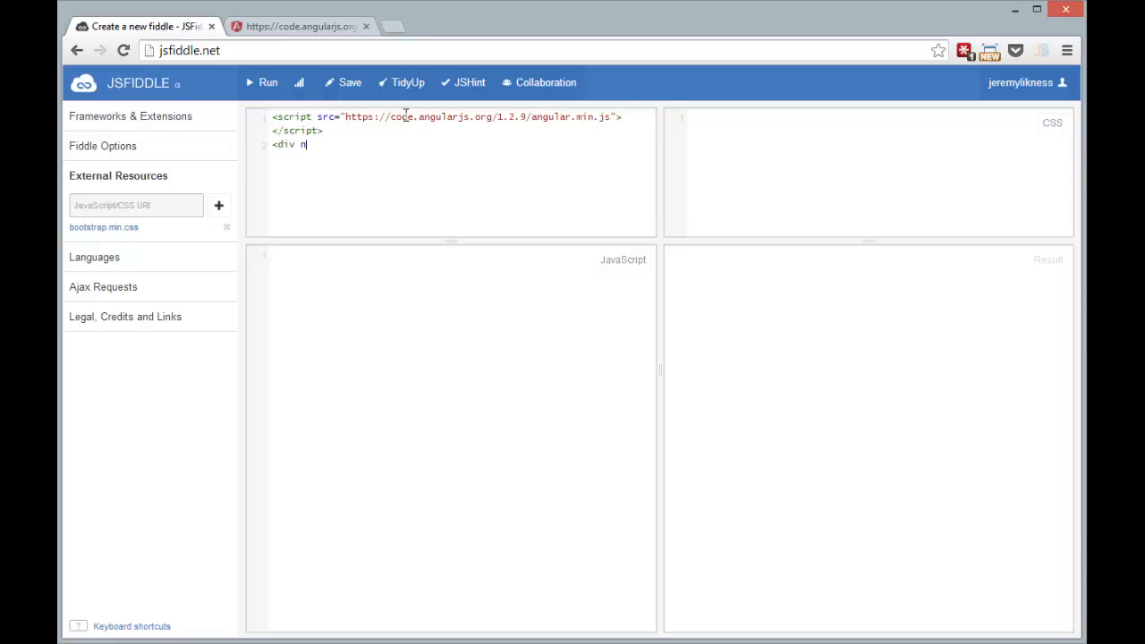
type("g-app=\"")
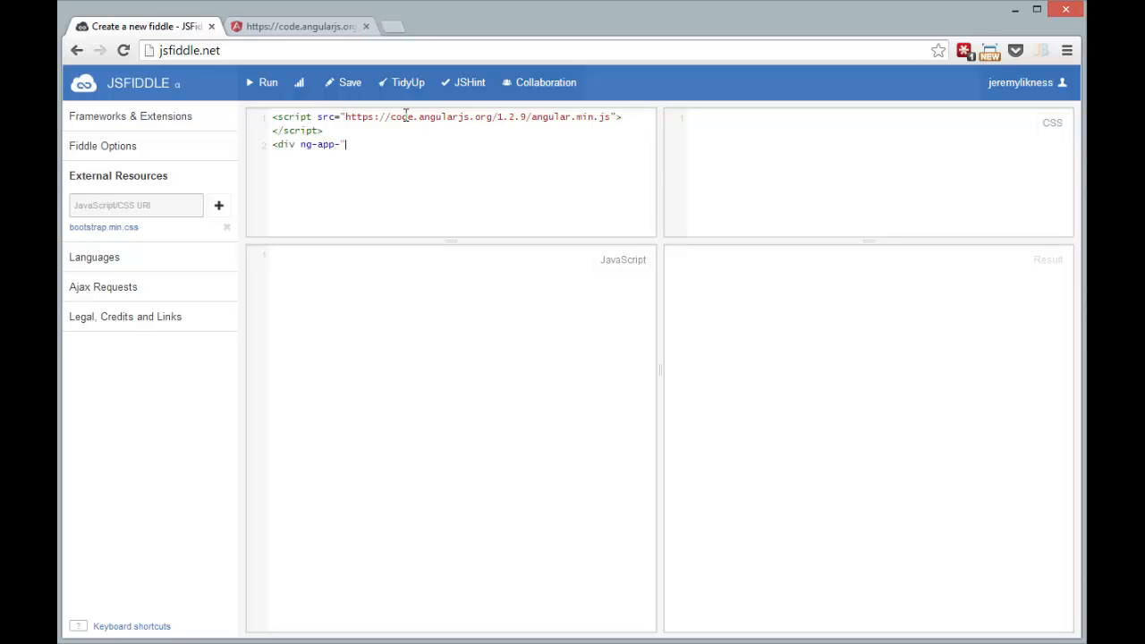
type("feedApp")
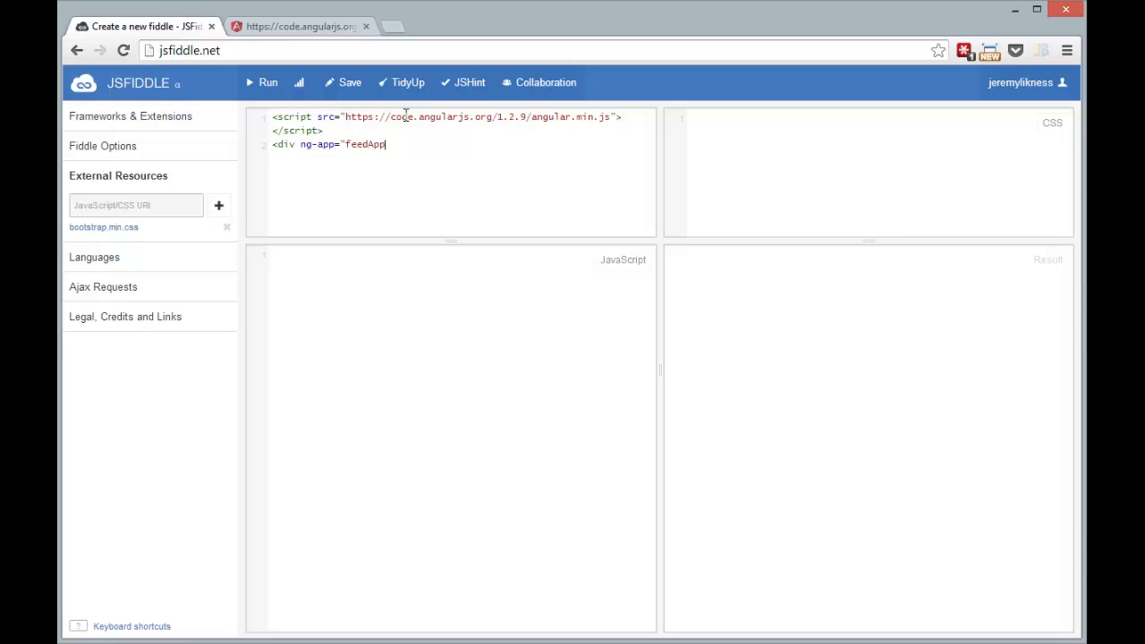
type("\">")
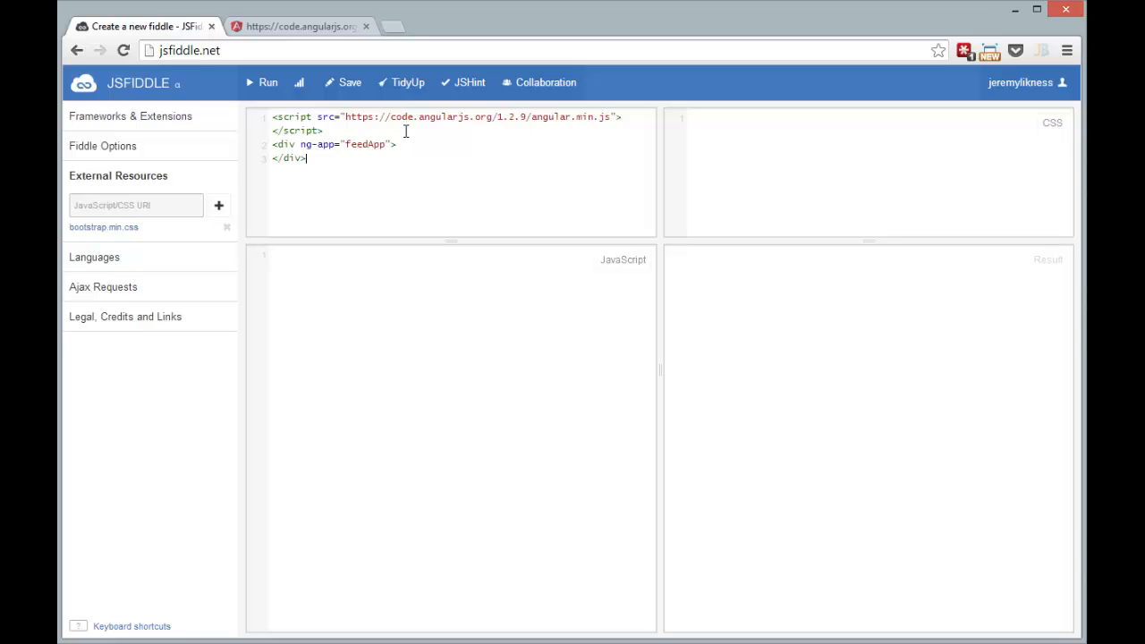
In JavaScript, define the feedApp module with angular.module inside a wrapping function.
type("(fun")
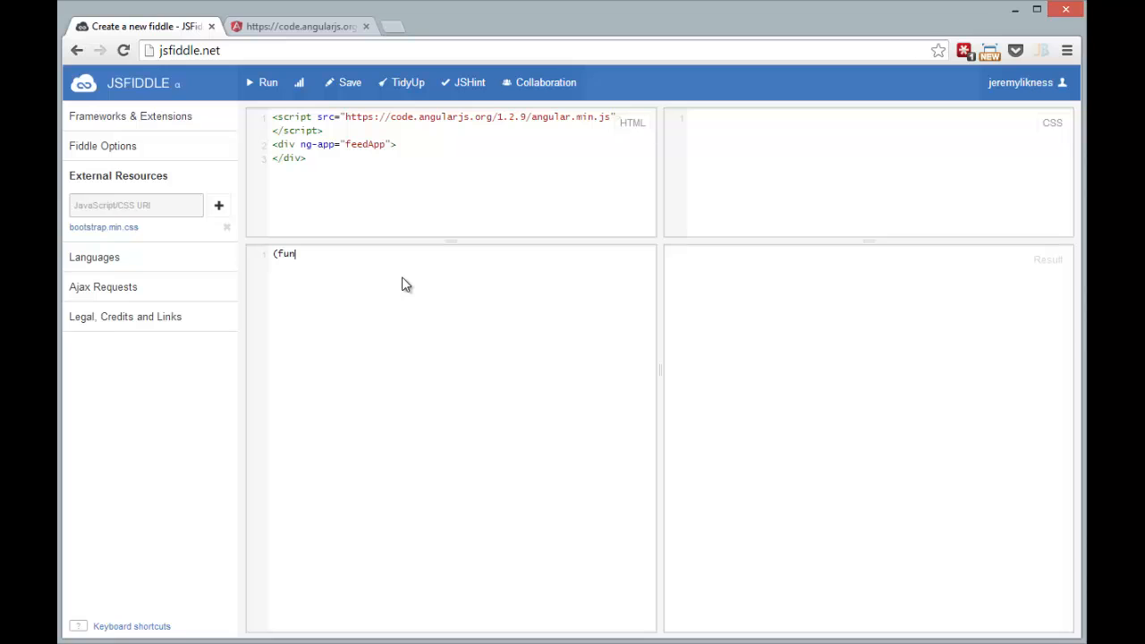
type("ction (app) {")
type("})(a")
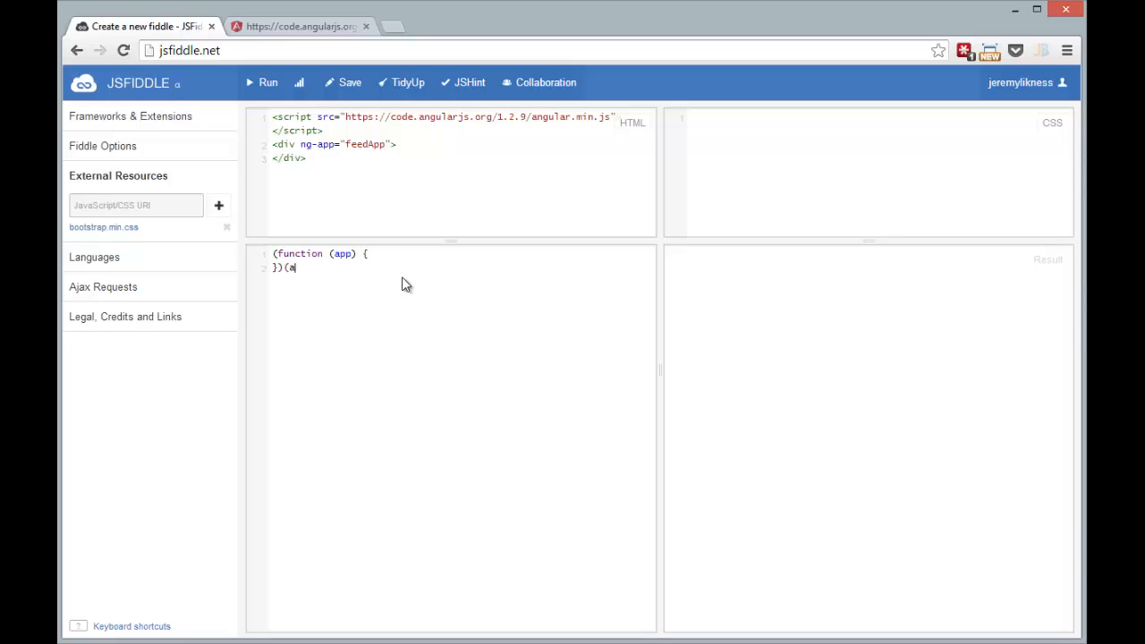
type("ngular.module(\"")
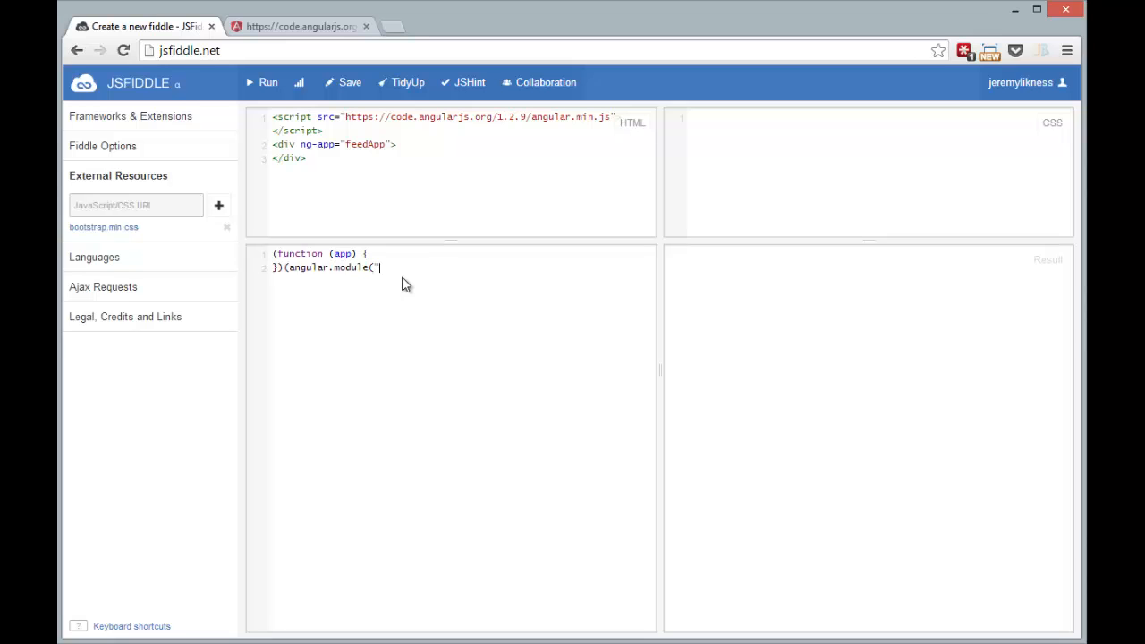
type("feedApp\",")
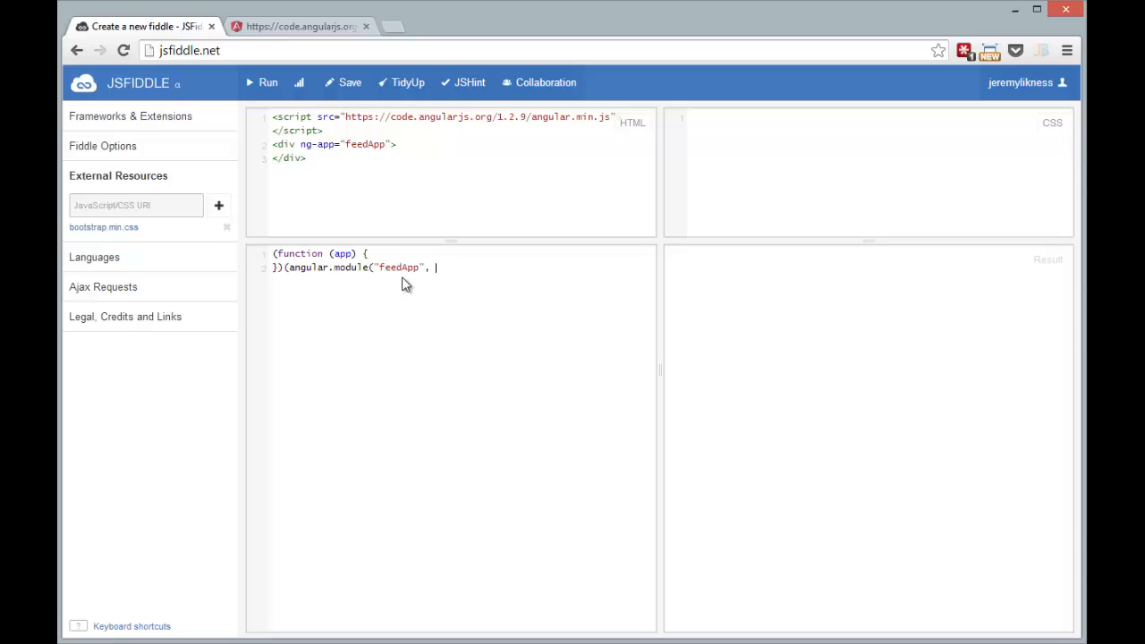
type("[]);")
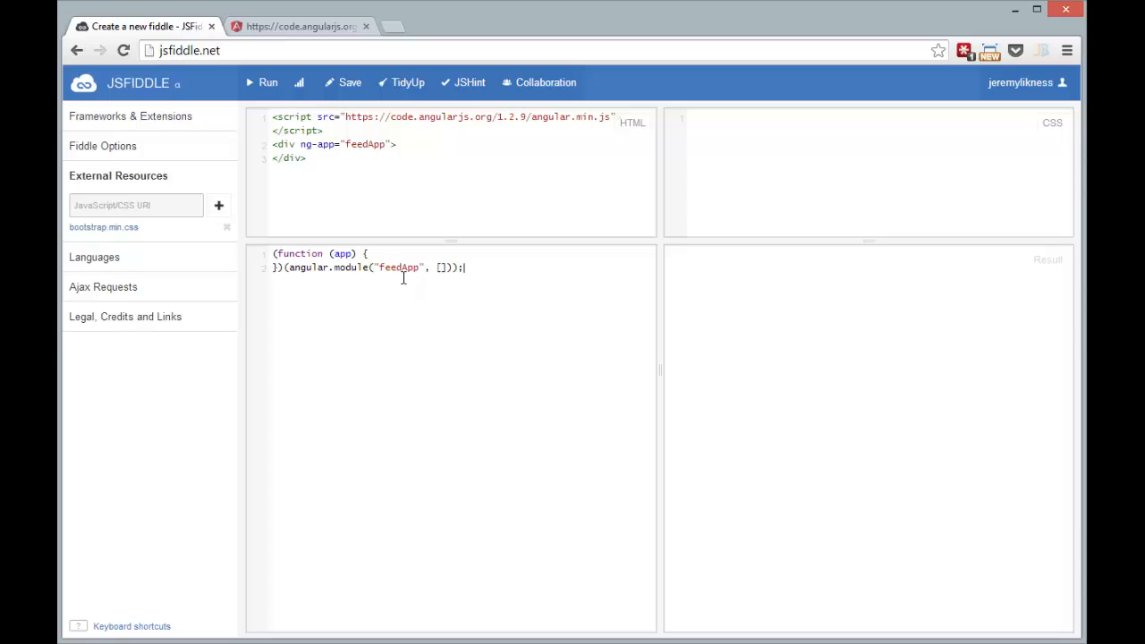
key("Enter")
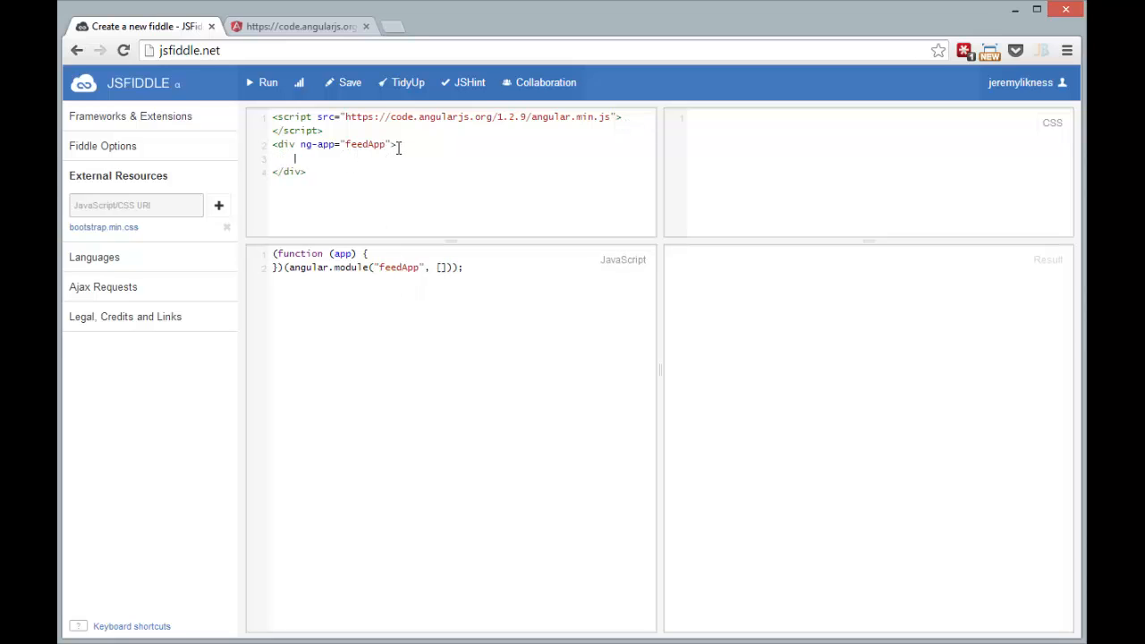
Add a {{1+2}} test expression and ng-controller="feedCtrl as ctrl", then rerun the fiddle.
type("{{1+22}}")
left_click(461, 144)
type(" ng-")
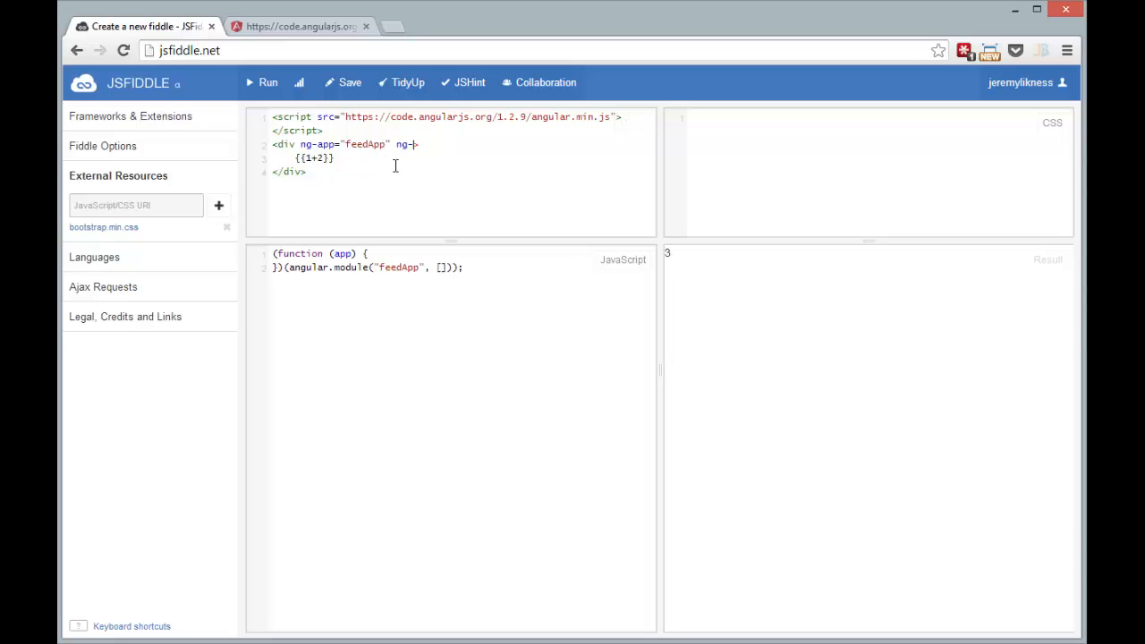
type("controller=\"f")
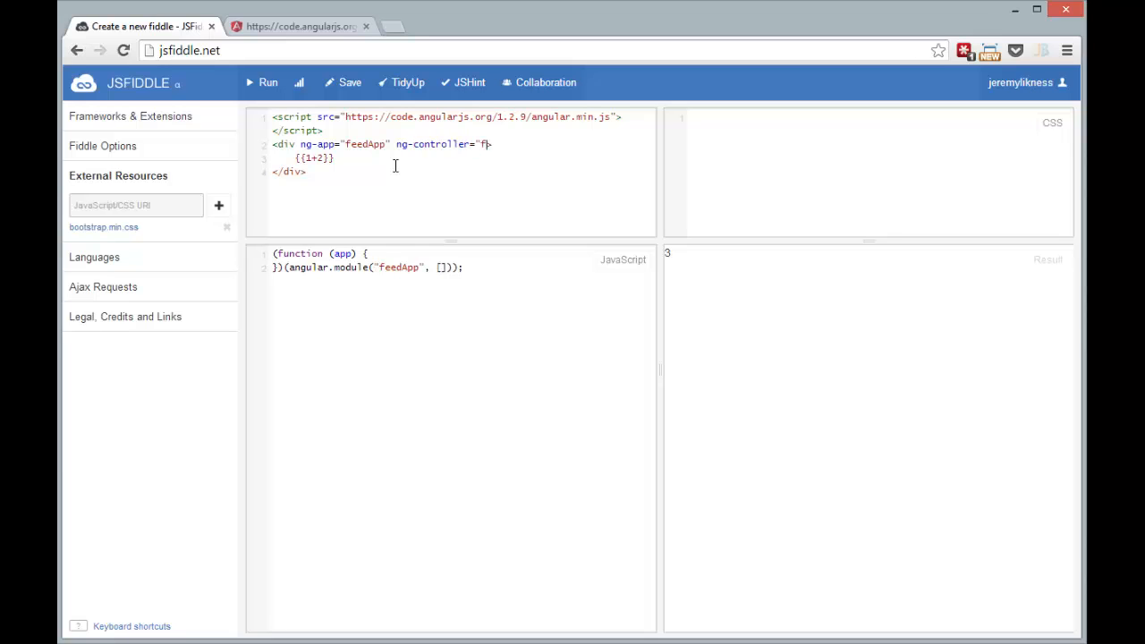
type("edCtrl as ctrl\">")
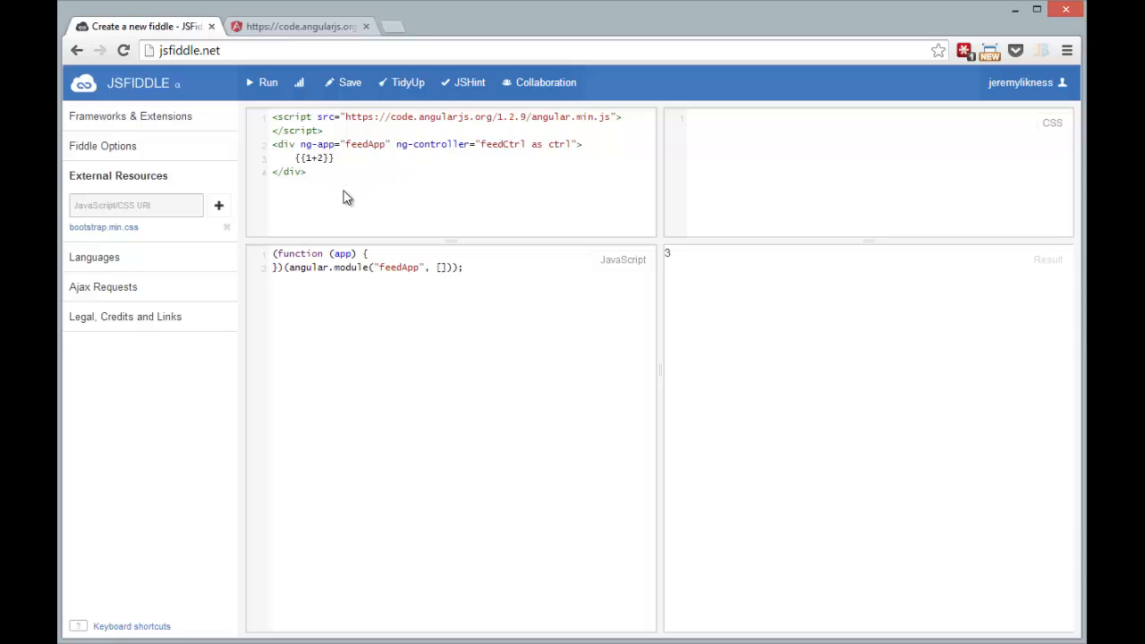
left_click(268, 82)
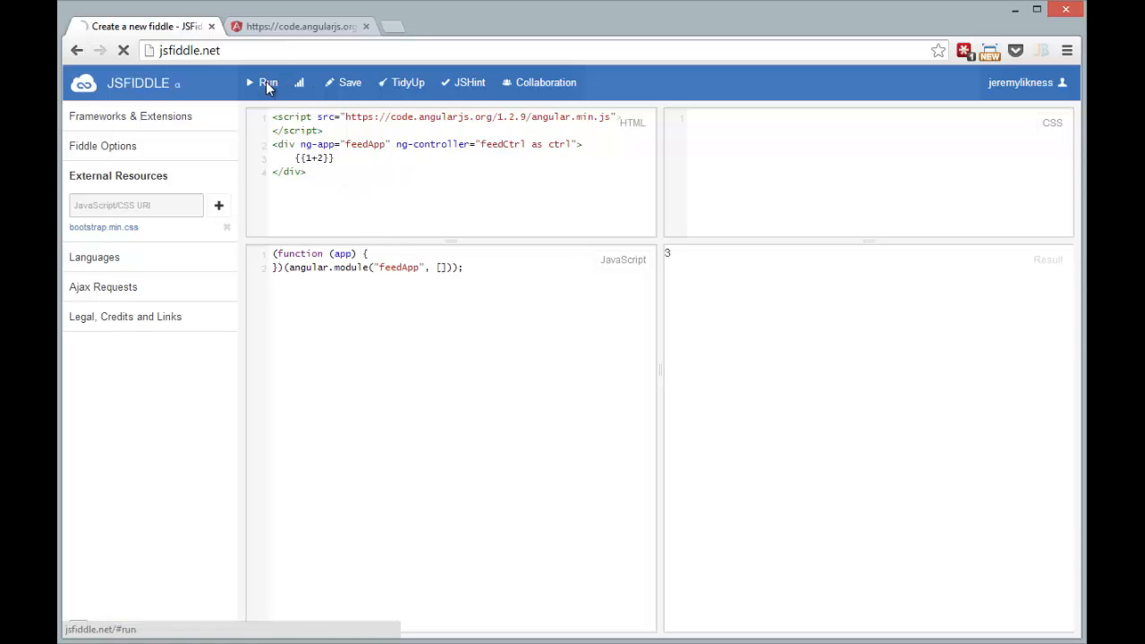
left_click(267, 82)
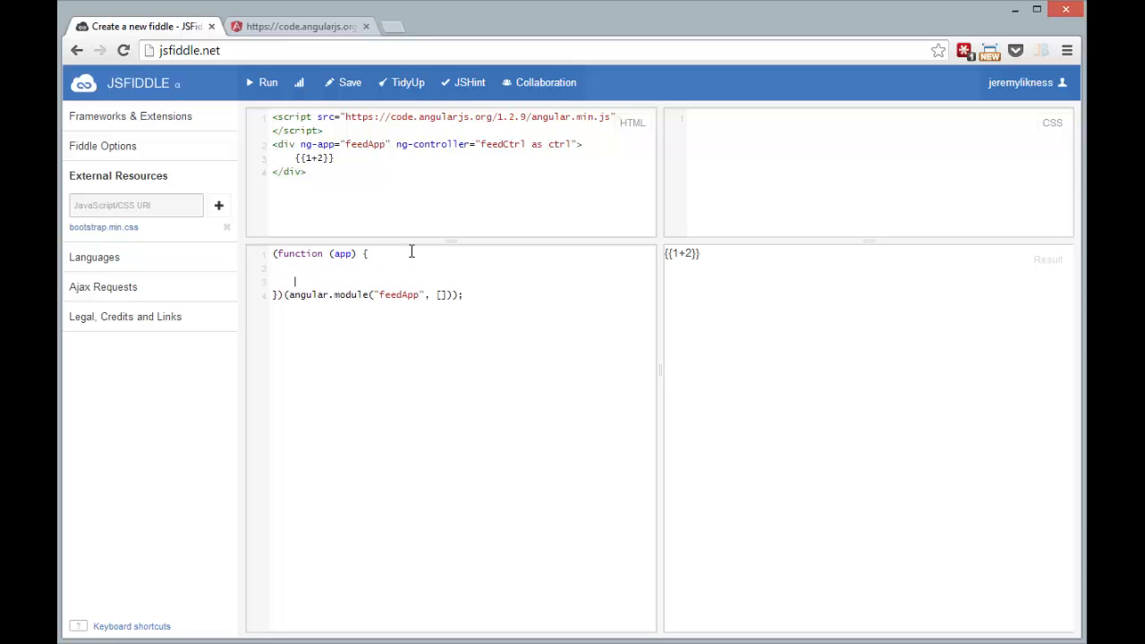
Write a Controller function and register it with app.controller("feedCtrl", Controller).
type("function Controller () {")
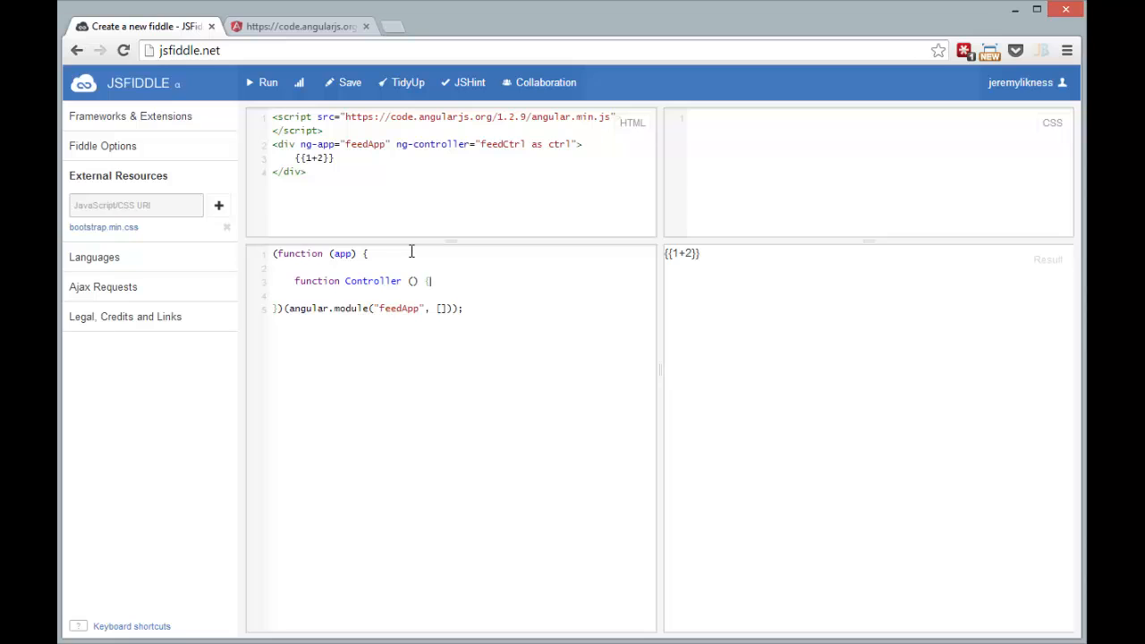
type("app.c")
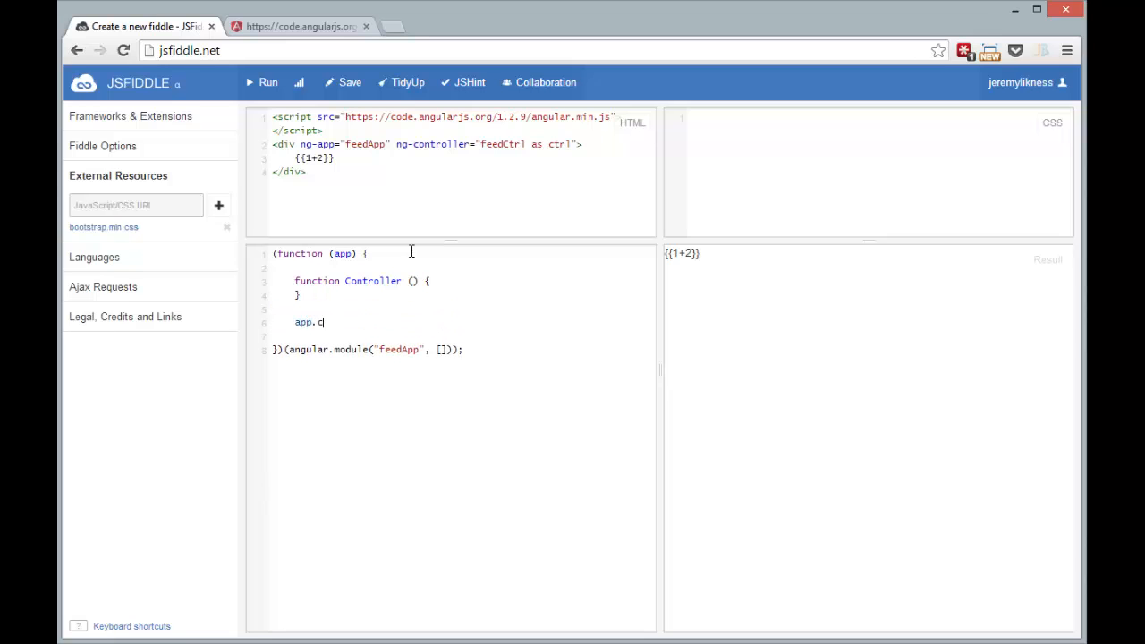
type("ontroller(\"feed")
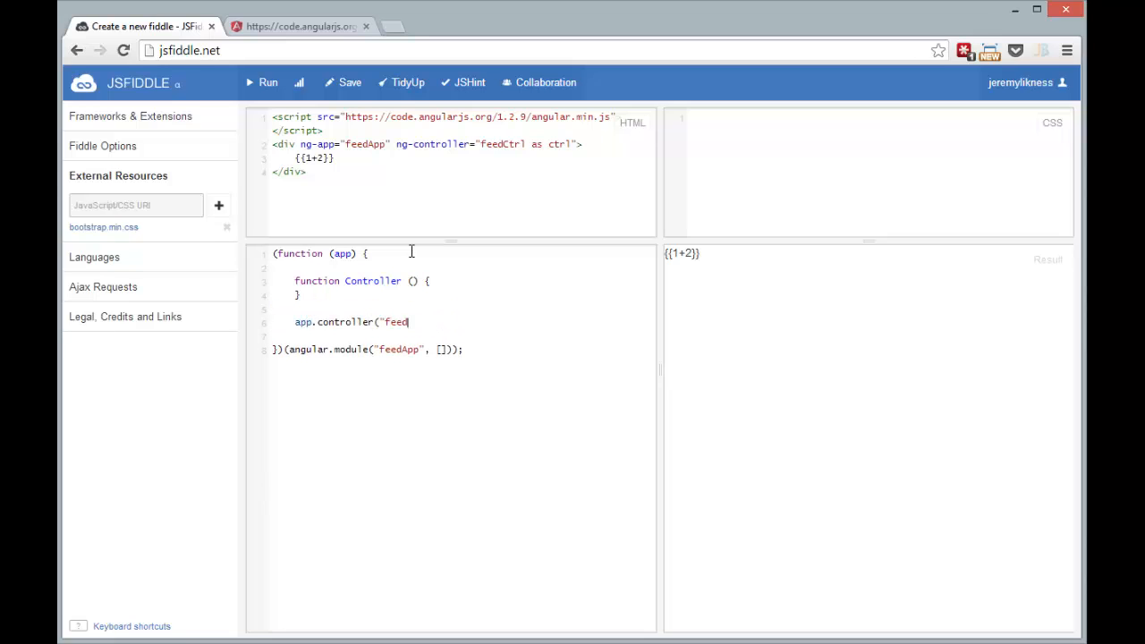
type("Ctrl\", Cont")
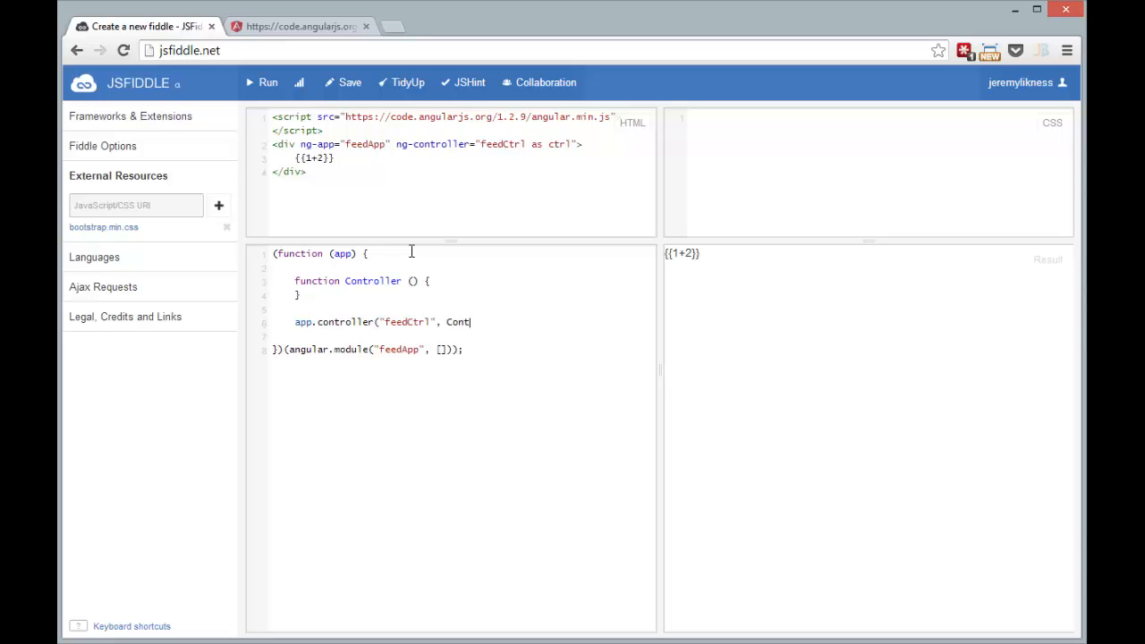
type("rl")
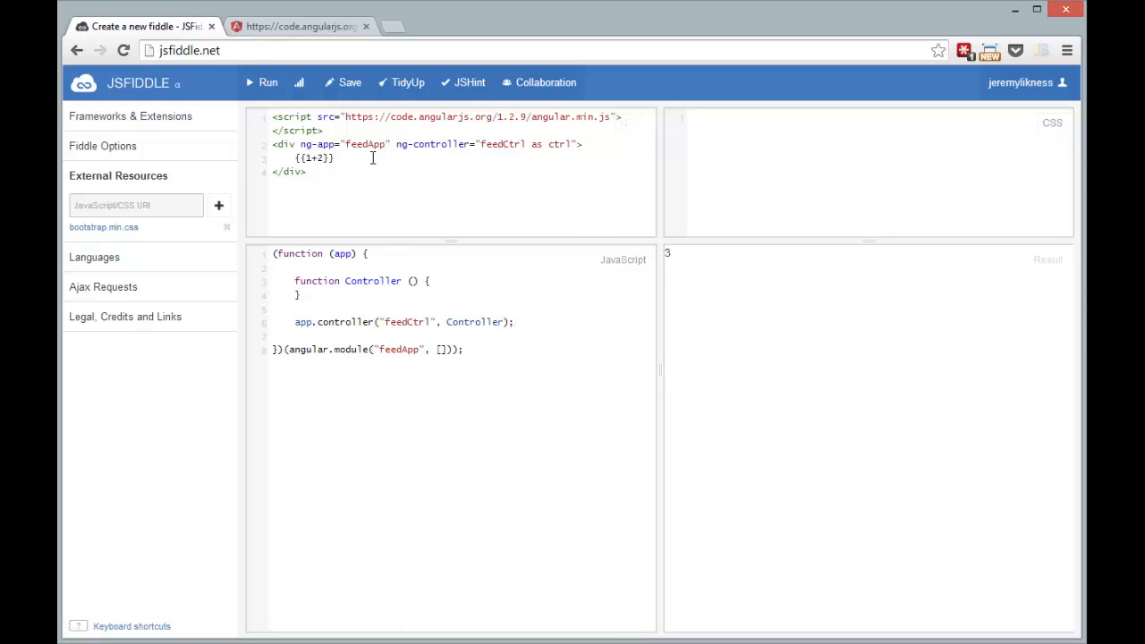
Replace {{1+2}} with a form role="form" named feedForm.
type("<for")
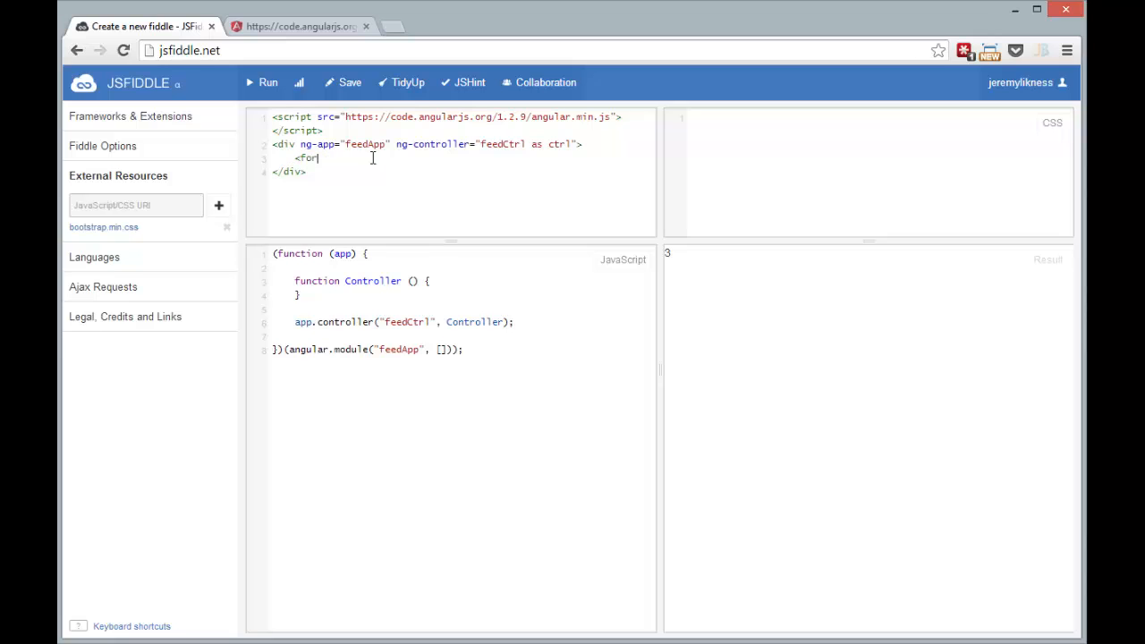
type("m role=")
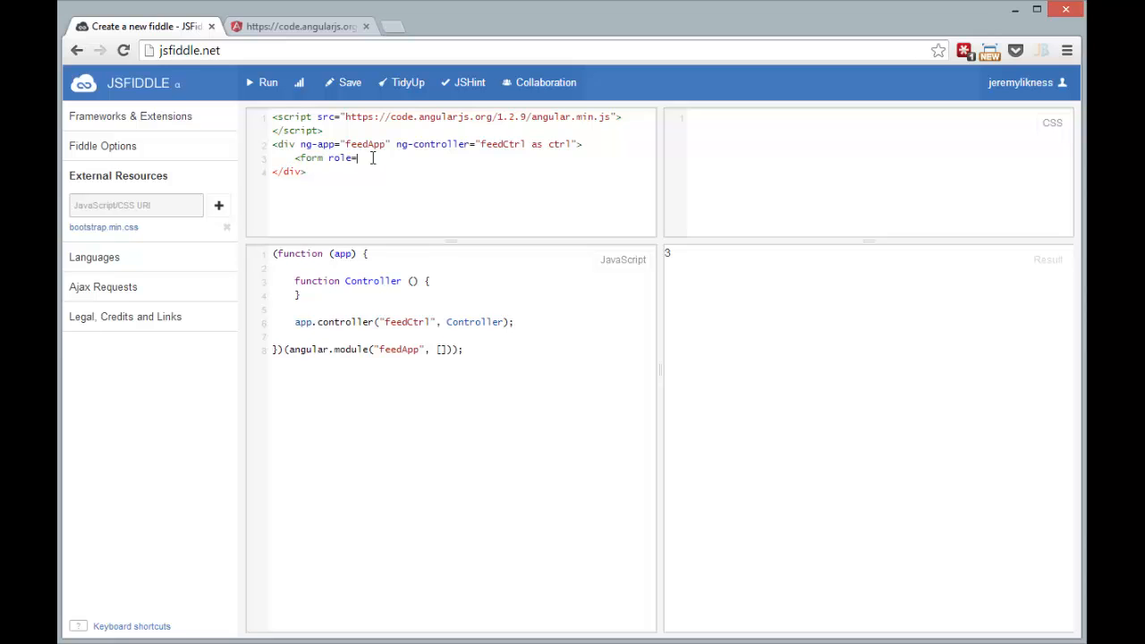
type("form\" name=")
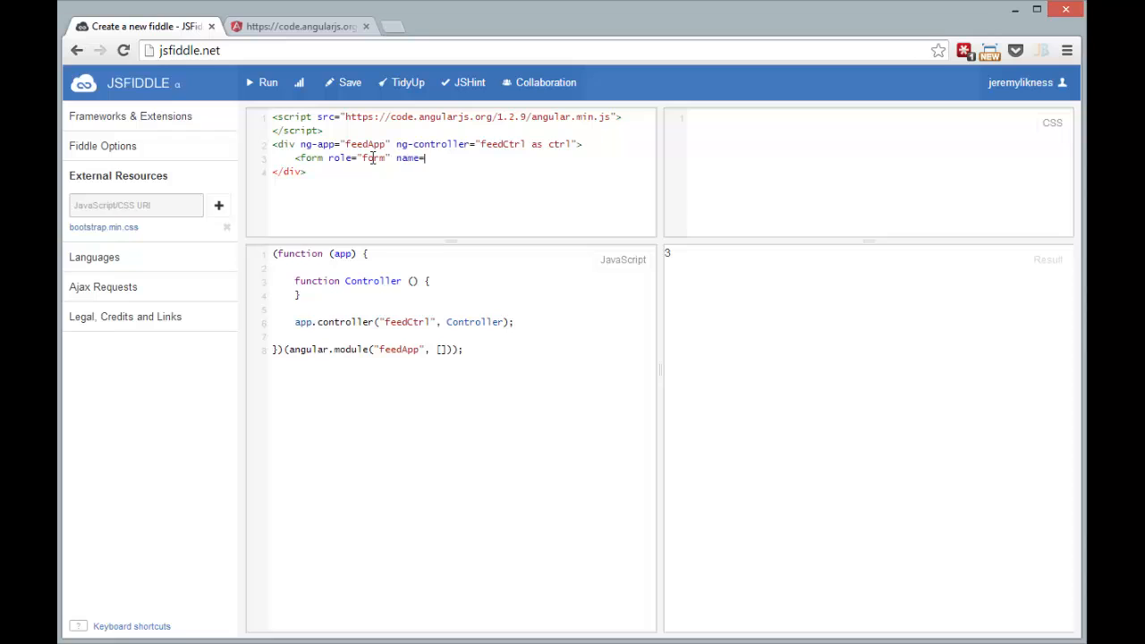
type("\"feedForm\"")
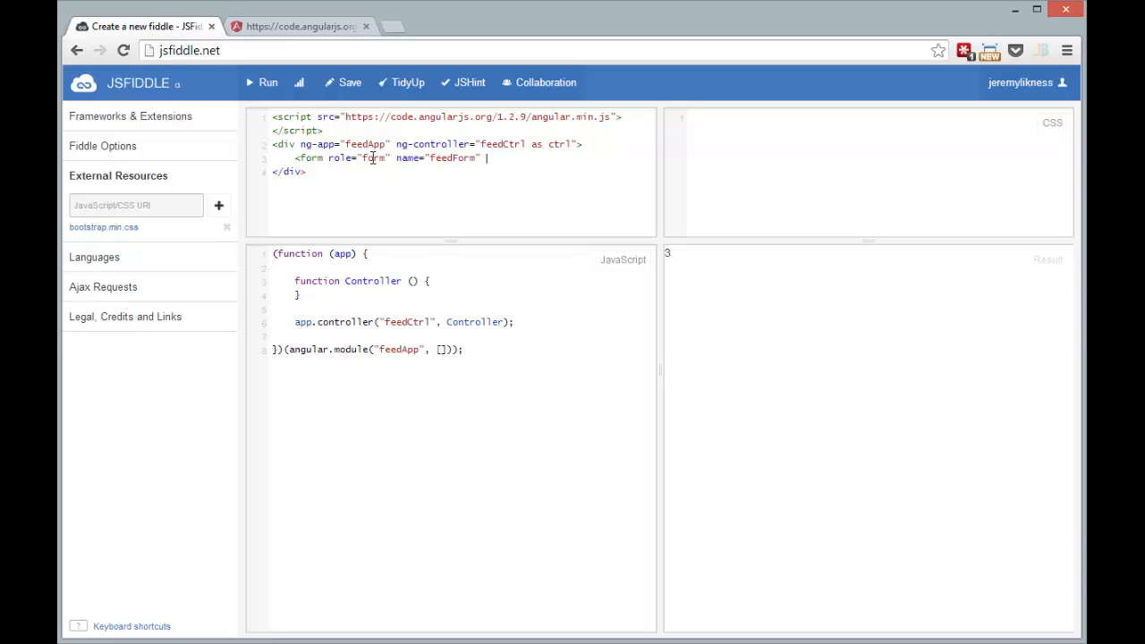
type("nosubmit=\"\">")
type("</for")
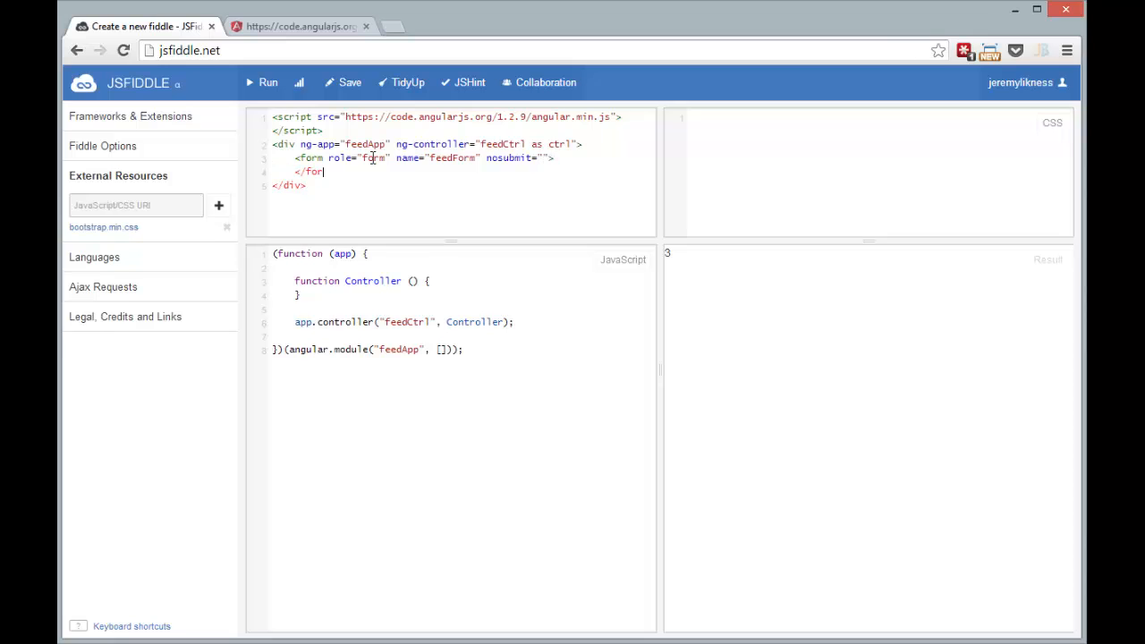
type("m>")
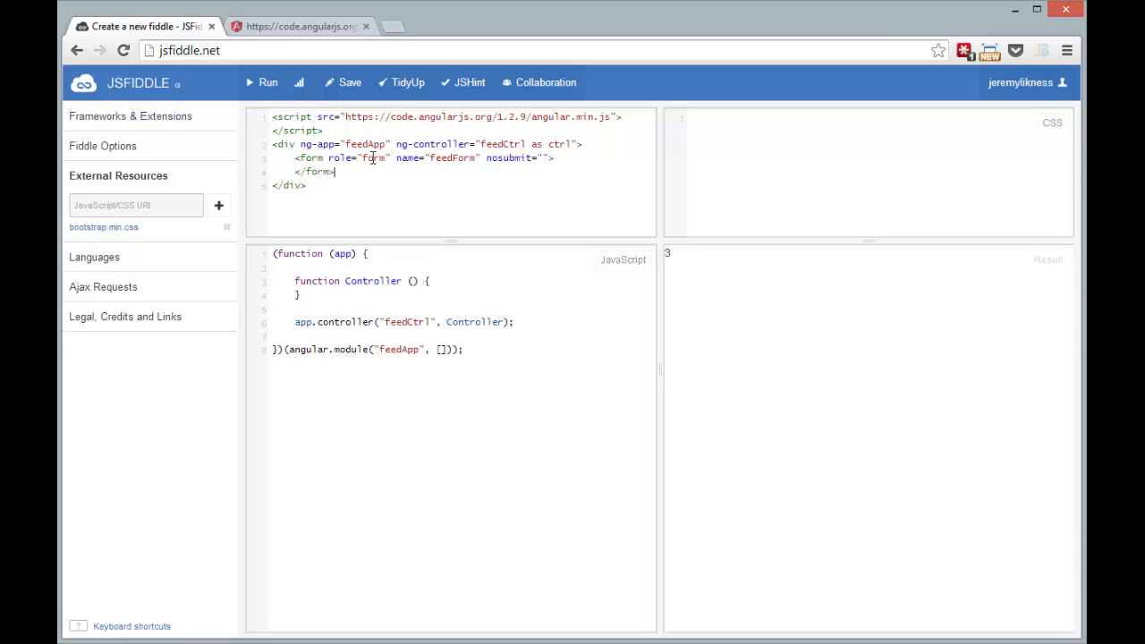
Add a required form-control url input bound to ng-model="ctrl.feedUrl".
type("<input class=")
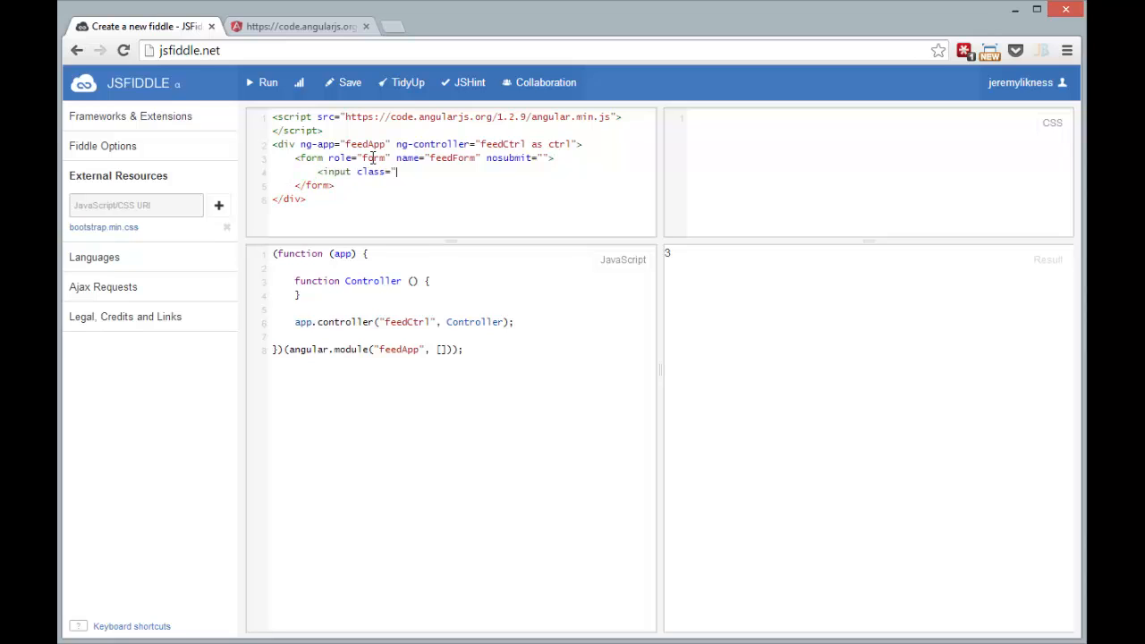
type("form-control")
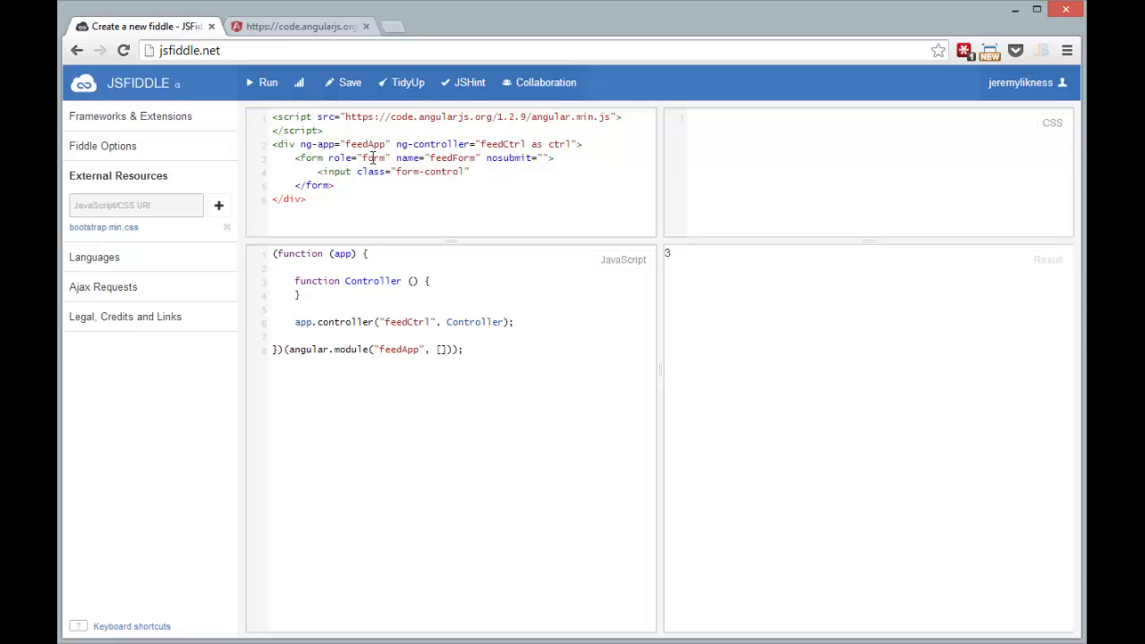
type("required=\"\"")
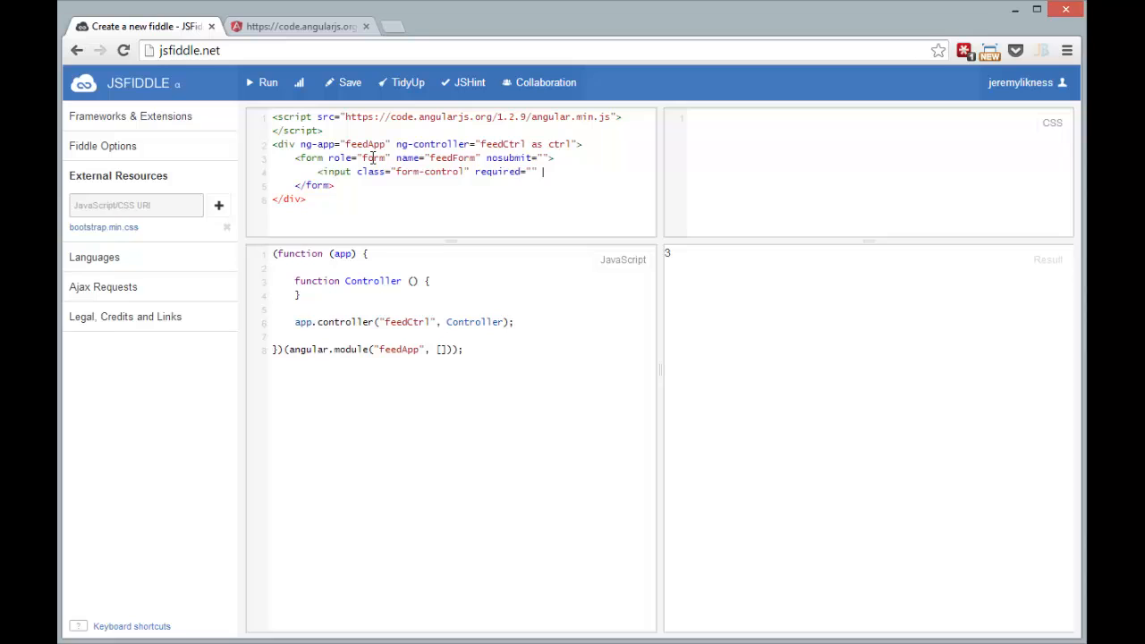
type("type=\"url\"")
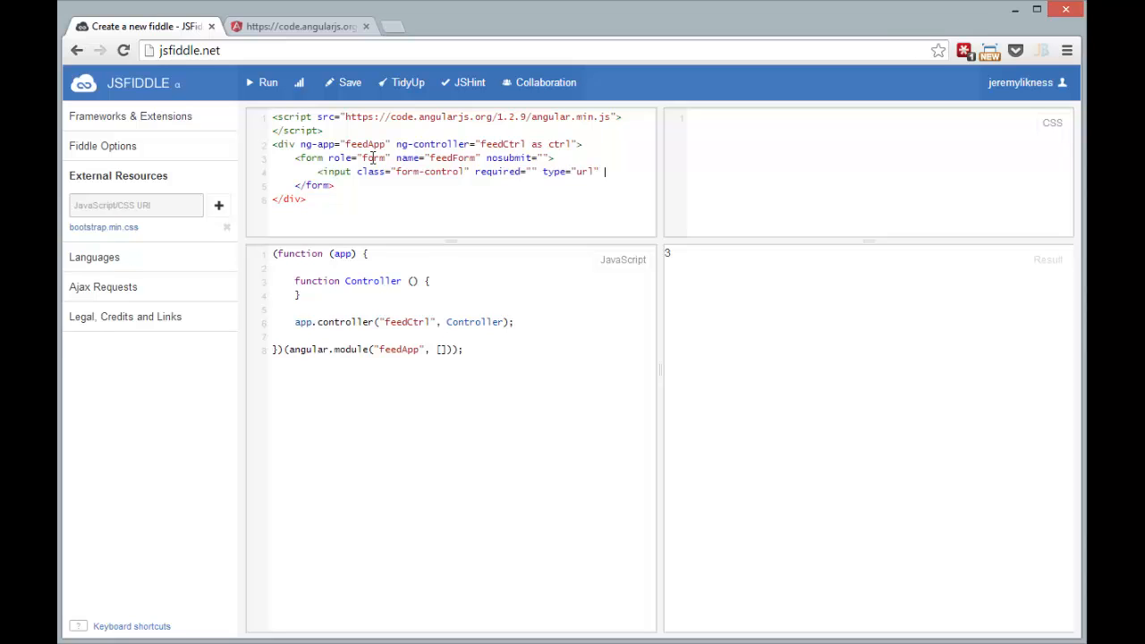
type("ng")
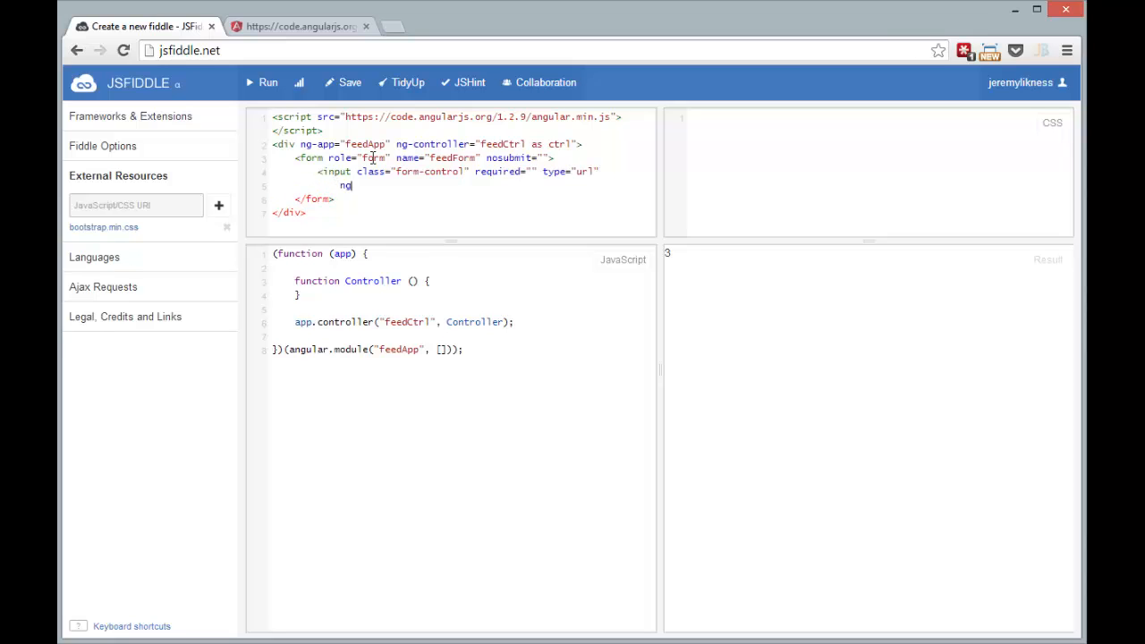
type("-model=\"ctrl.fe")
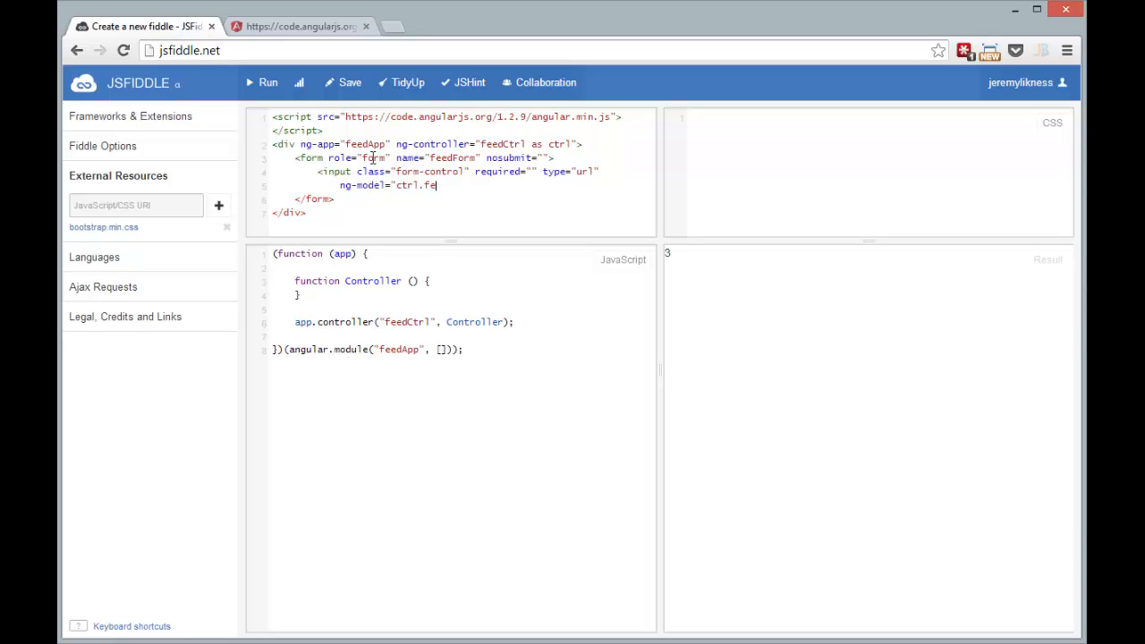
type("edUrl\"/>")
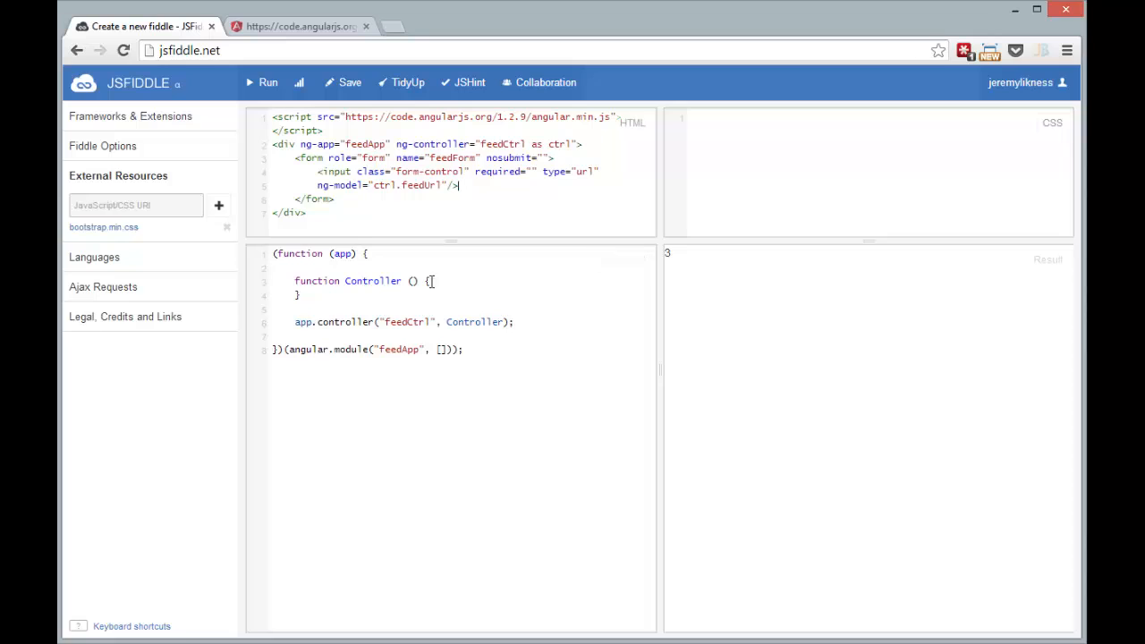
Set this.feedUrl to the feeds.feedburner.com/CSharperImage address and rerun the fiddle.
type("this.feed")
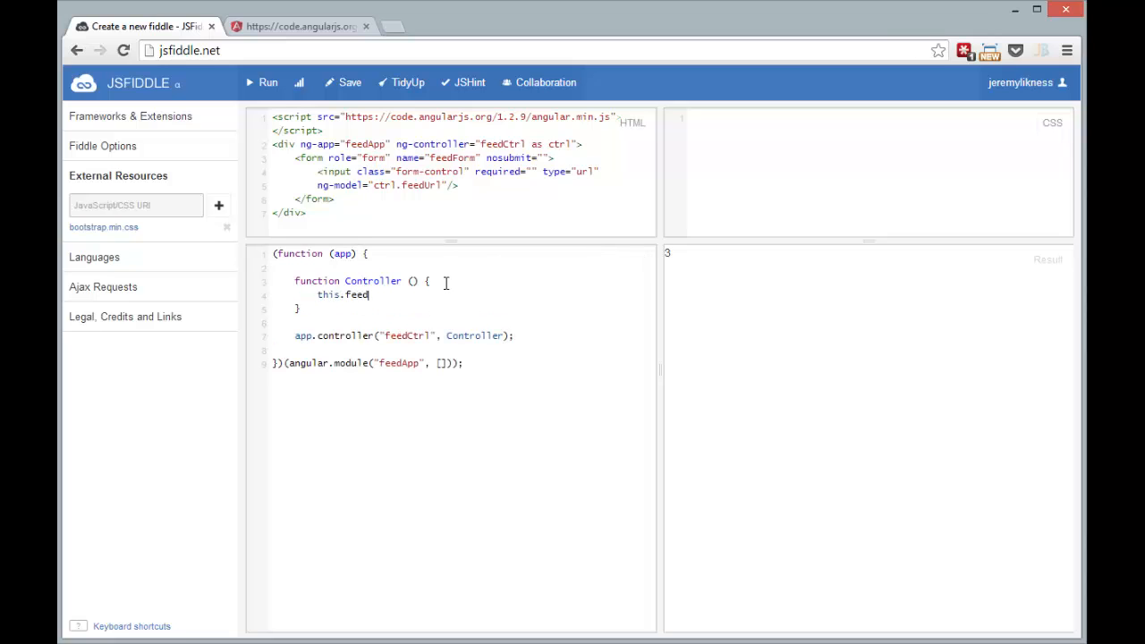
type("Url")
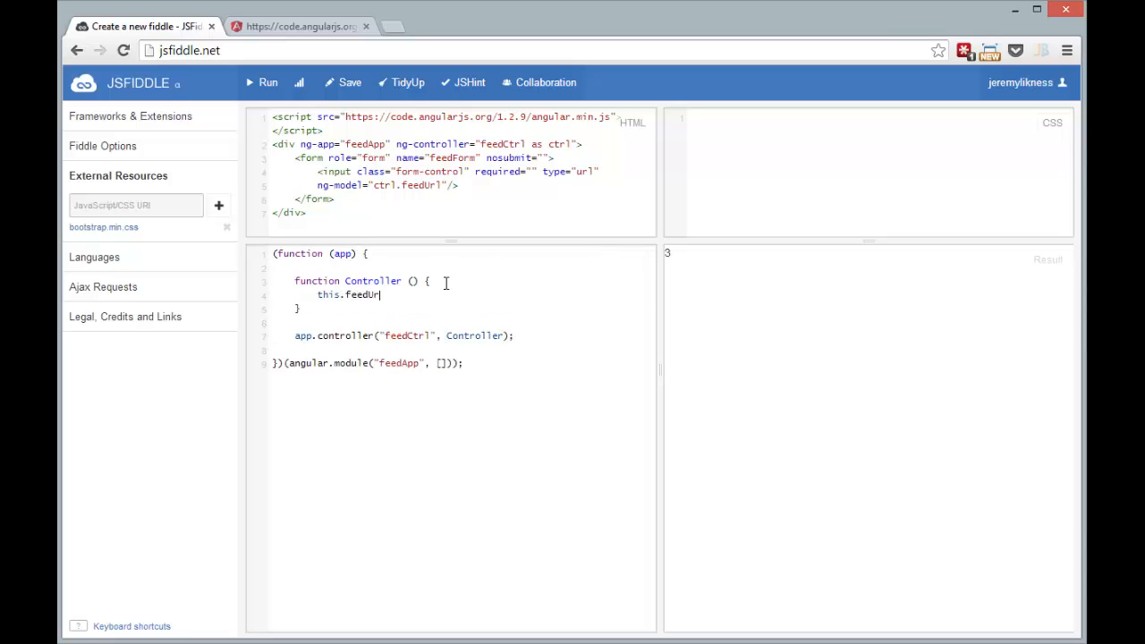
type("= \"http://")
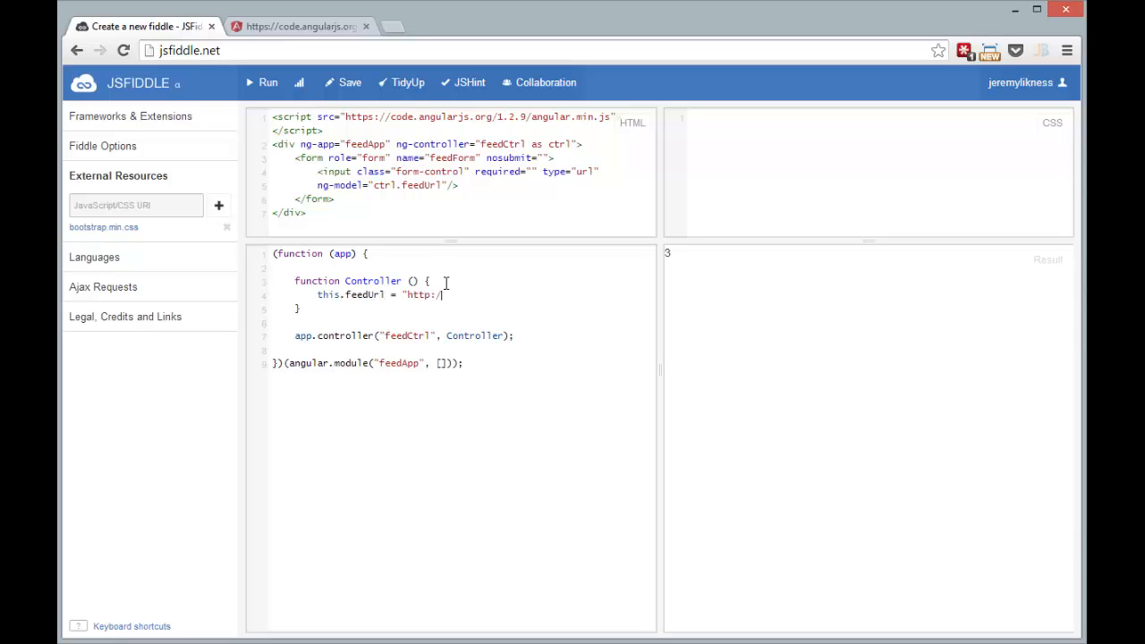
type("/feeds.feedbu")
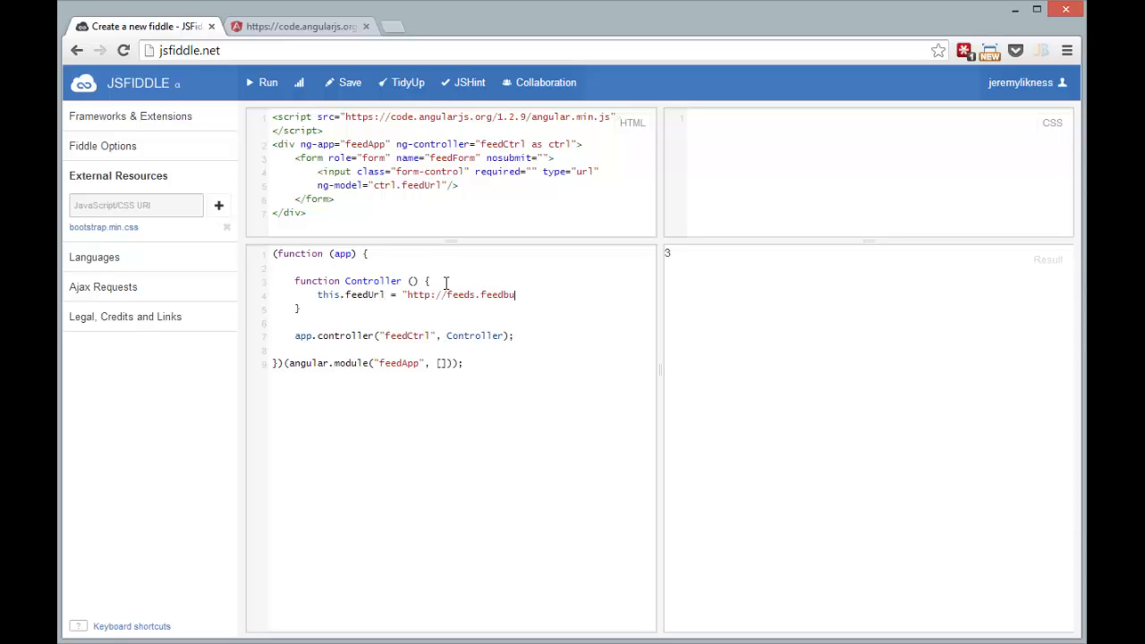
type("rner.com/CSh")
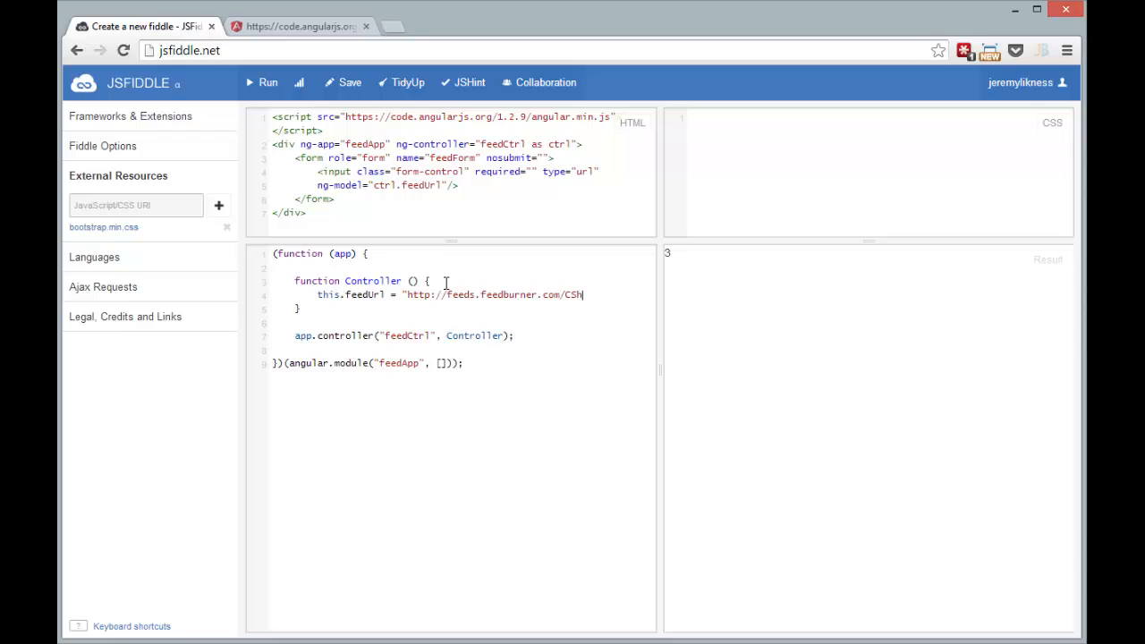
type("arperImage\";")
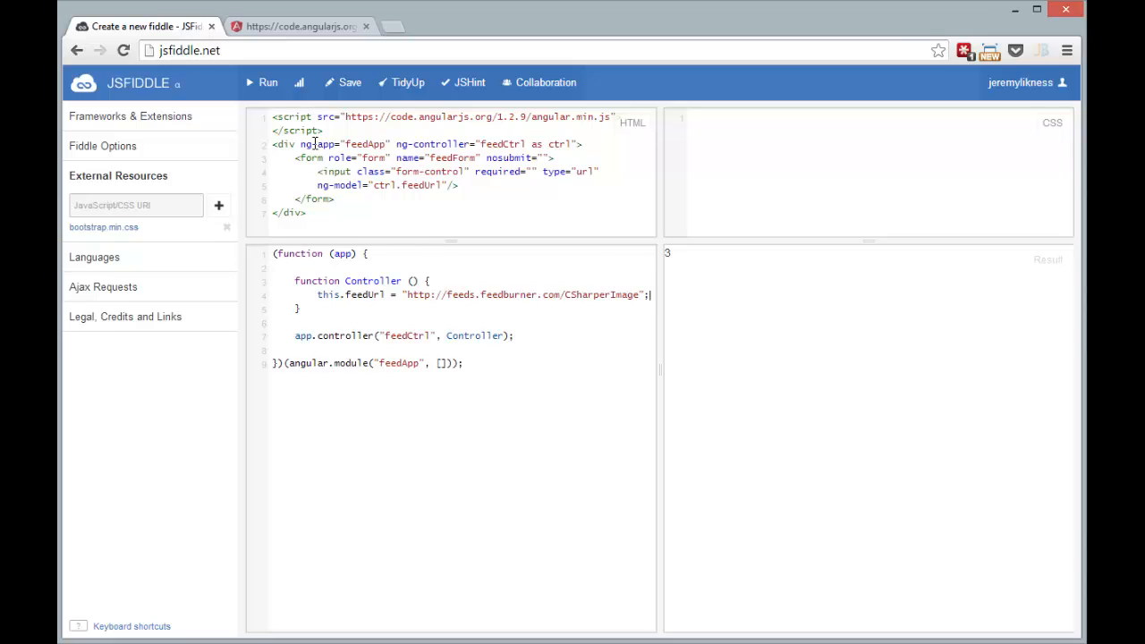
left_click(268, 81)
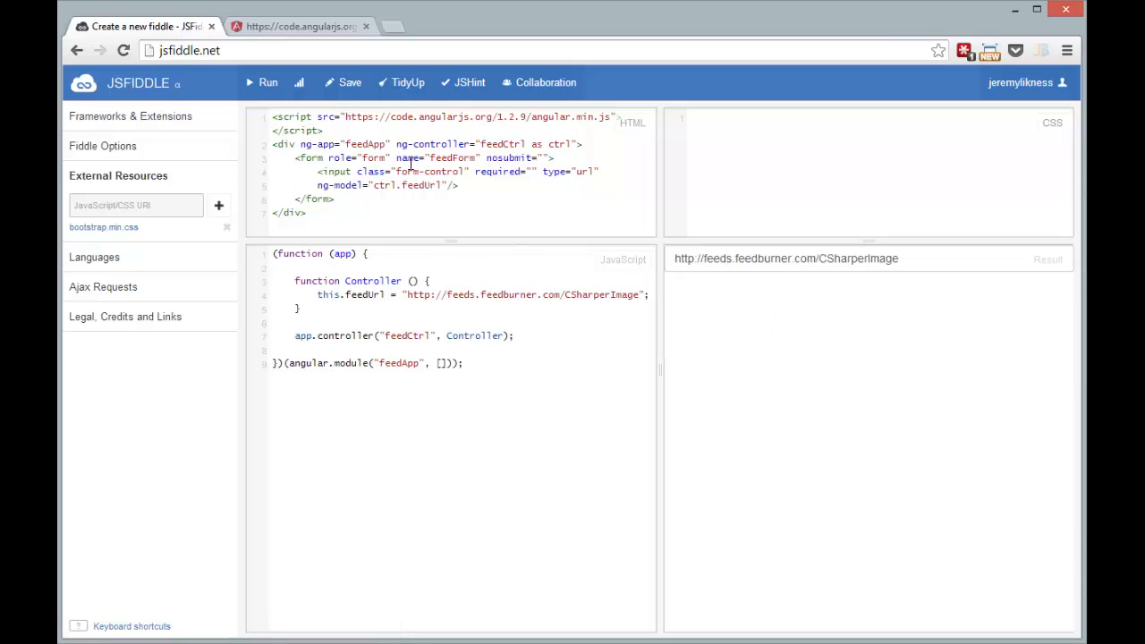
Add a btn-primary 'Load Feed' button calling ctrl.loadFeed(), disabled when feedForm.$invalid.
type("<b")
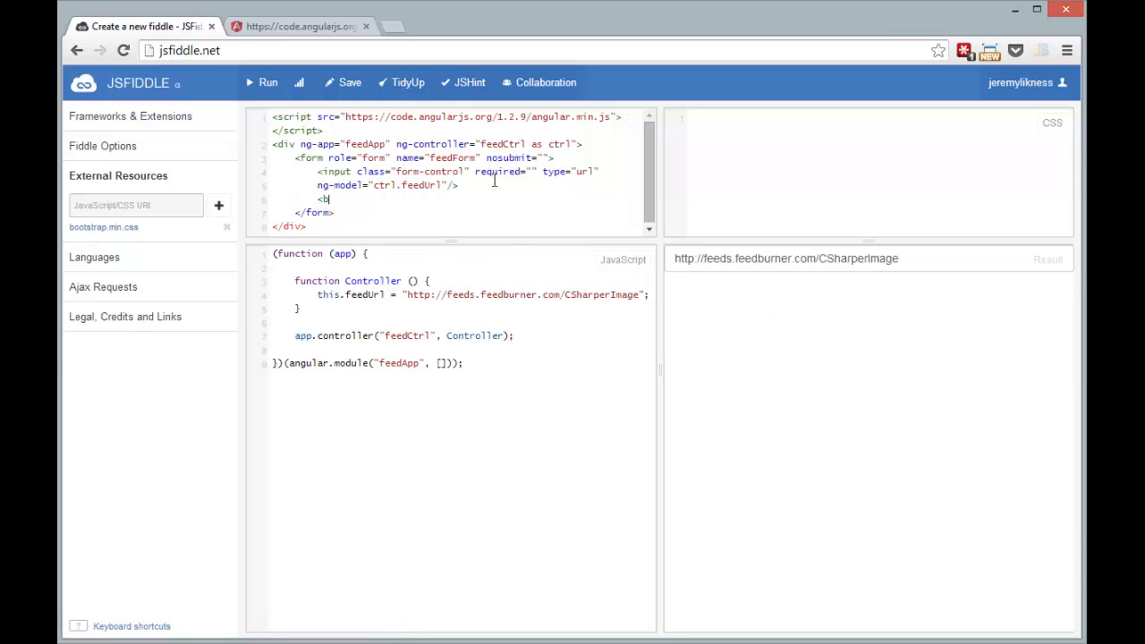
type("utton class=\"")
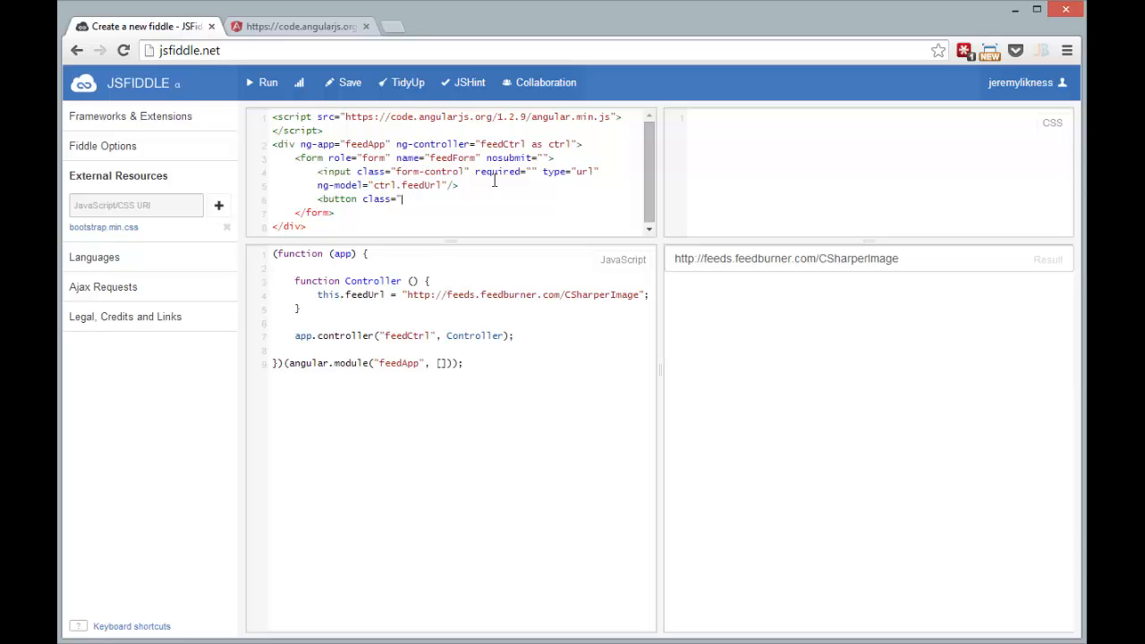
type("btn btn-primar")
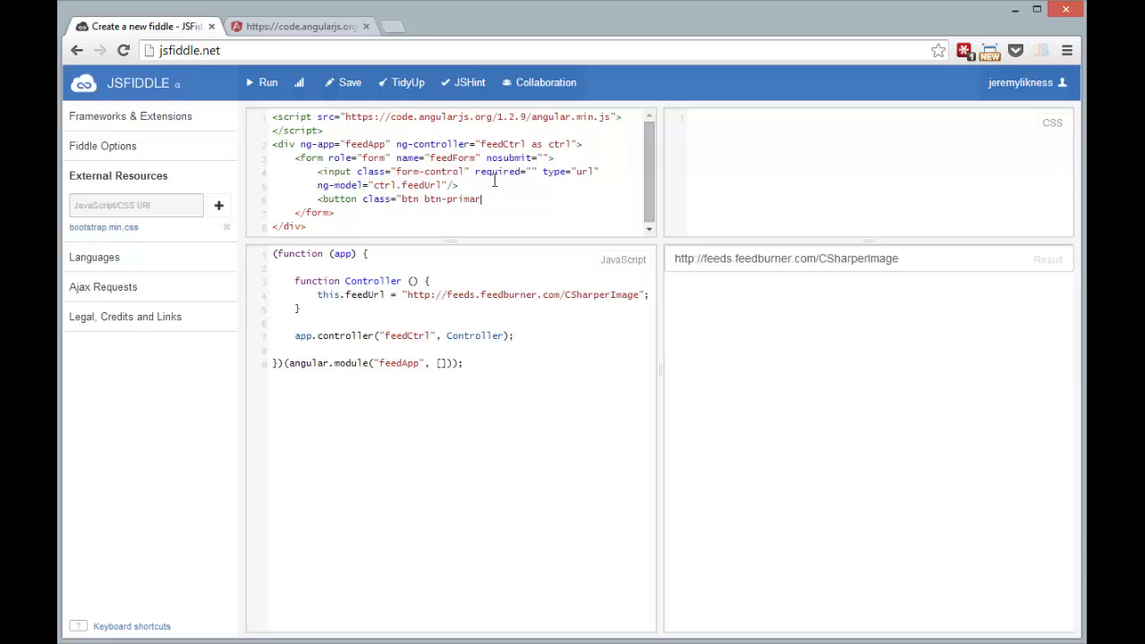
type("y")
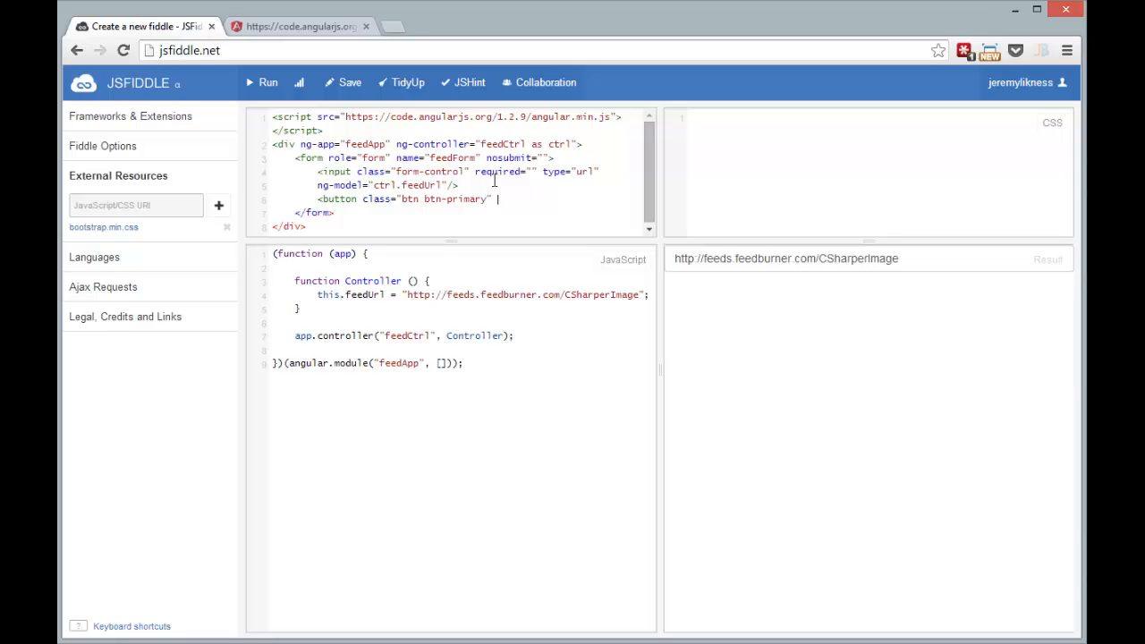
type("ng-click=\"")
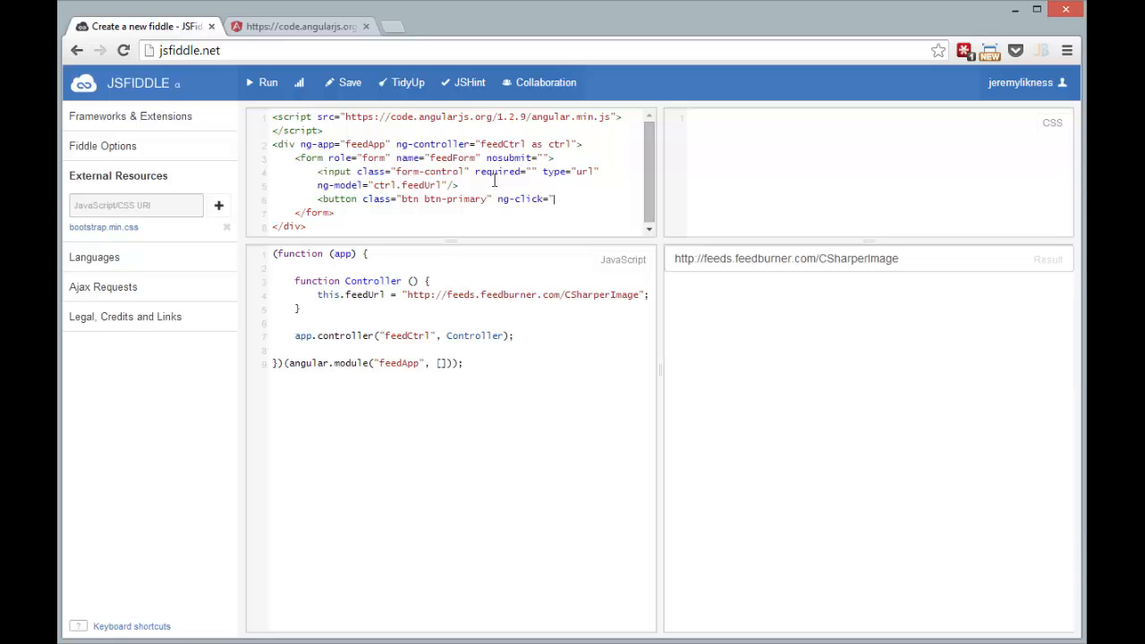
type("c")
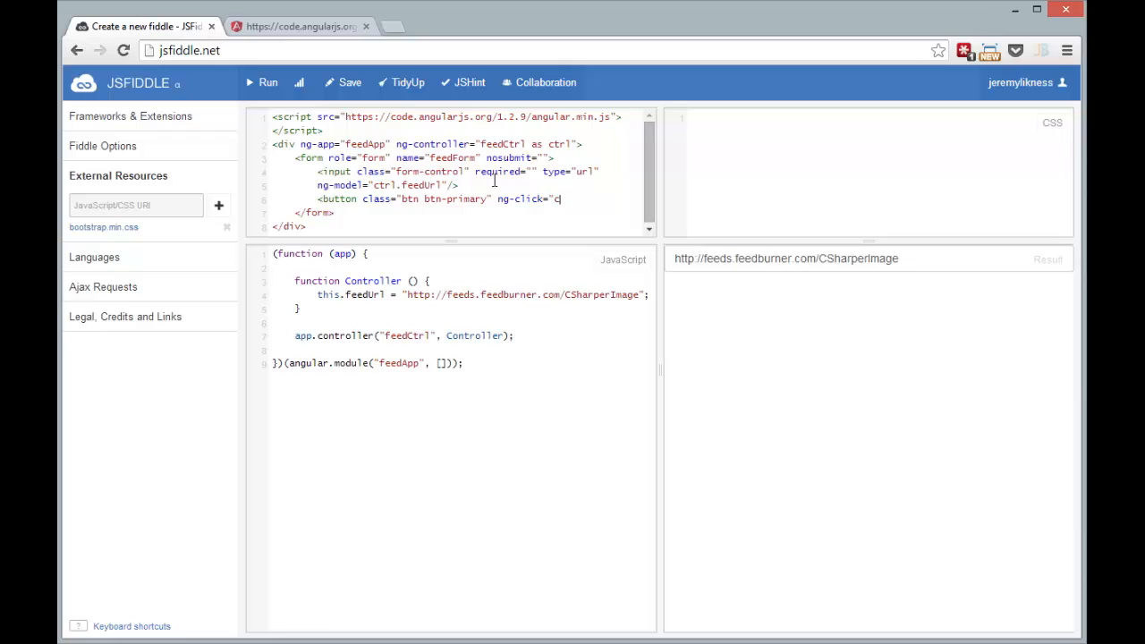
type("trl.loadFeed()\"")
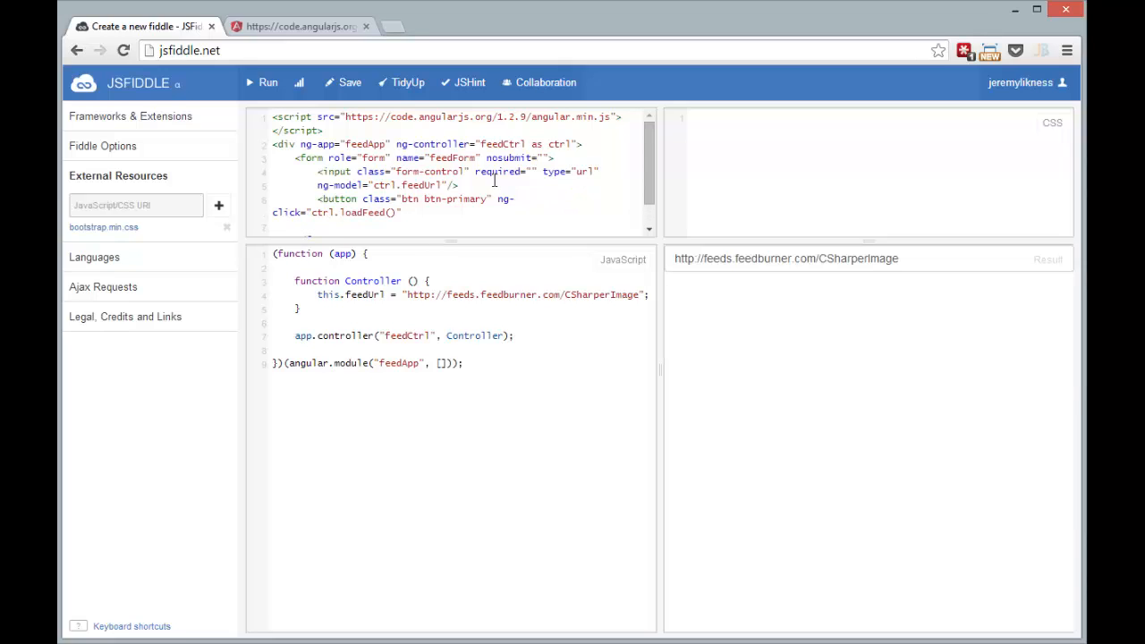
type("ng-disabled=\"")
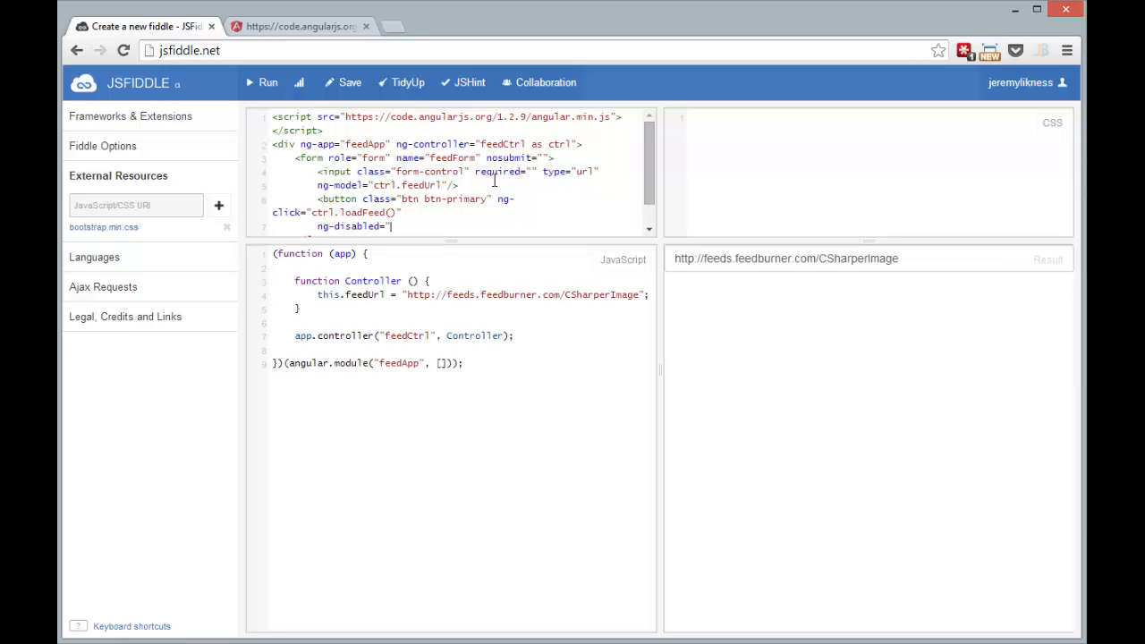
type("feedForm.$i")
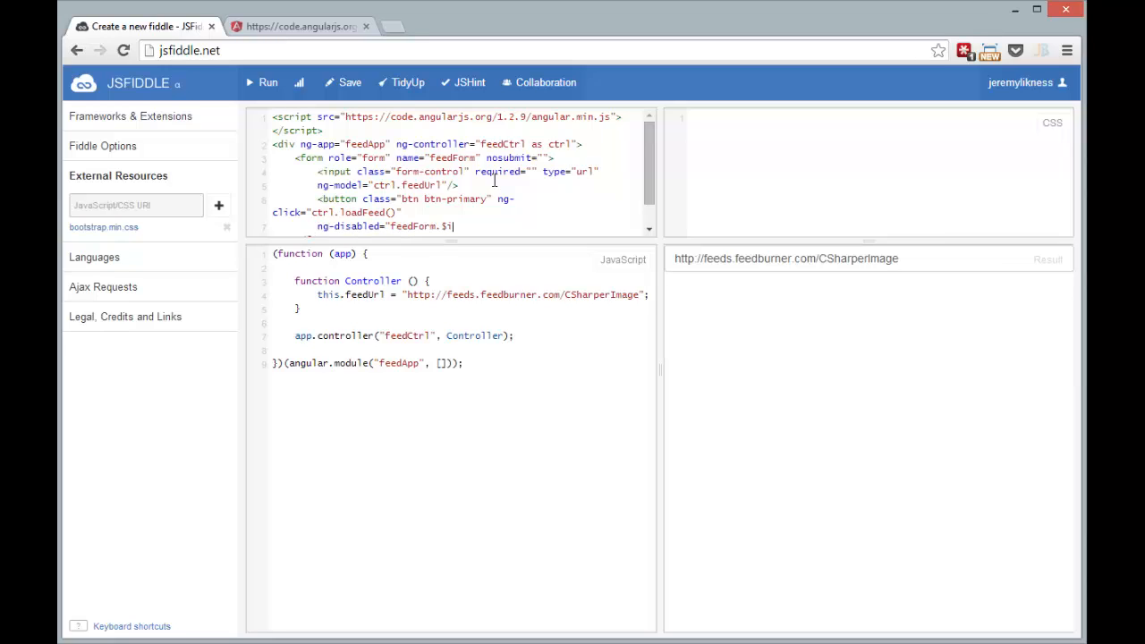
type("nvalid\"")
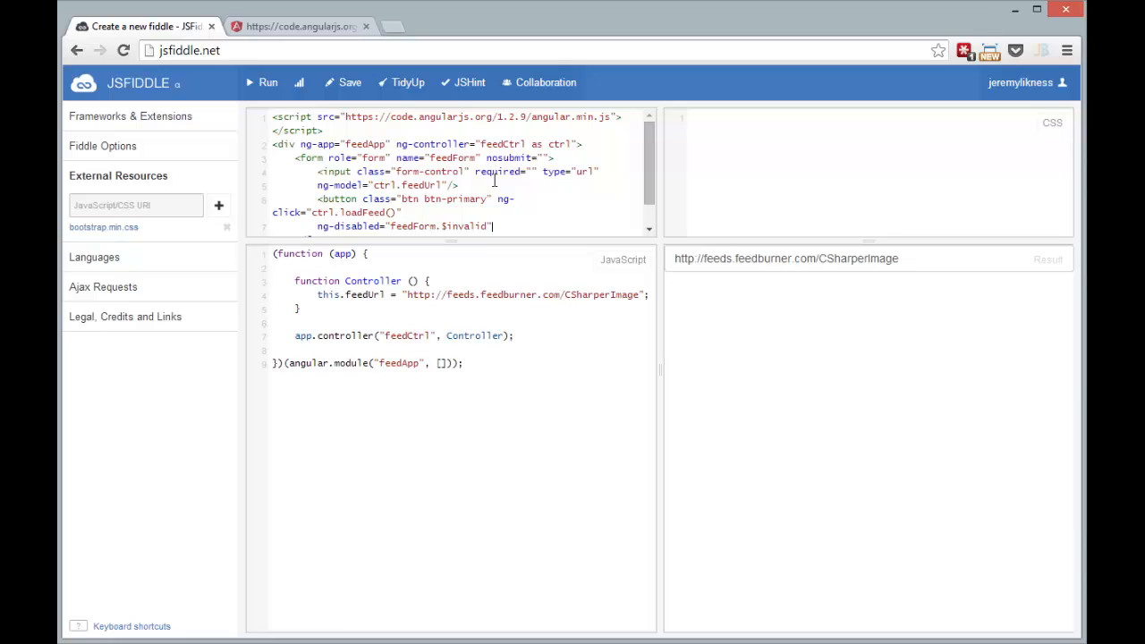
type("Load")
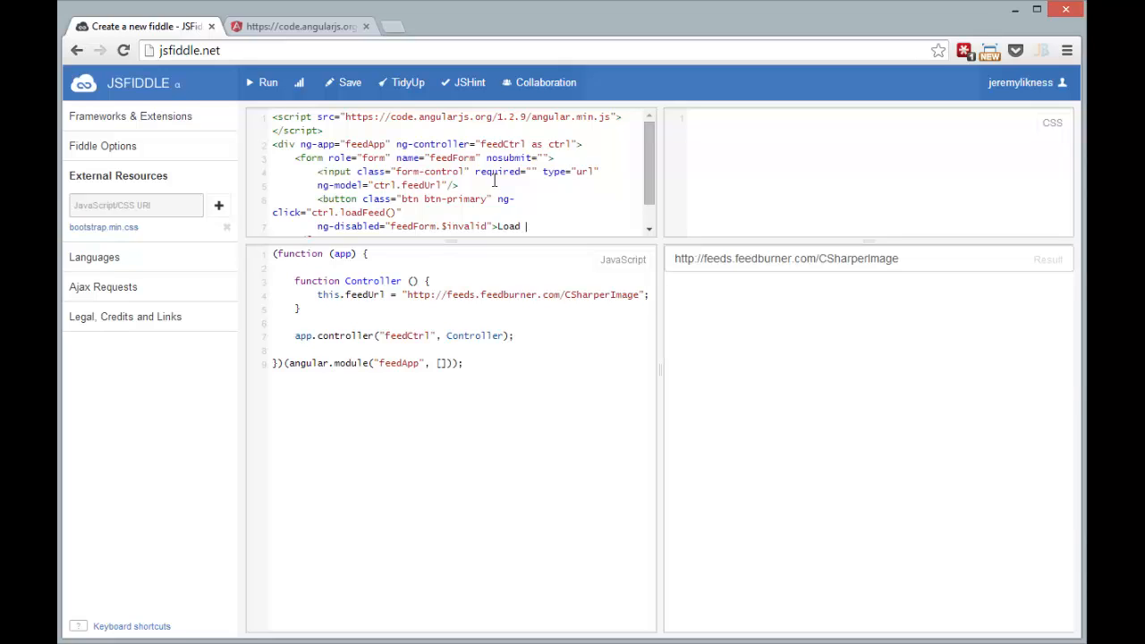
type("Feed</button>")
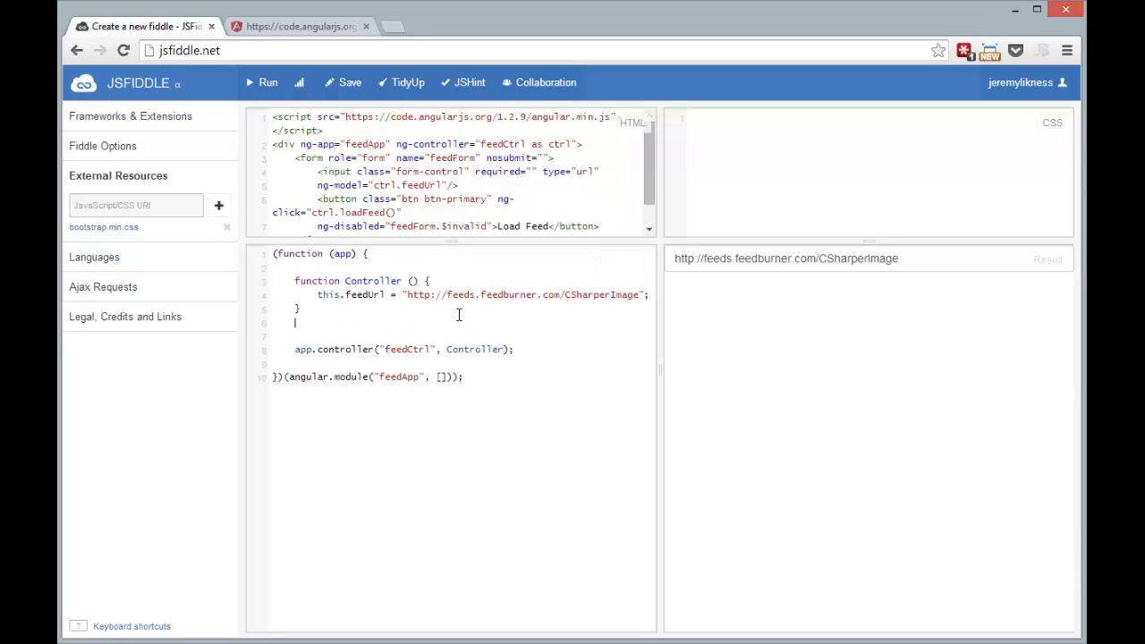
Add an empty Controller.prototype.loadFeed function to the JavaScript panel.
type("Controller.proto")
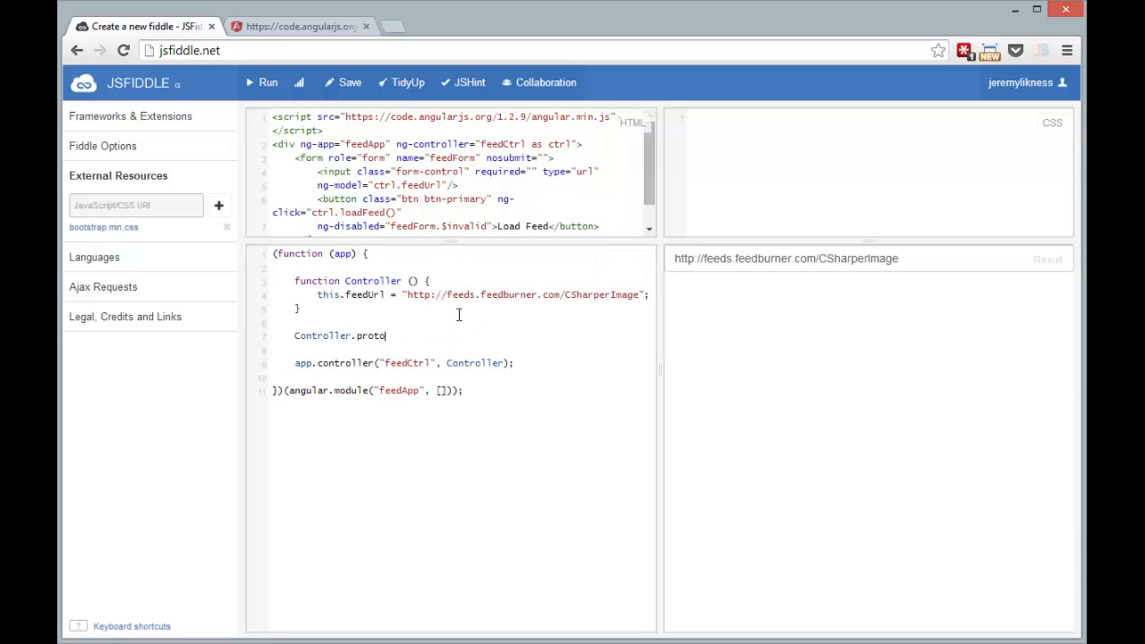
type("type.")
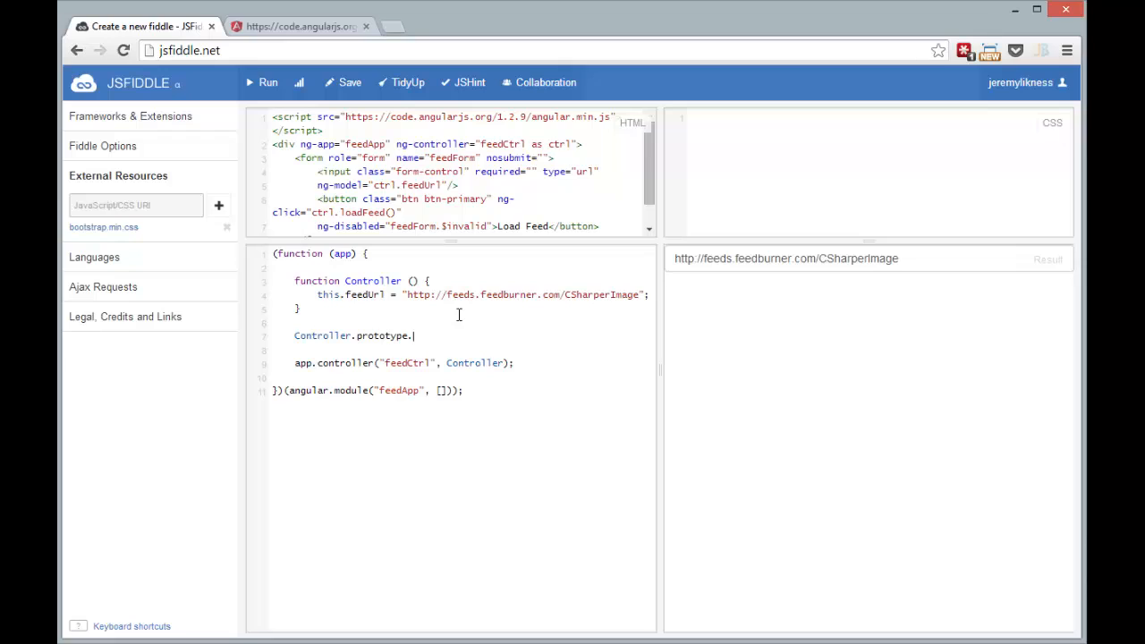
type("loadFeed = function () {")
type("};")
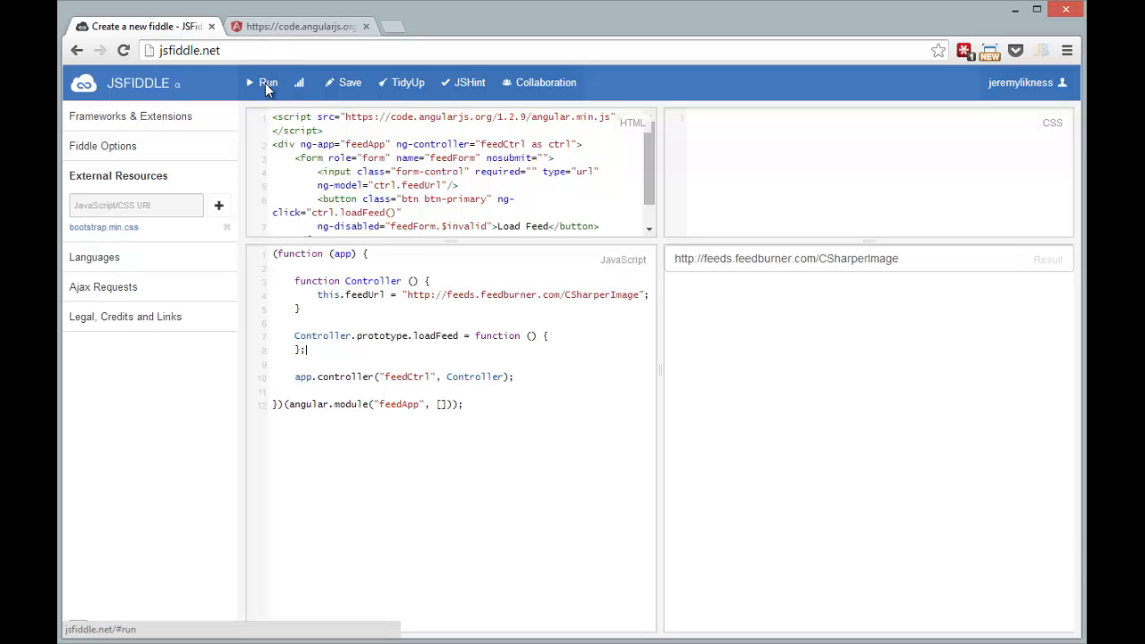
left_click(268, 82)
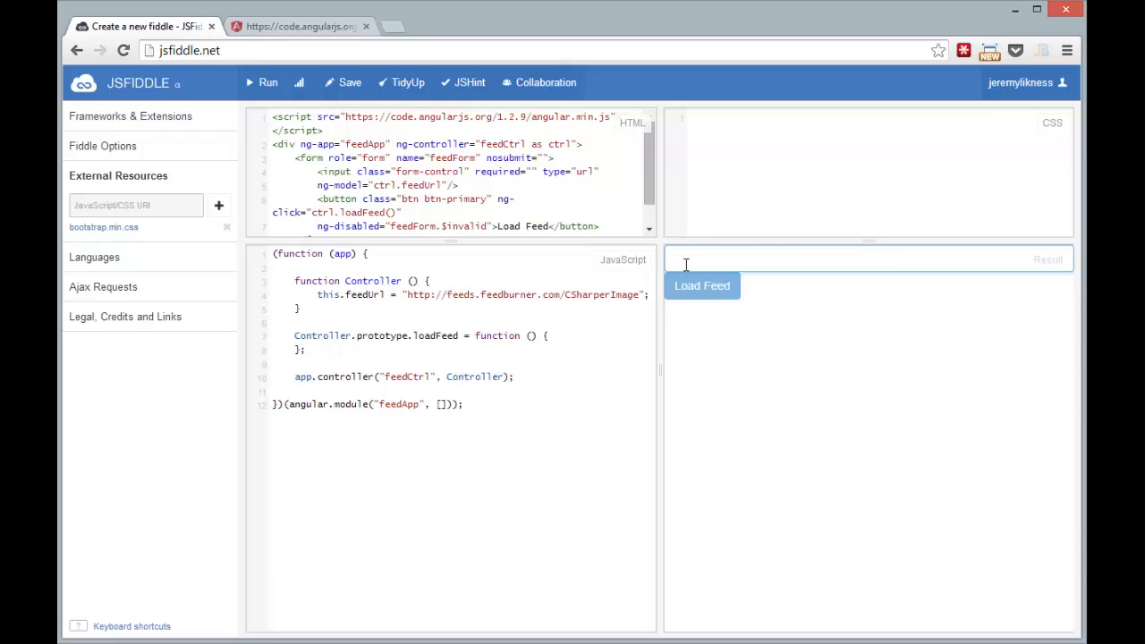
type("dsfasdfasdf")
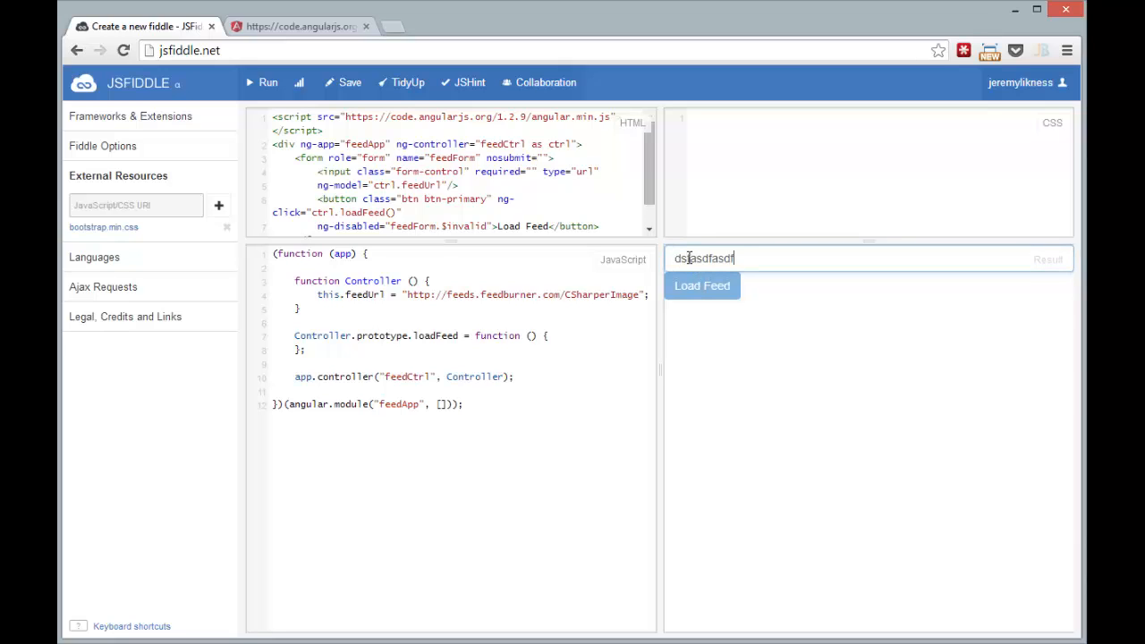
type("http://feeds.feedburner.com/CSharperImage")
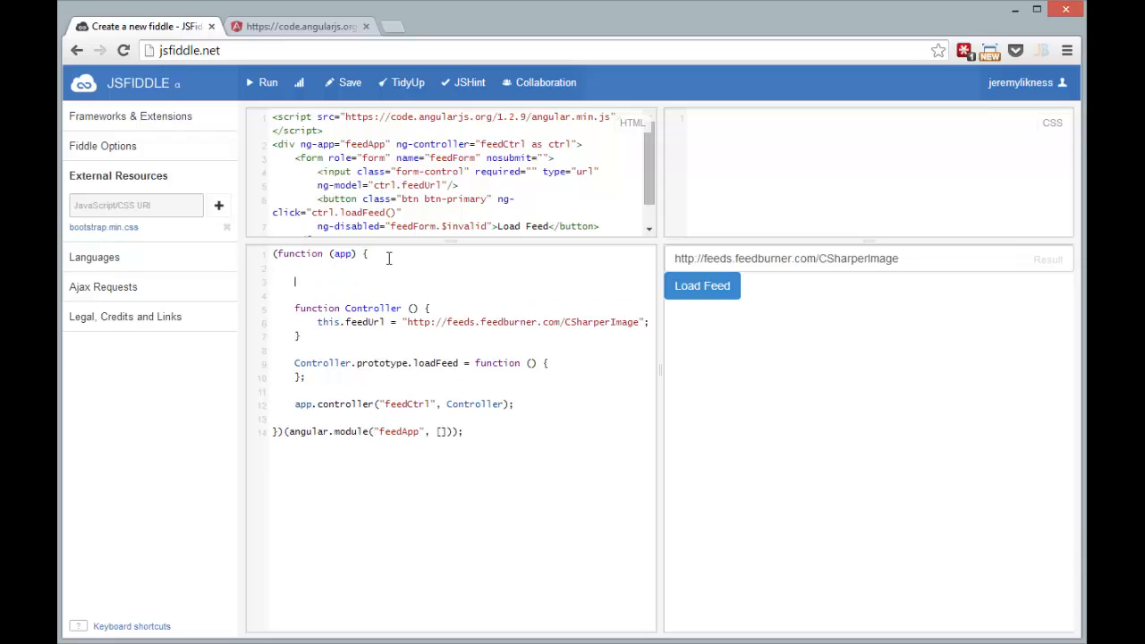
Define function Service($http, $q), inject "$http" and "$q", and register it as rssFeed.
type("function Service (")
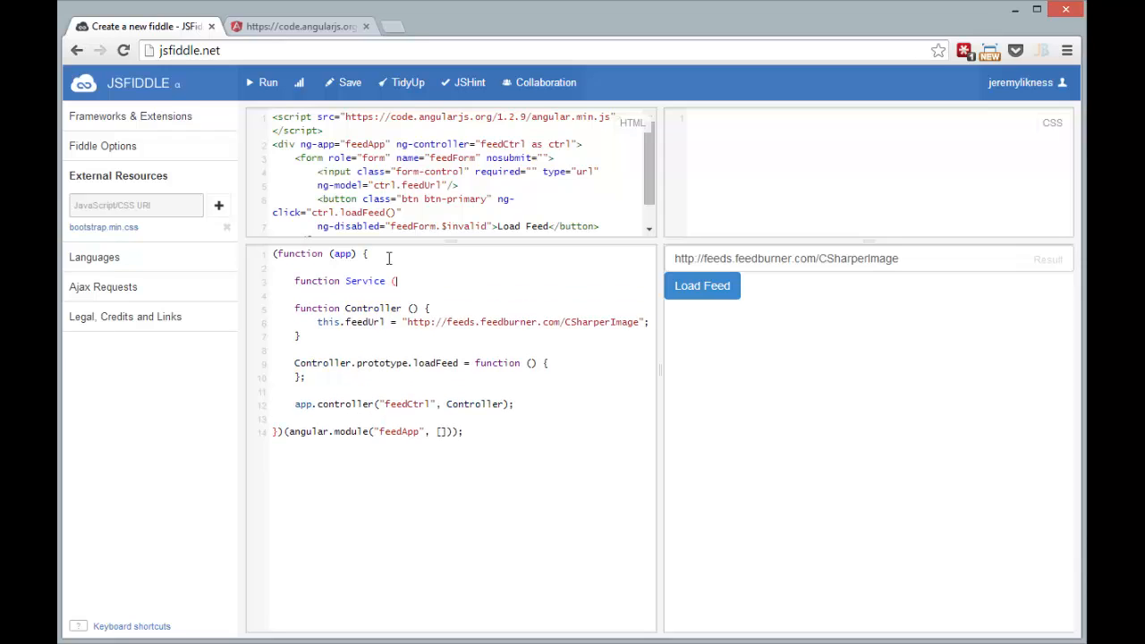
type("$http, $q) {")
type("}")
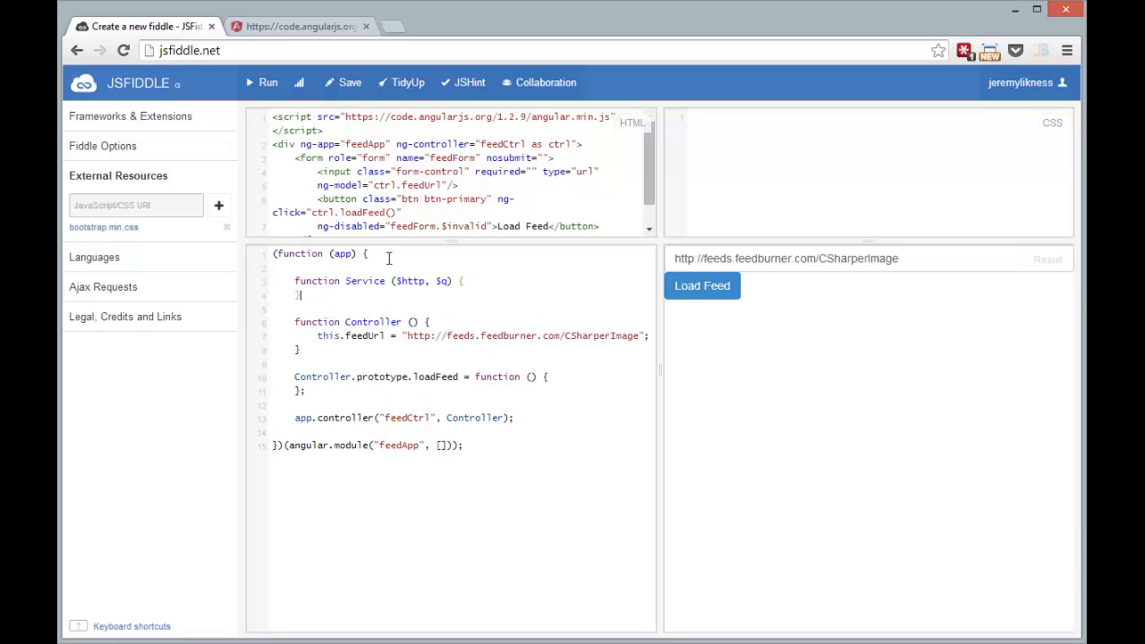
left_click(440, 281)
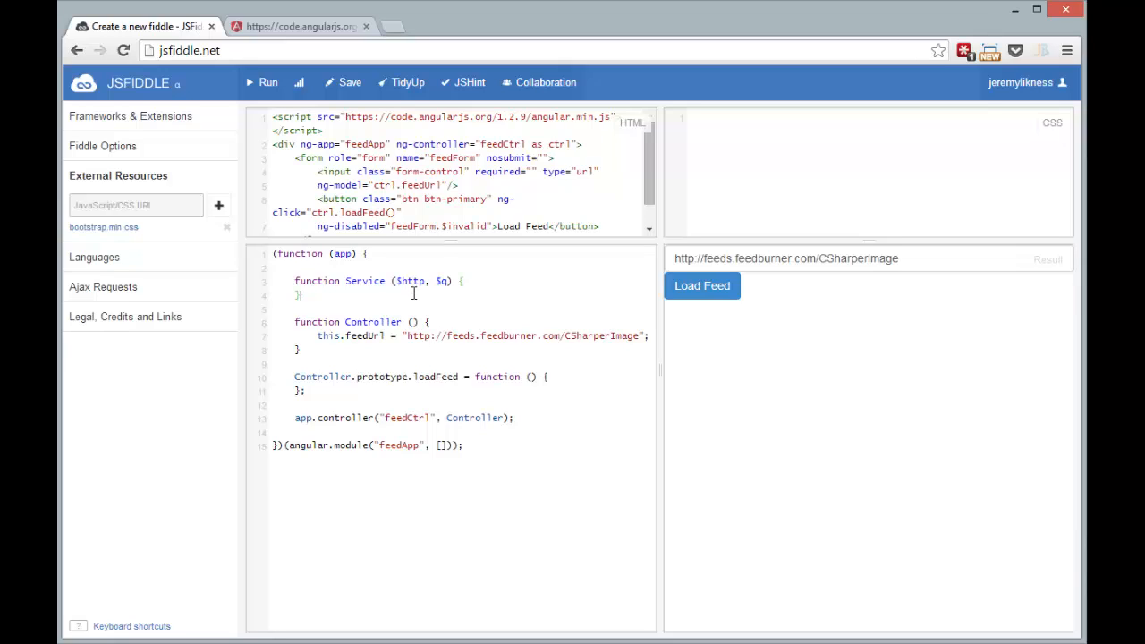
type("Service.$inject = [ \"")
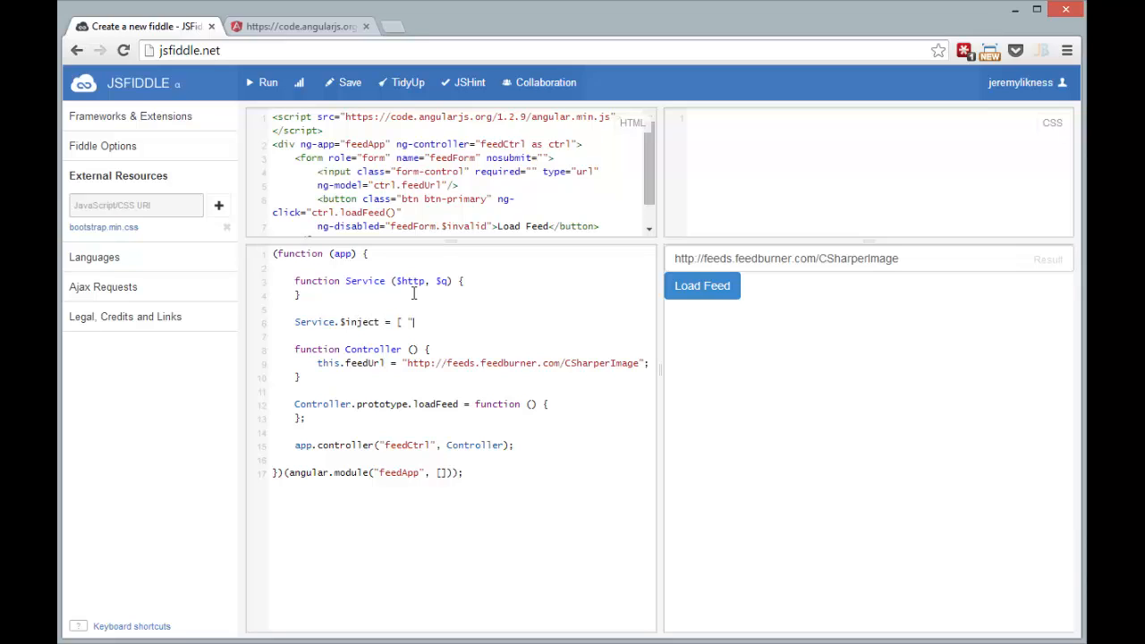
type("$http\"")
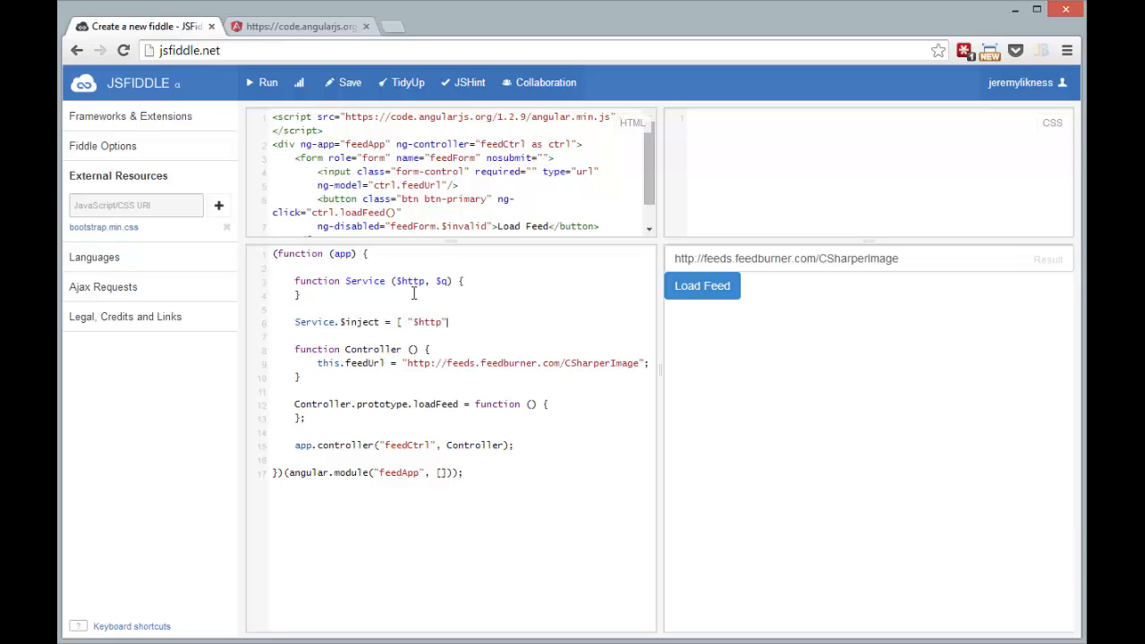
type(", \"$q\"];")
type("app.service(")
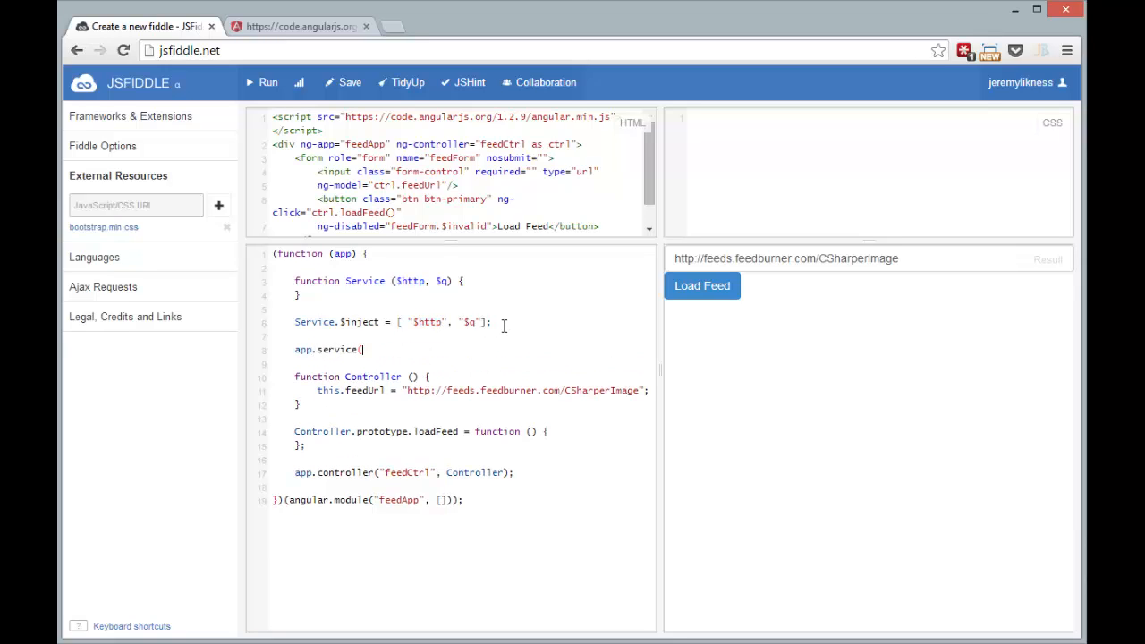
type("\"rssFeed")
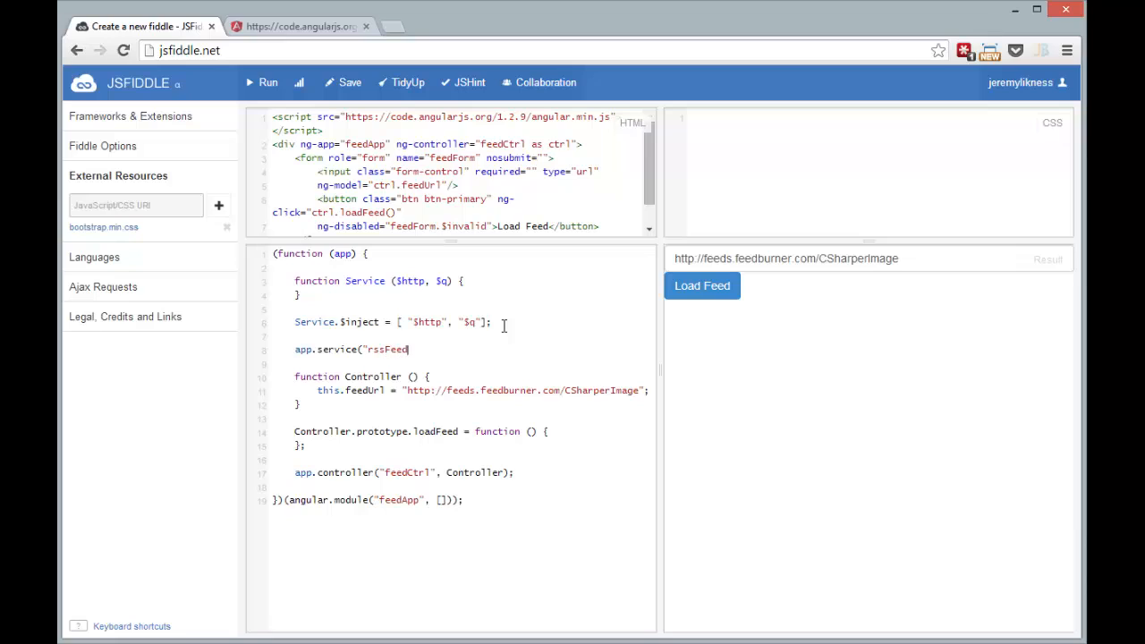
type("\", Service);")
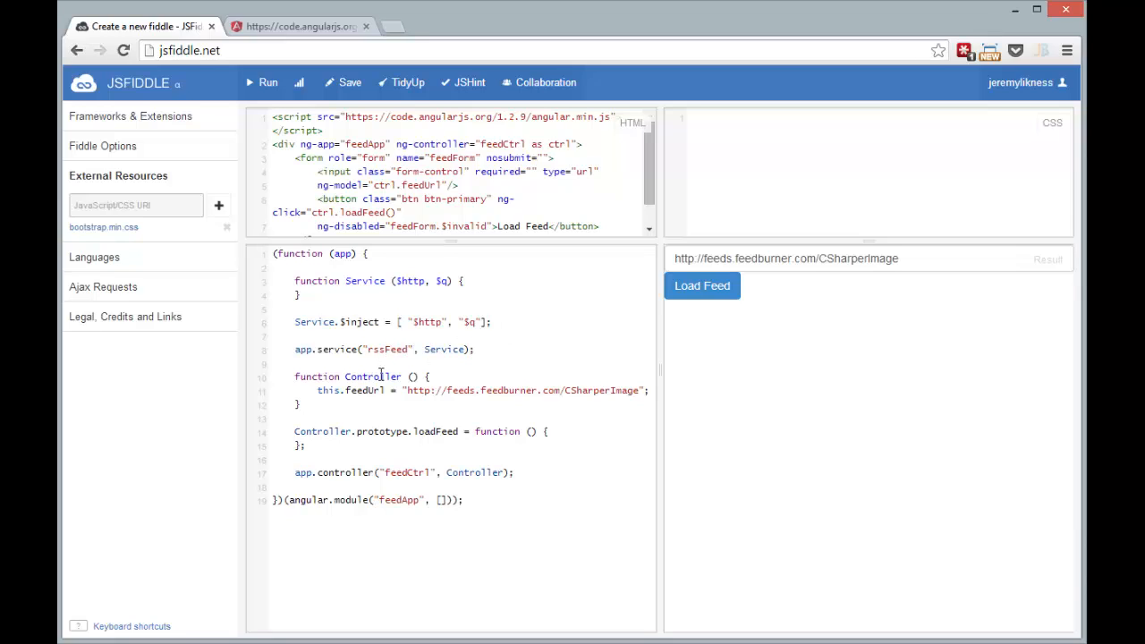
Give Controller an rssFeed parameter, assign this.rssFeed = rssFeed, and add Controller.$inject.
type("r")
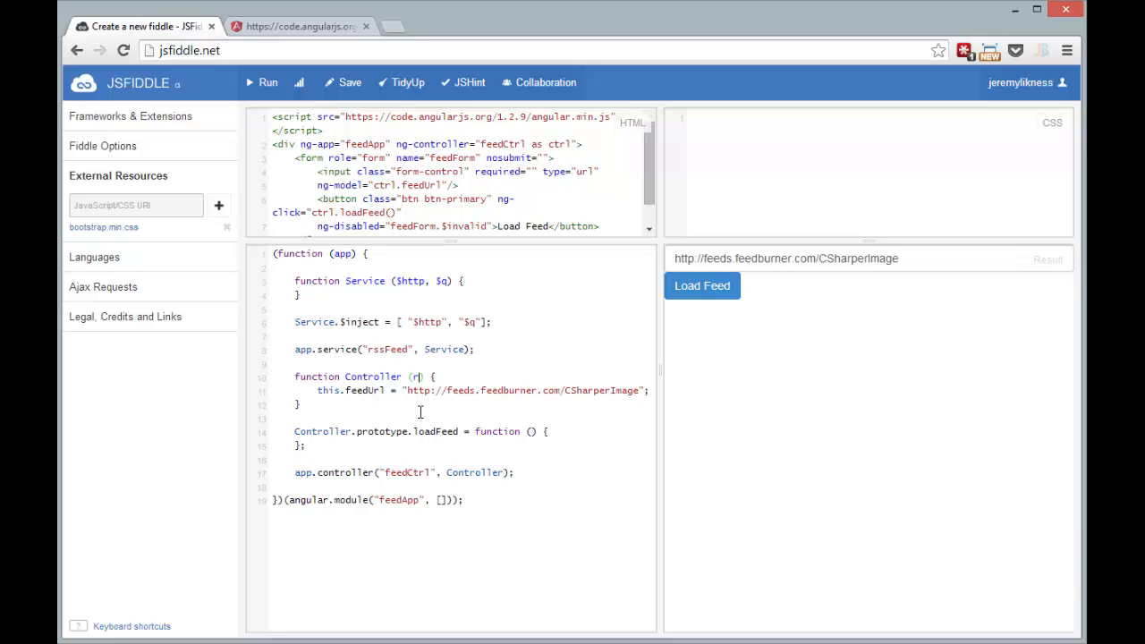
type("ssFeed")
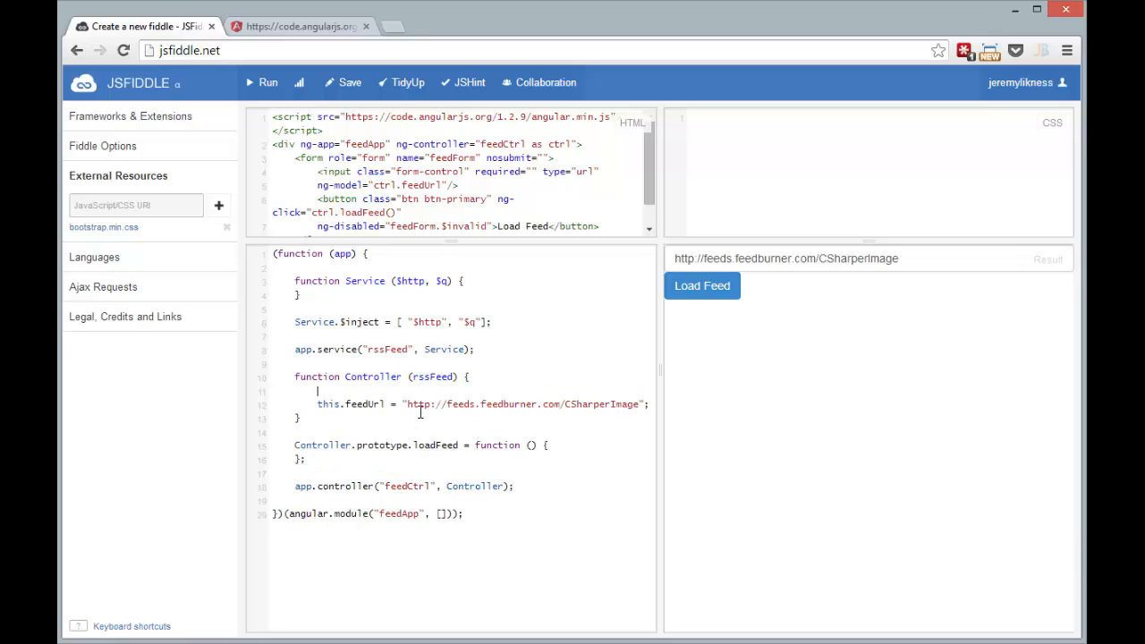
type("this.rssFeed =")
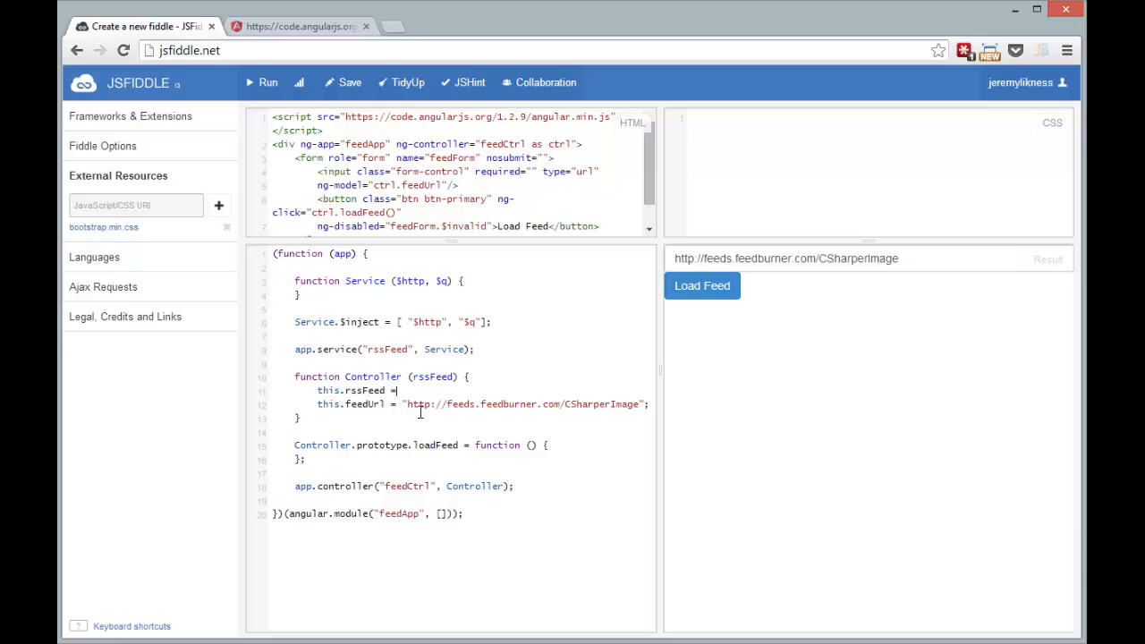
type("rssFeed;")
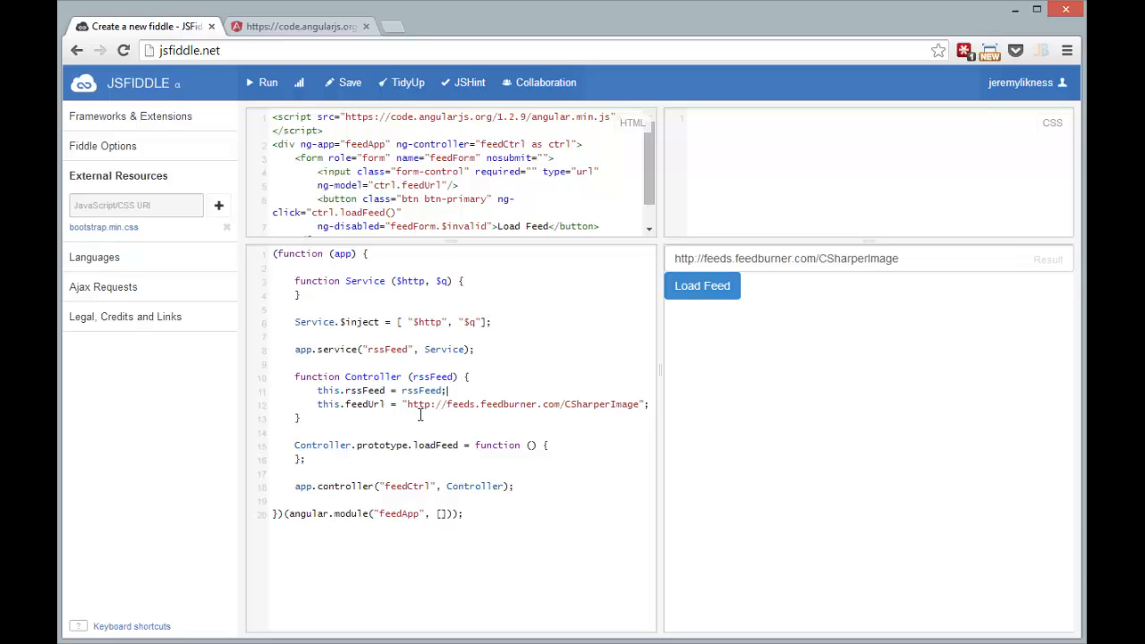
type("Con")
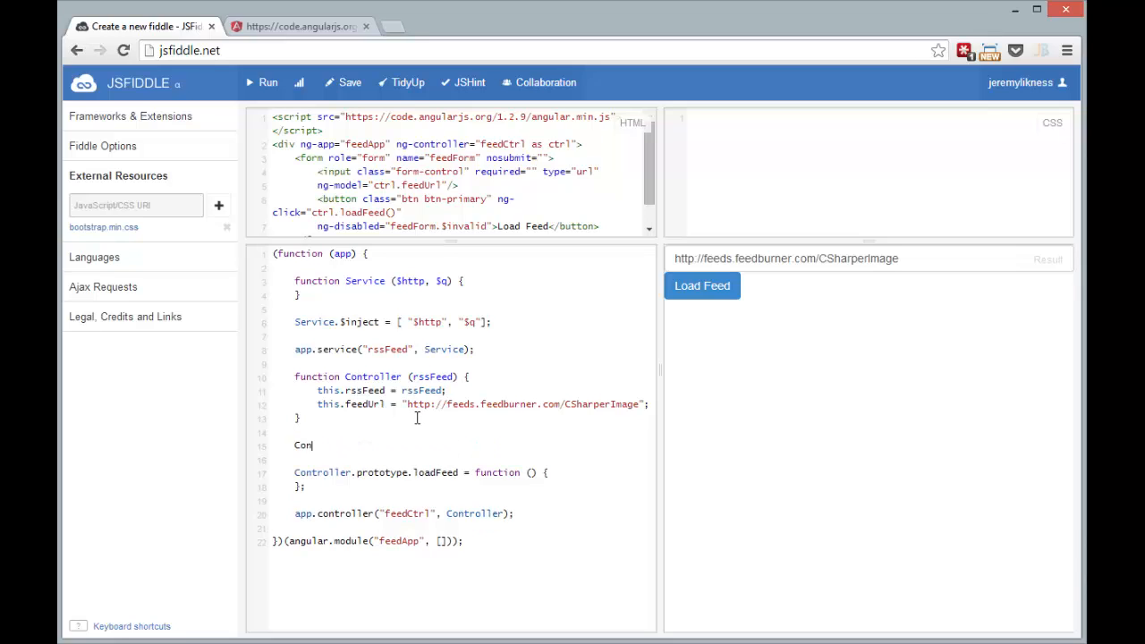
type("troller.$inject = [\"rssFeed\"];")
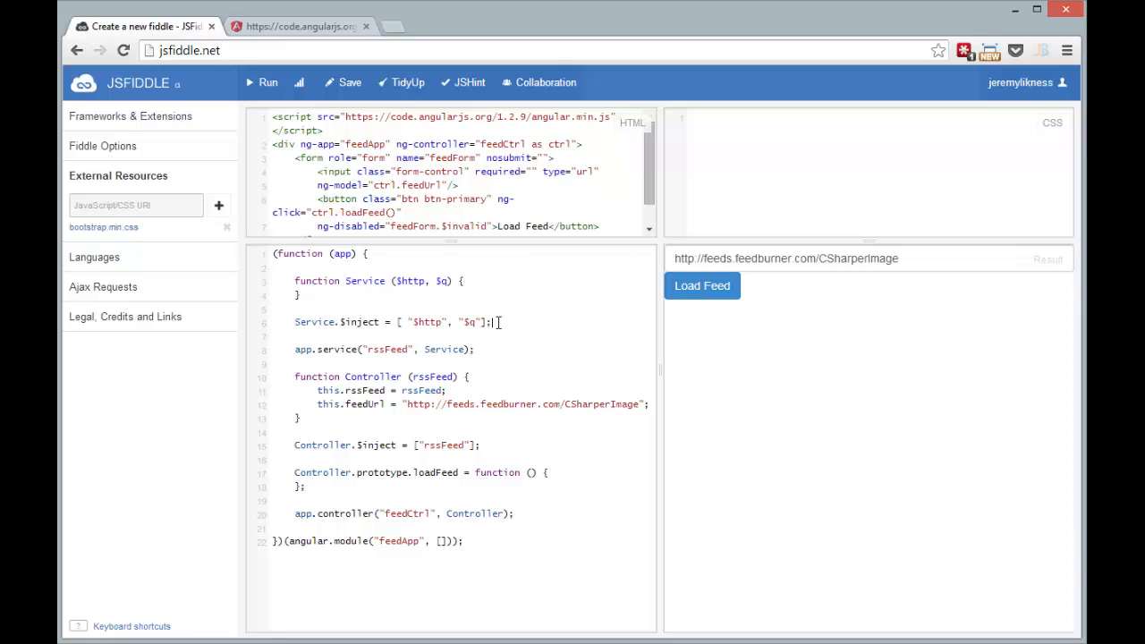
Write Service.prototype.loadFeed(url) creating a this.$q.defer() deferral and returning deferral.promise.
type("Service.pr")
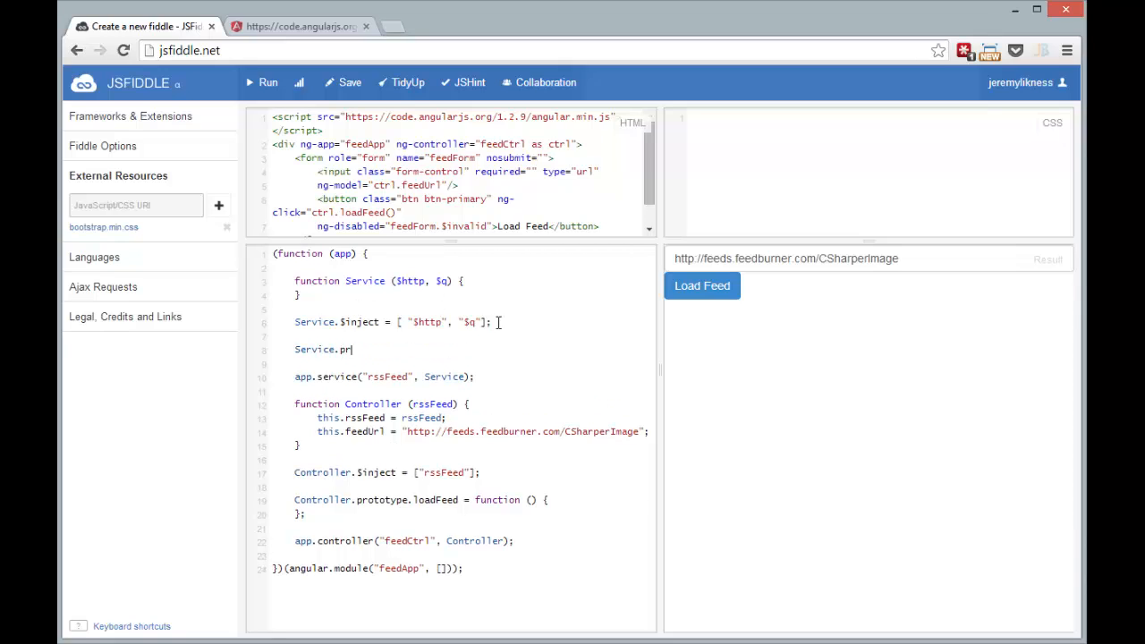
type("prototype.")
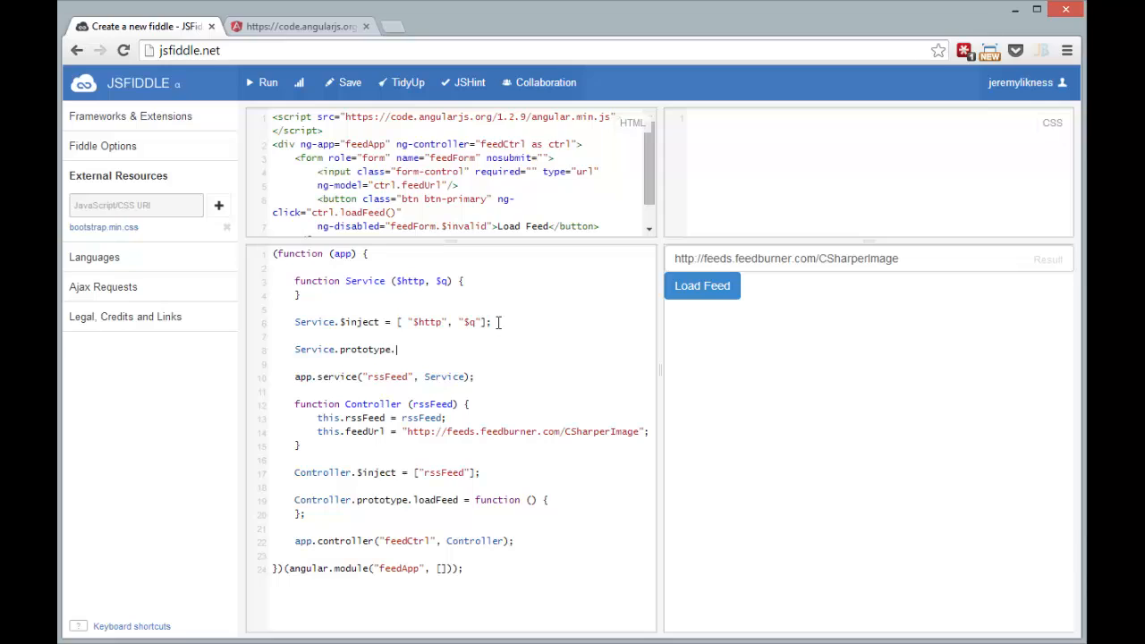
type("loadFeed = function (url")
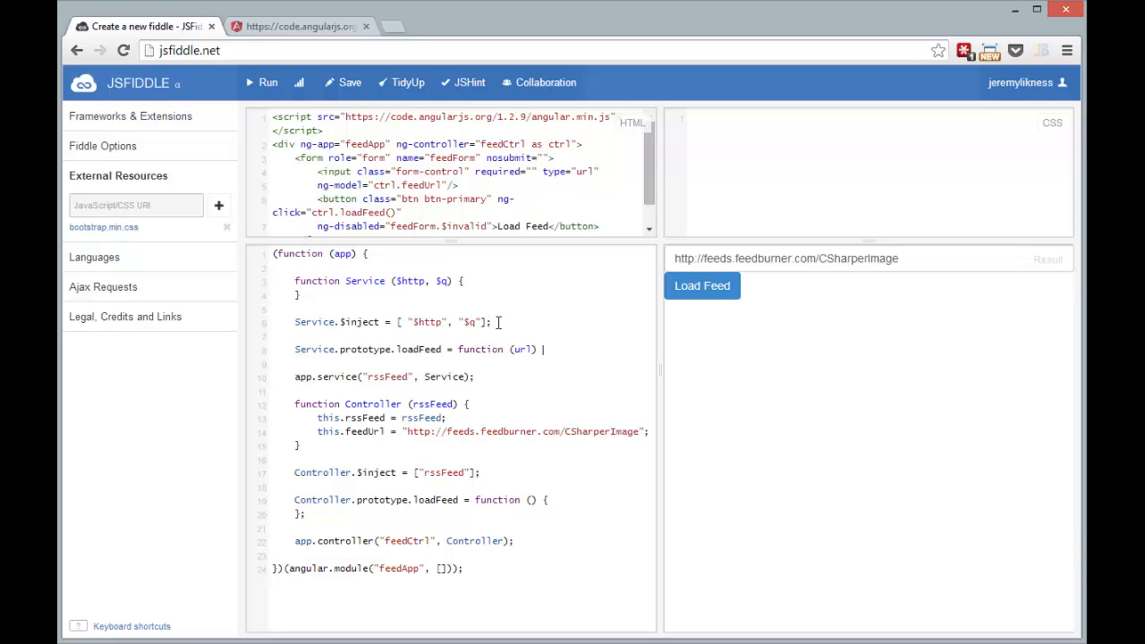
type("{")
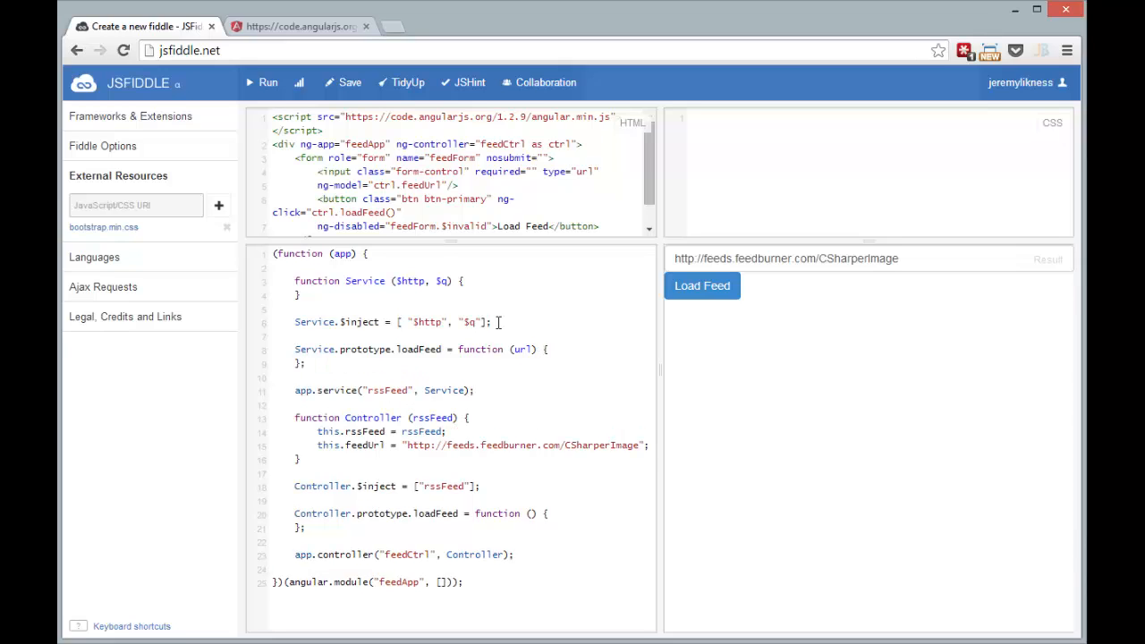
type("var deferral = t")
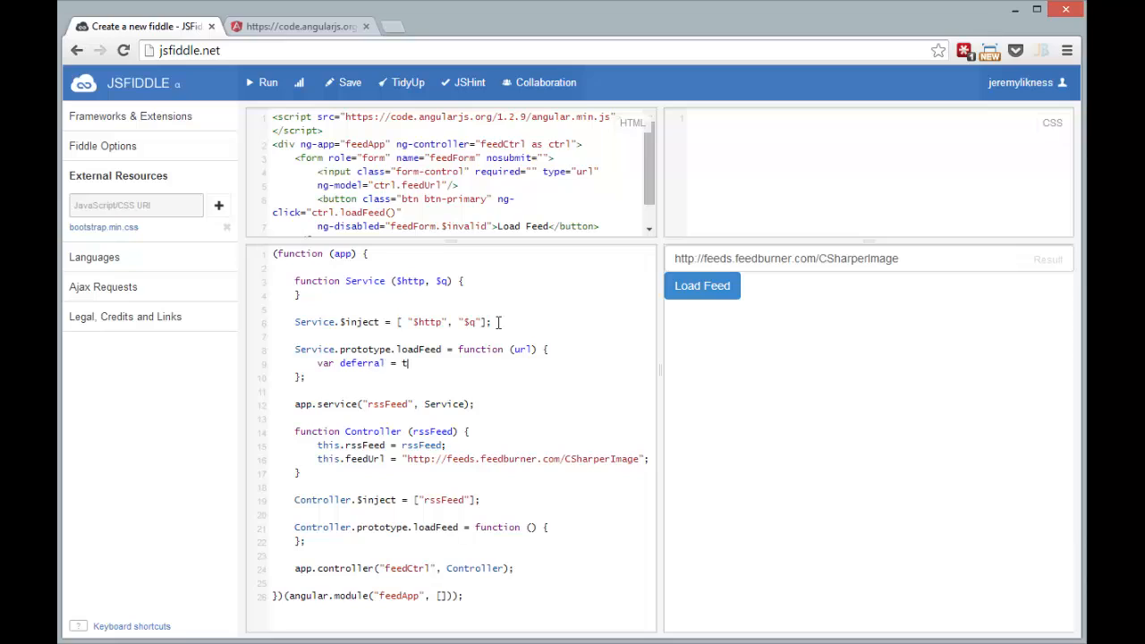
type("his.$q.defer")
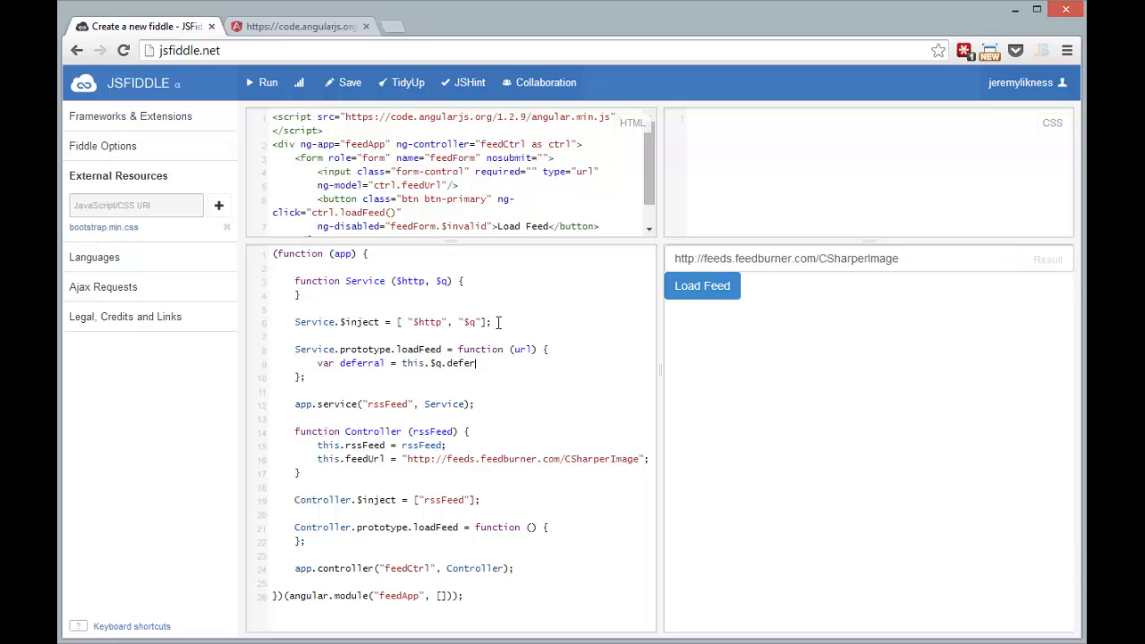
type("return")
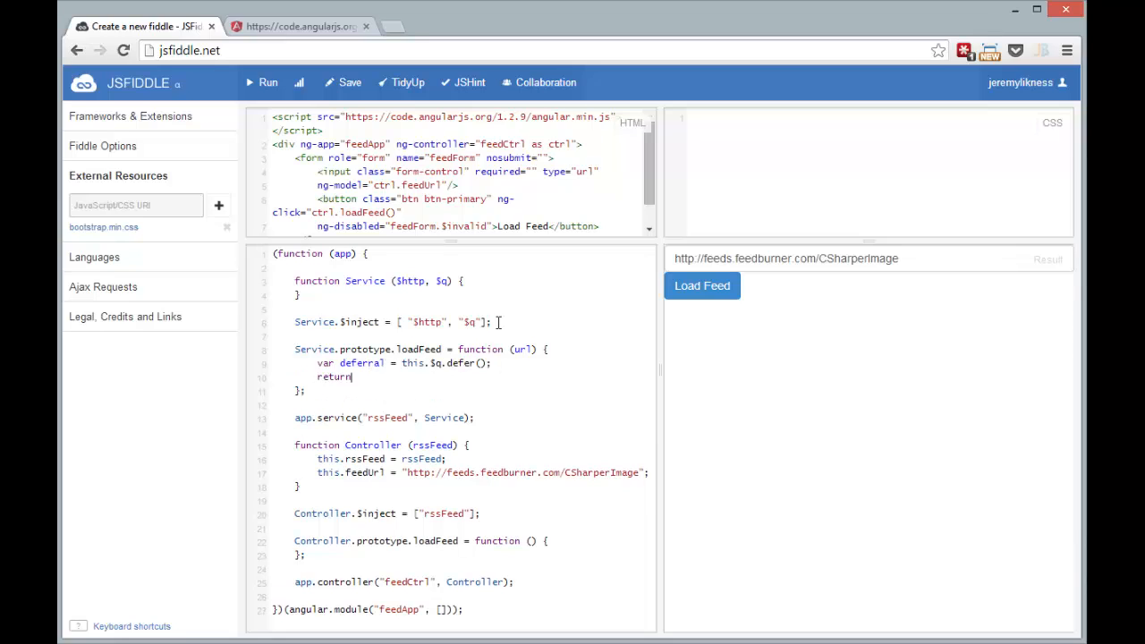
type("deferral.pro")
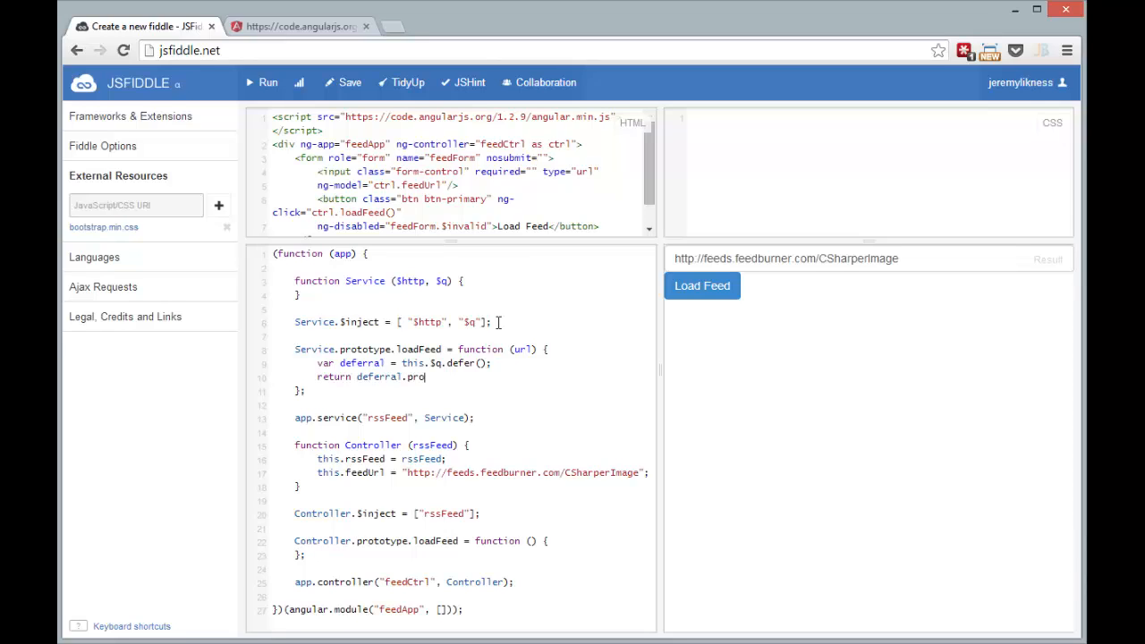
type("mise;")
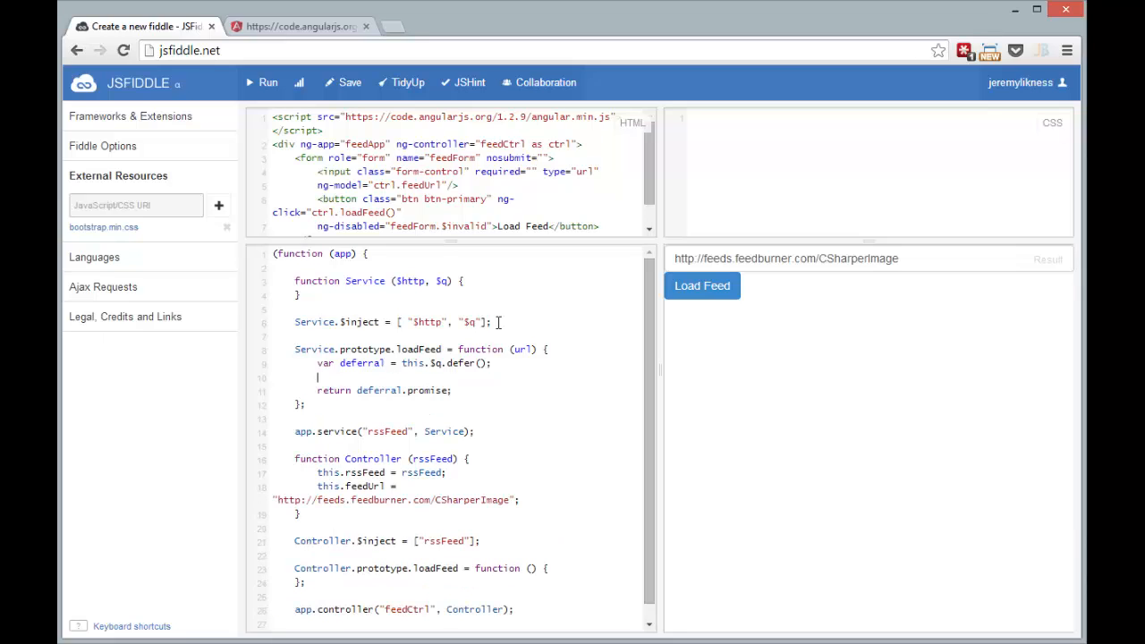
Call this.$http.jsonp on googleapis.com/ajax/services/feed/load?v=1.0 with url and JSON_CALLBACK.
type("this.$http.jsonp")
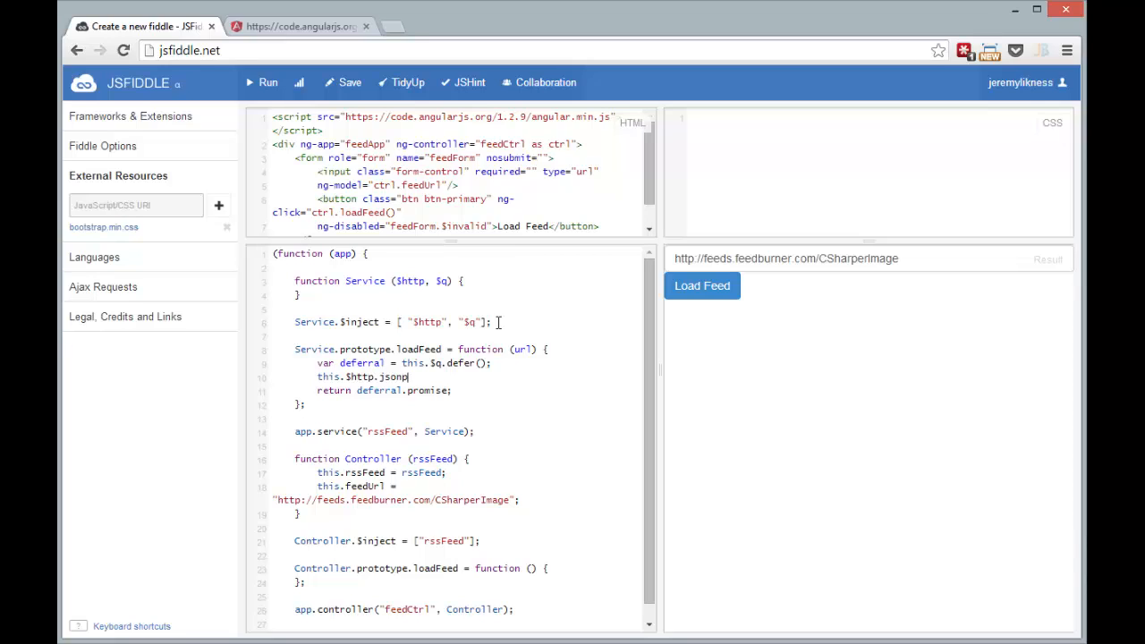
type("(\"")
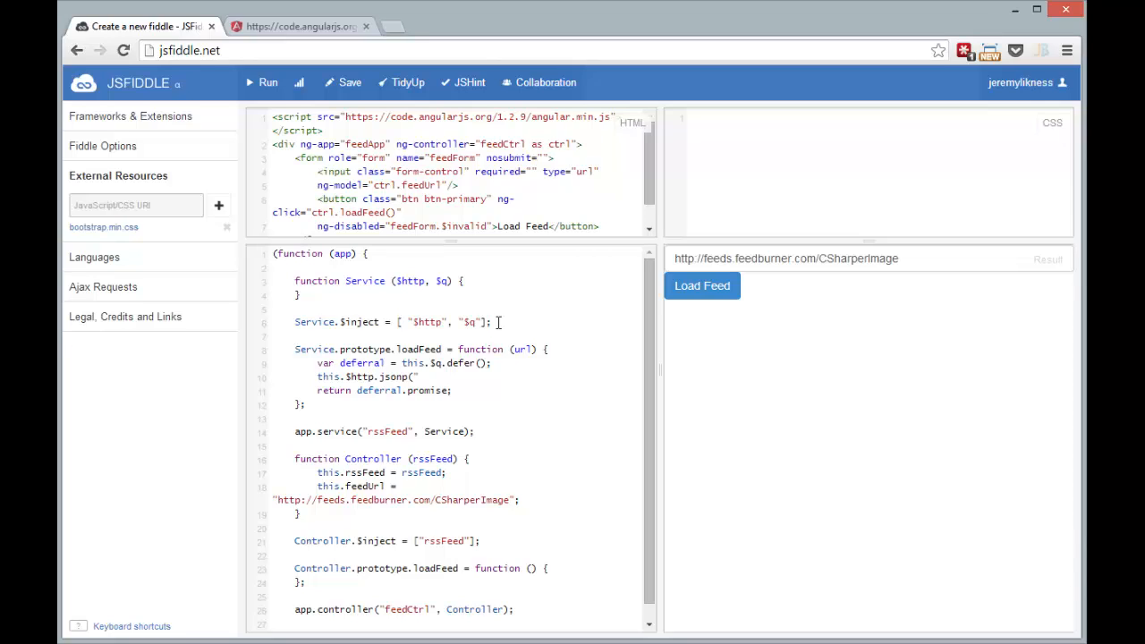
type("https://ajax.")
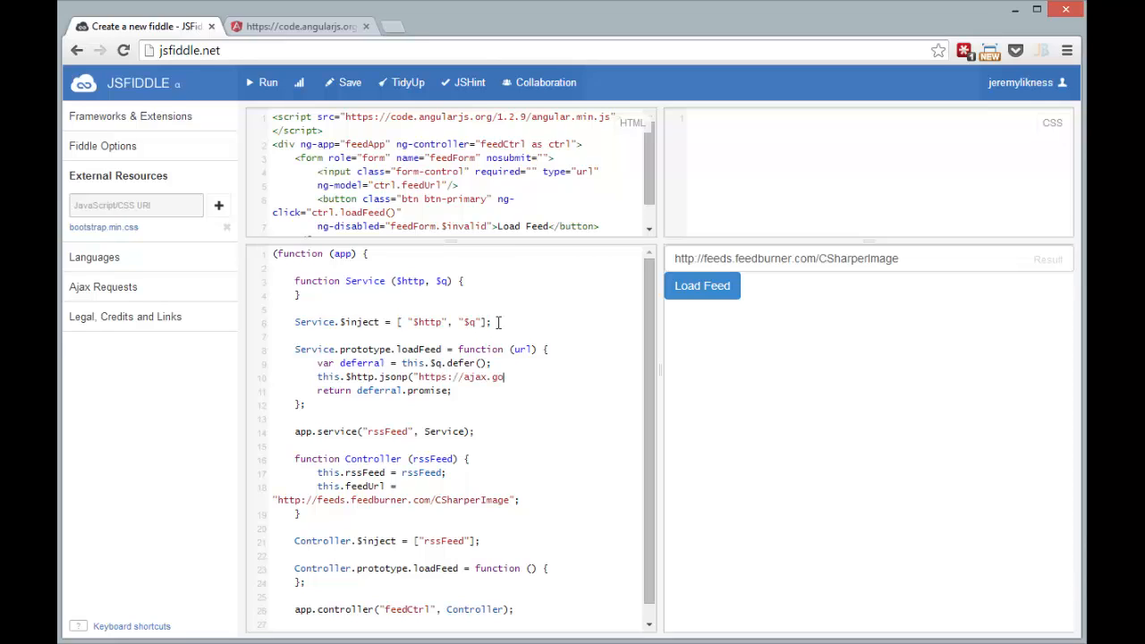
type("googleapis.")
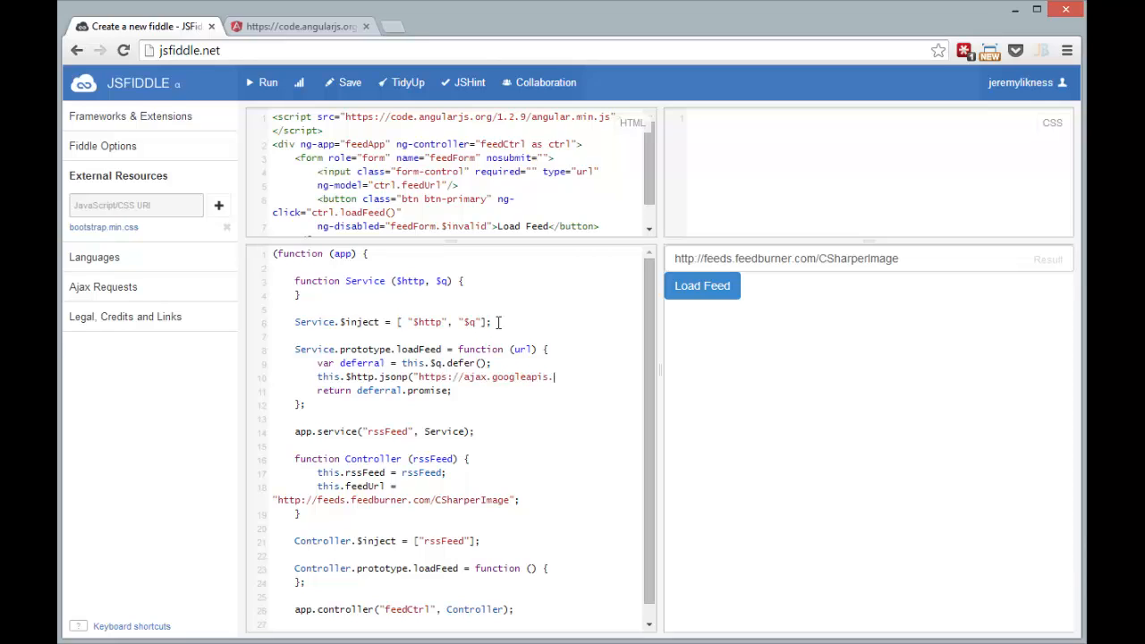
type("com")
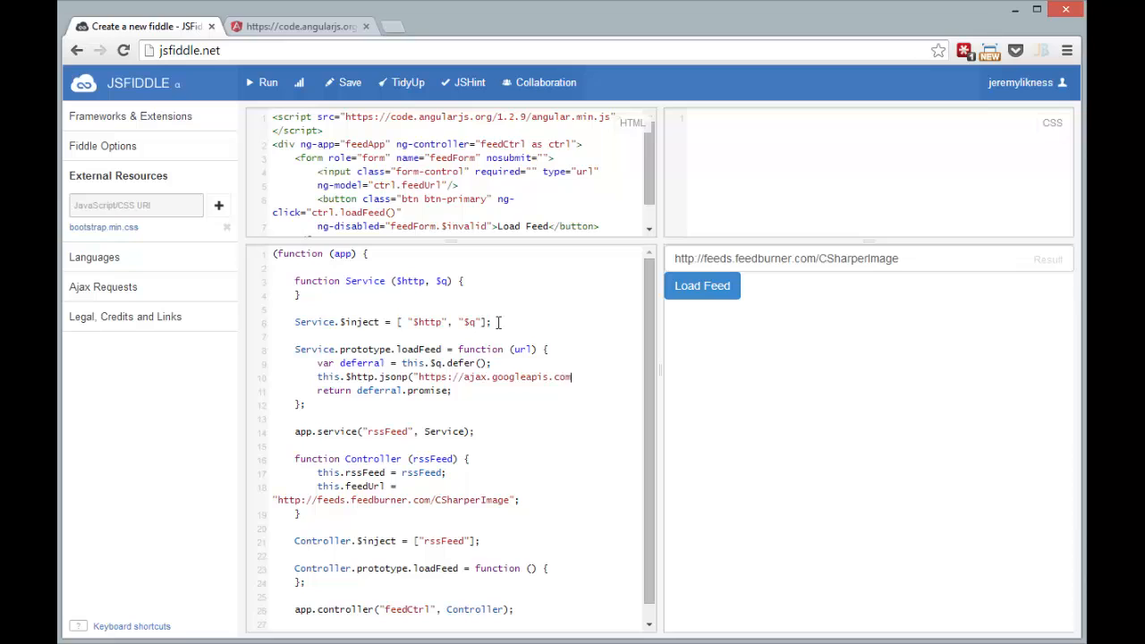
type("/ajax/services/feed/load")
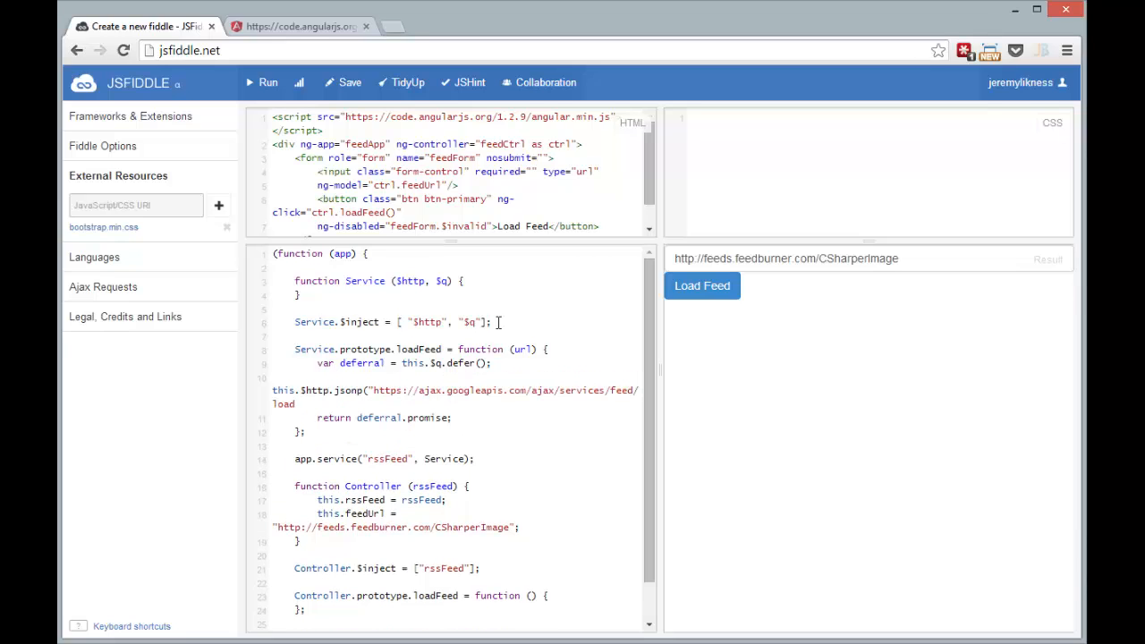
type("?v=")
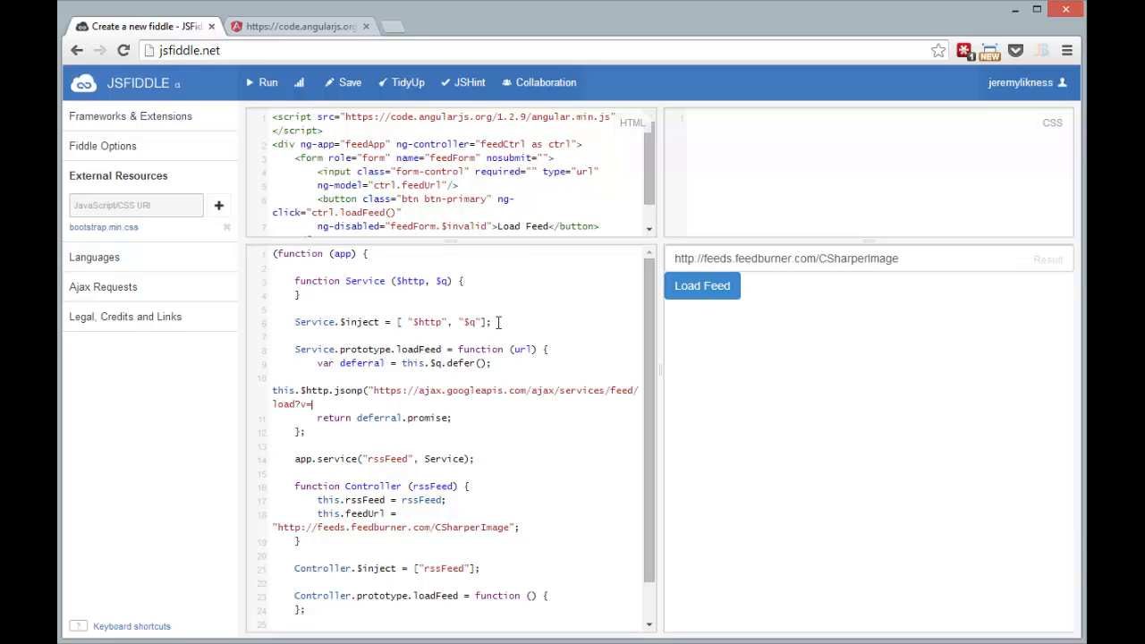
type("1.0&q=\"")
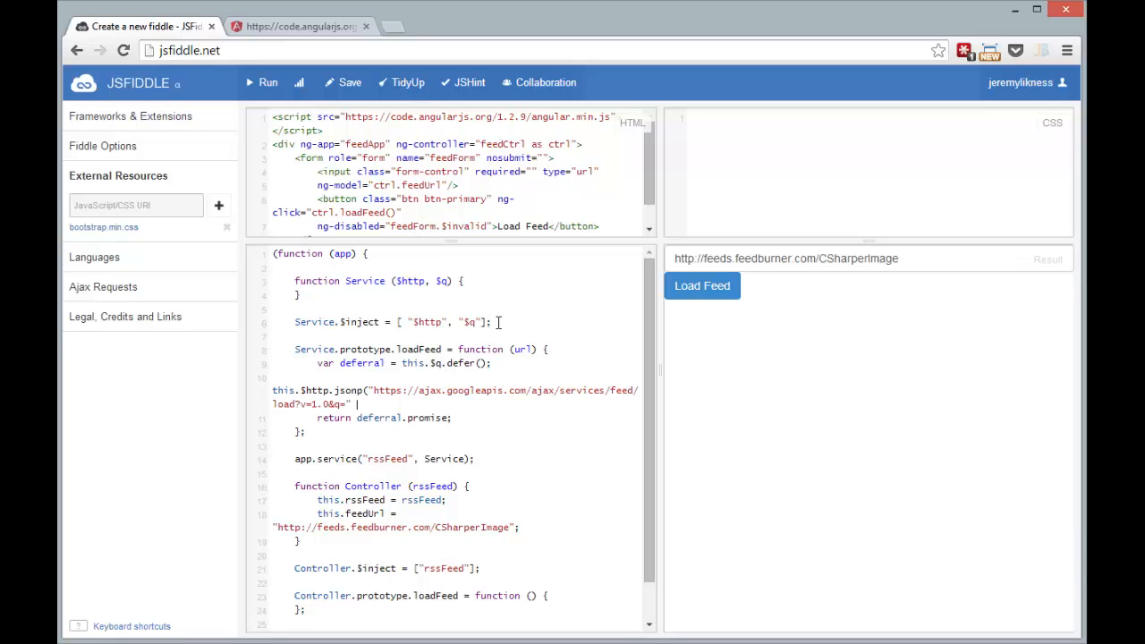
type("+ url + \"")
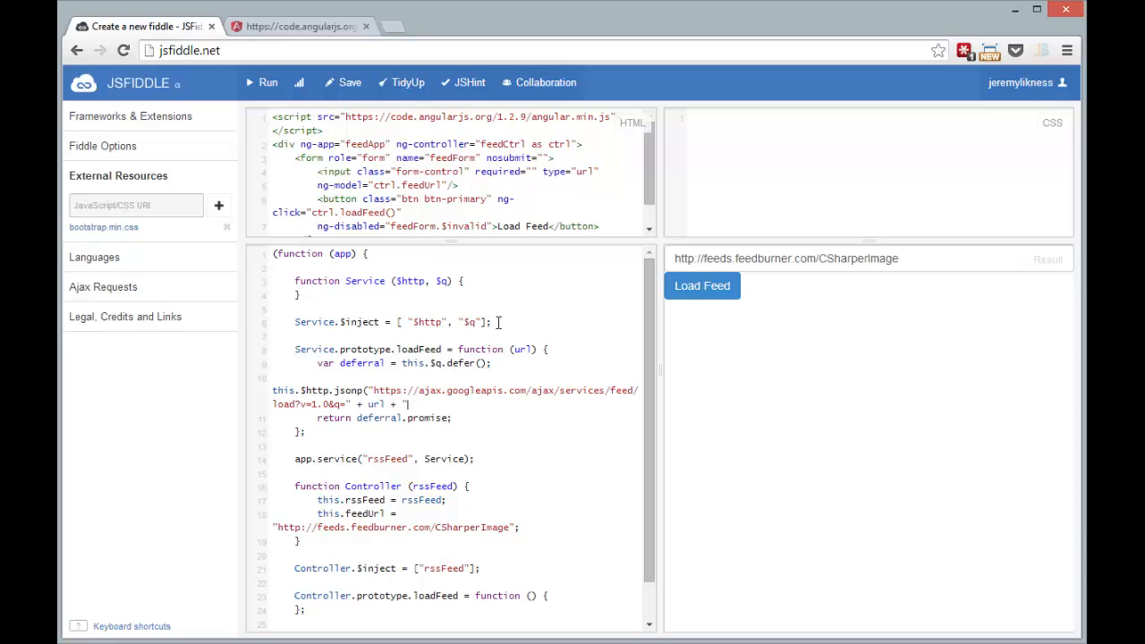
type("&callback")
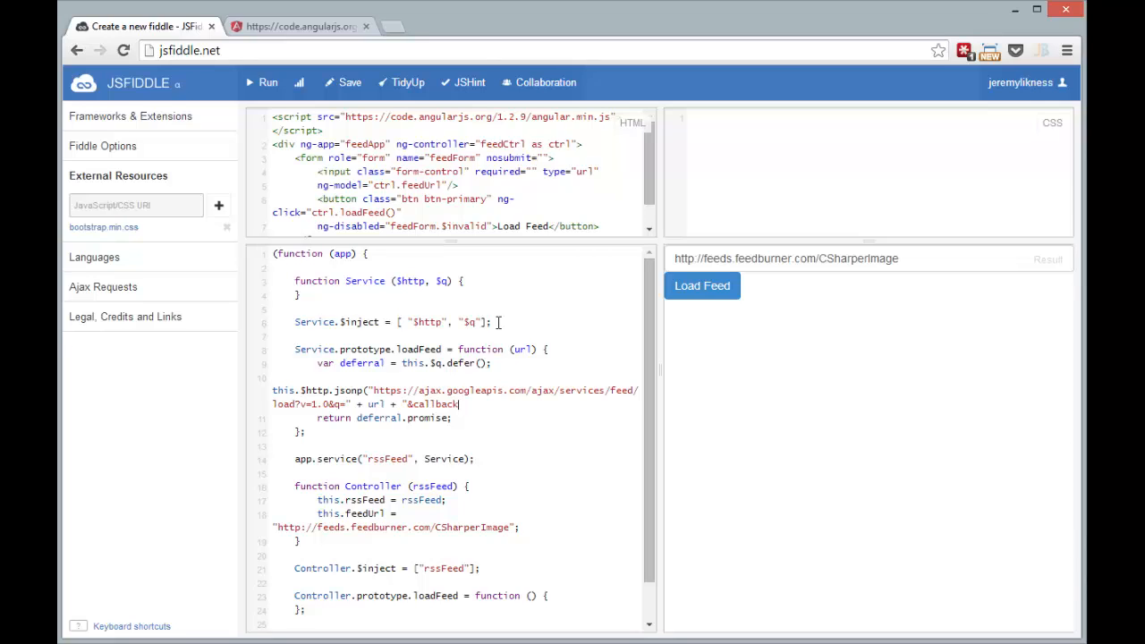
type("JSON")
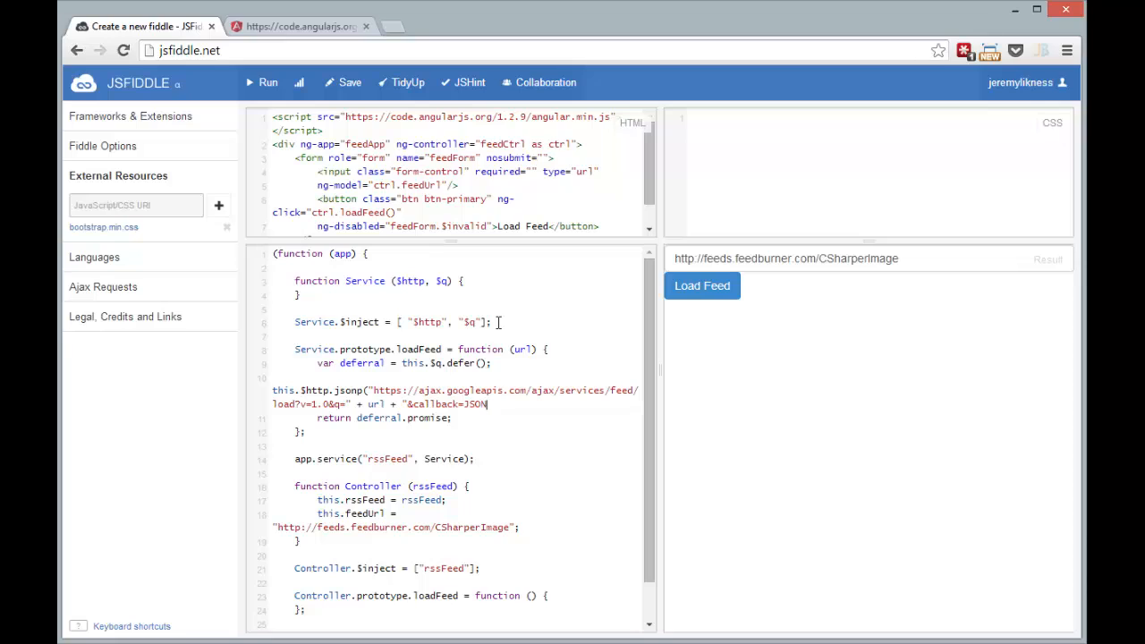
type("_CALLBACK")
type("then")
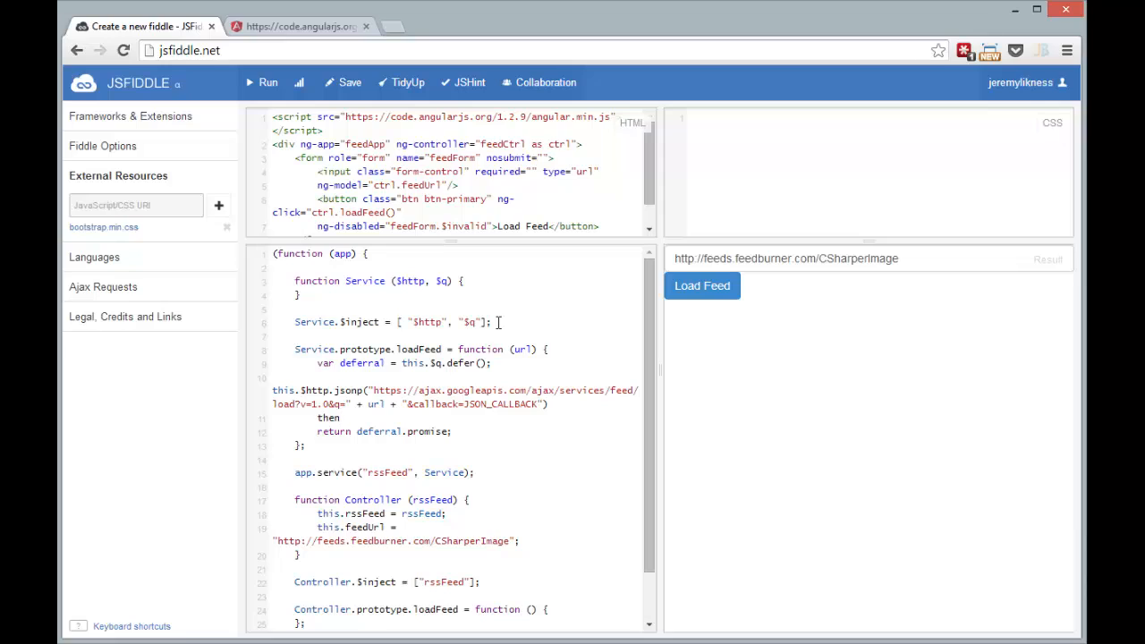
Chain .then resolving deferral with response.data.responseData.feed, and reject the deferral on error.
type(".then(f")
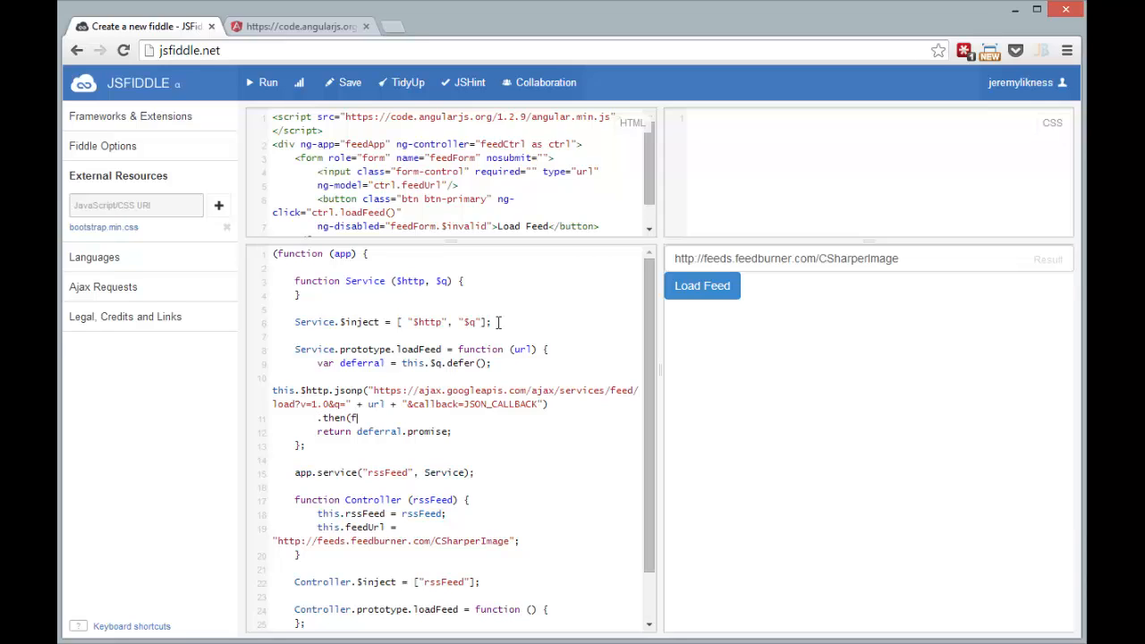
type("unction (response) {")
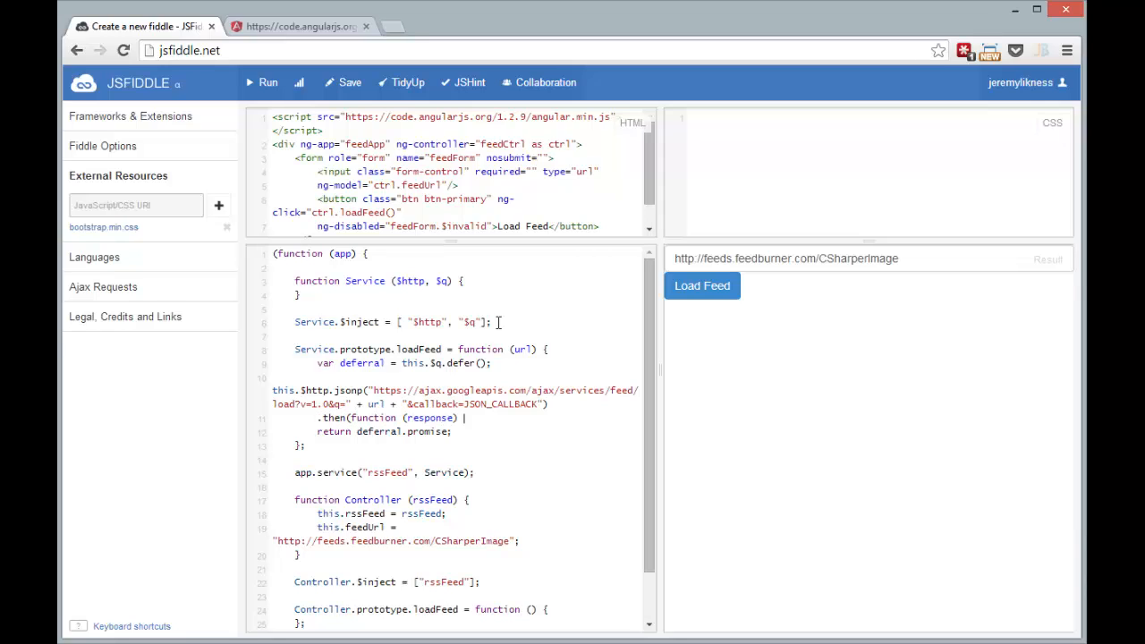
type("}, function (error) {")
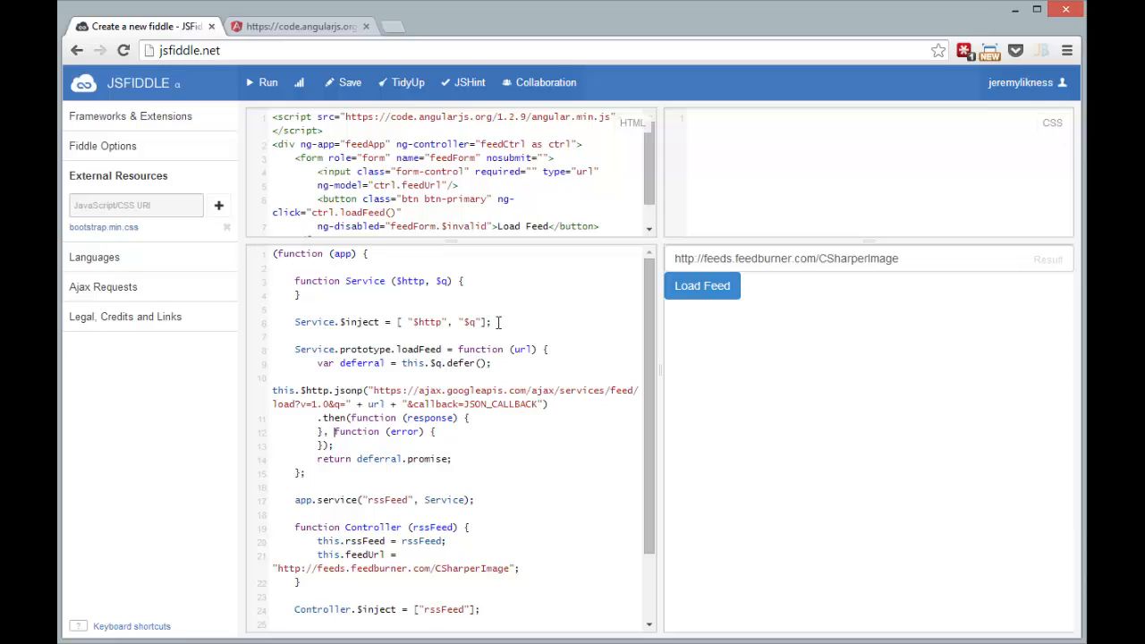
type("d")
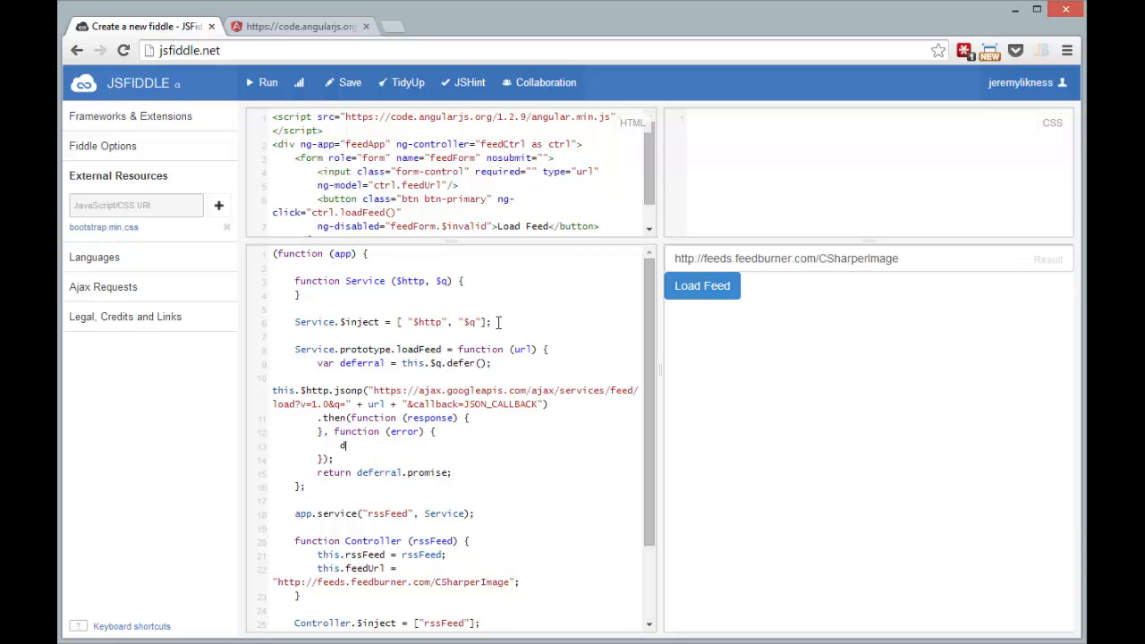
type("eferral.reject(error);")
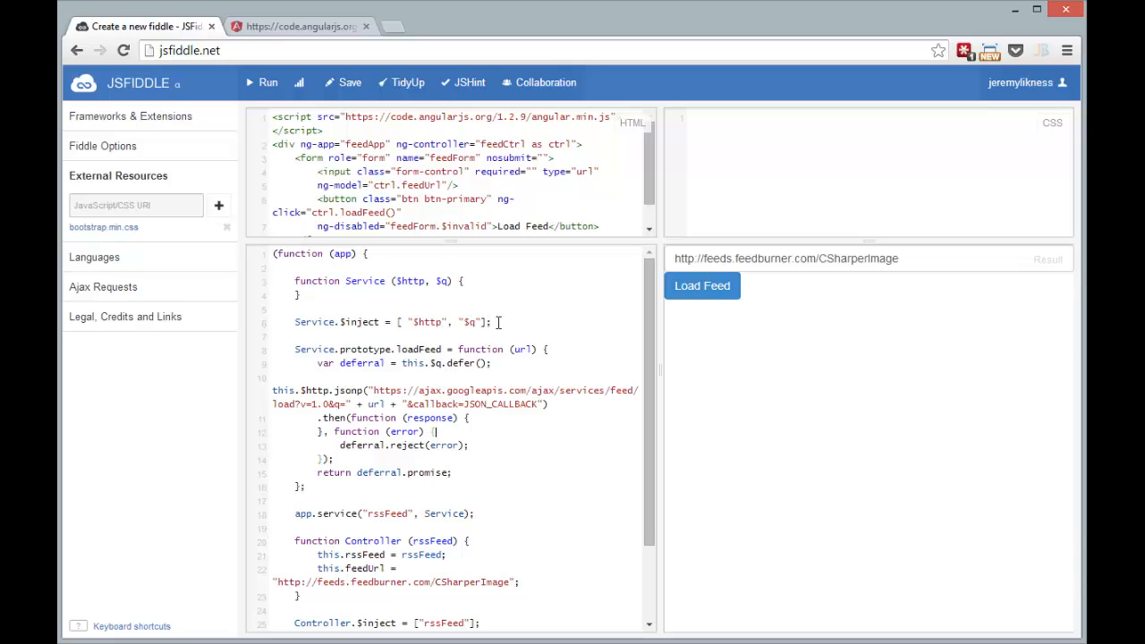
type("deferral.resolve(response.")
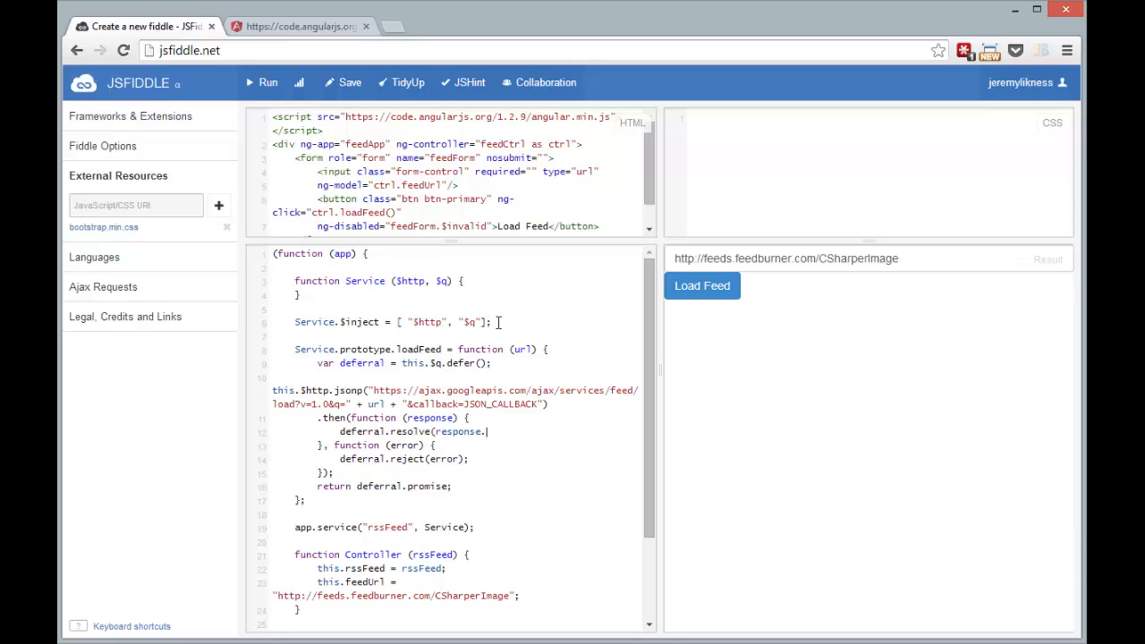
type("data.")
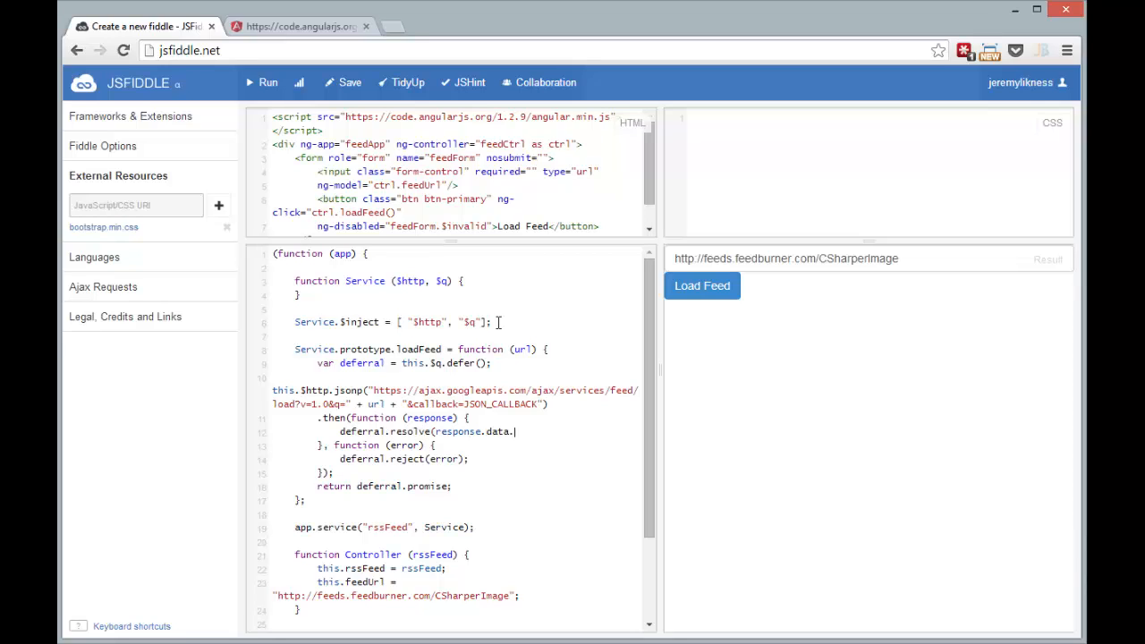
type("responseData.feed);")
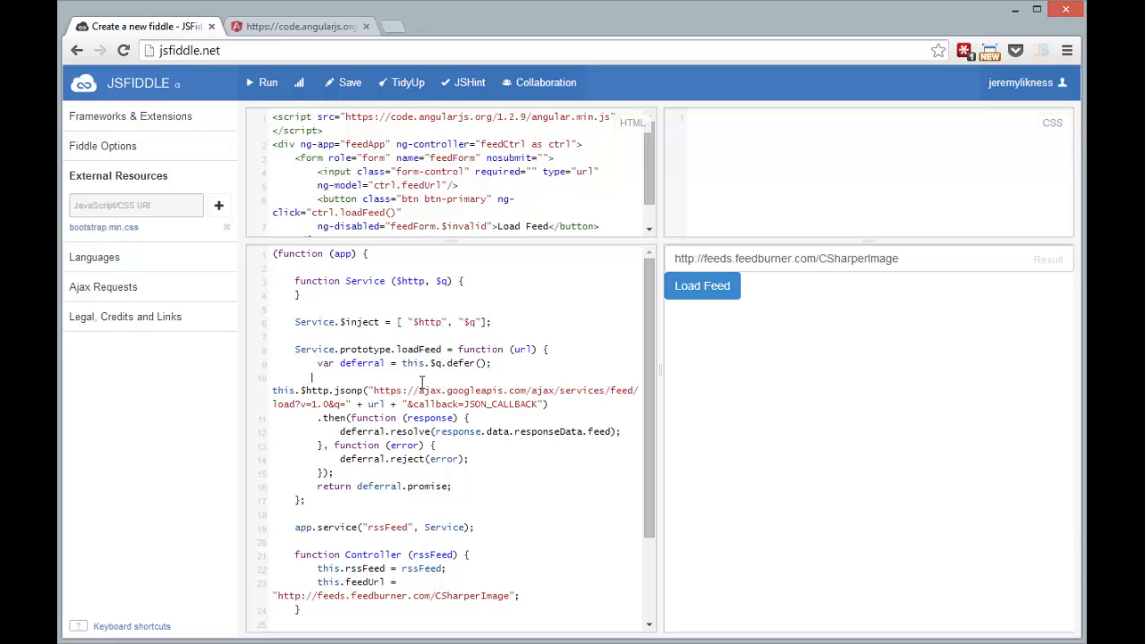
scroll("down", 3)
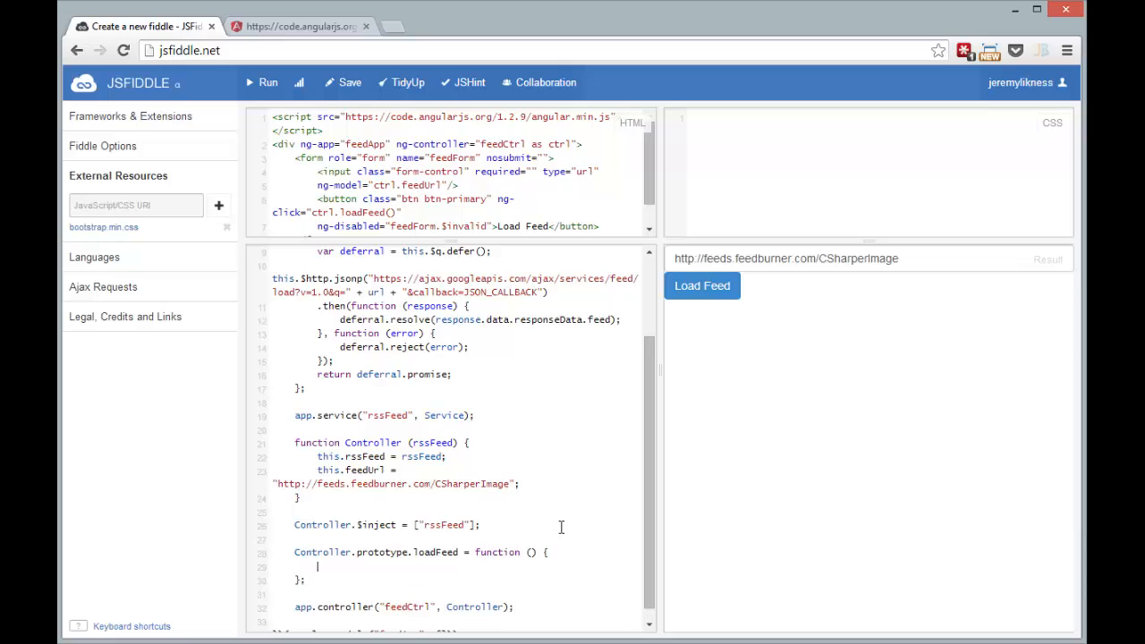
Save var _this = this and call this.rssFeed.loadFeed(this.feedUrl).then(function (feed)).
type("var _this = this;")
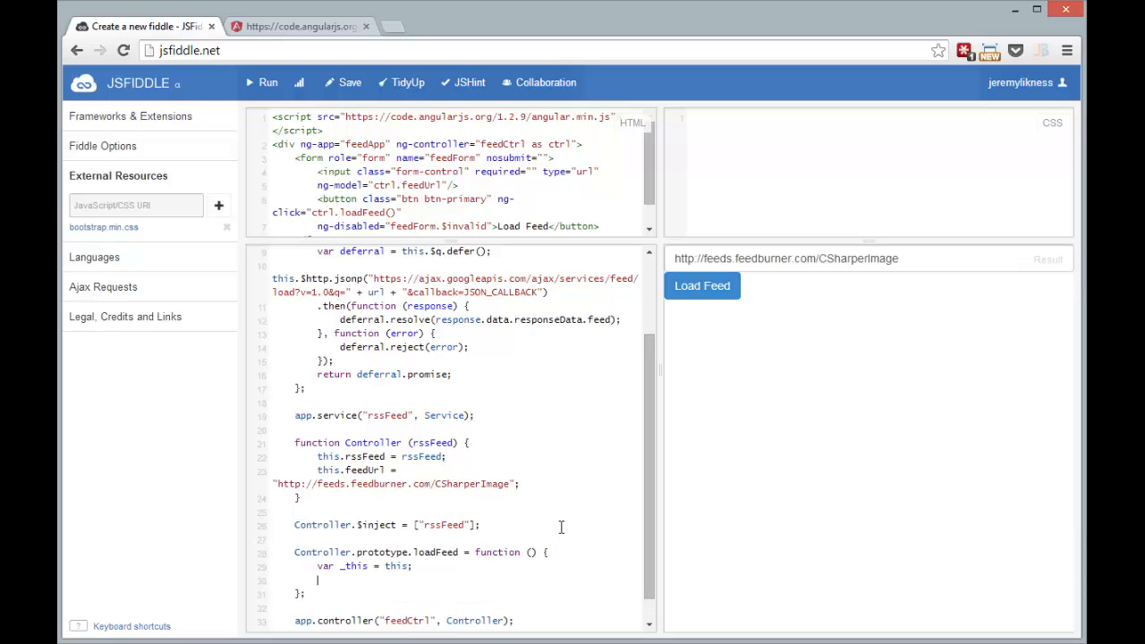
type("this.rssFee")
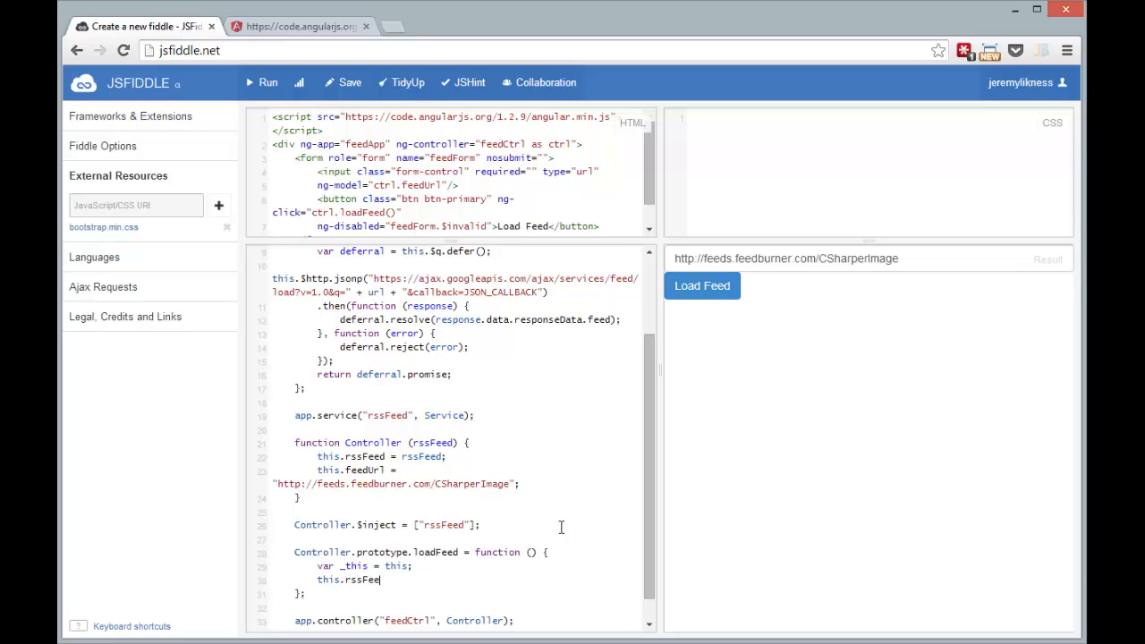
type(".loadFeed(thi")
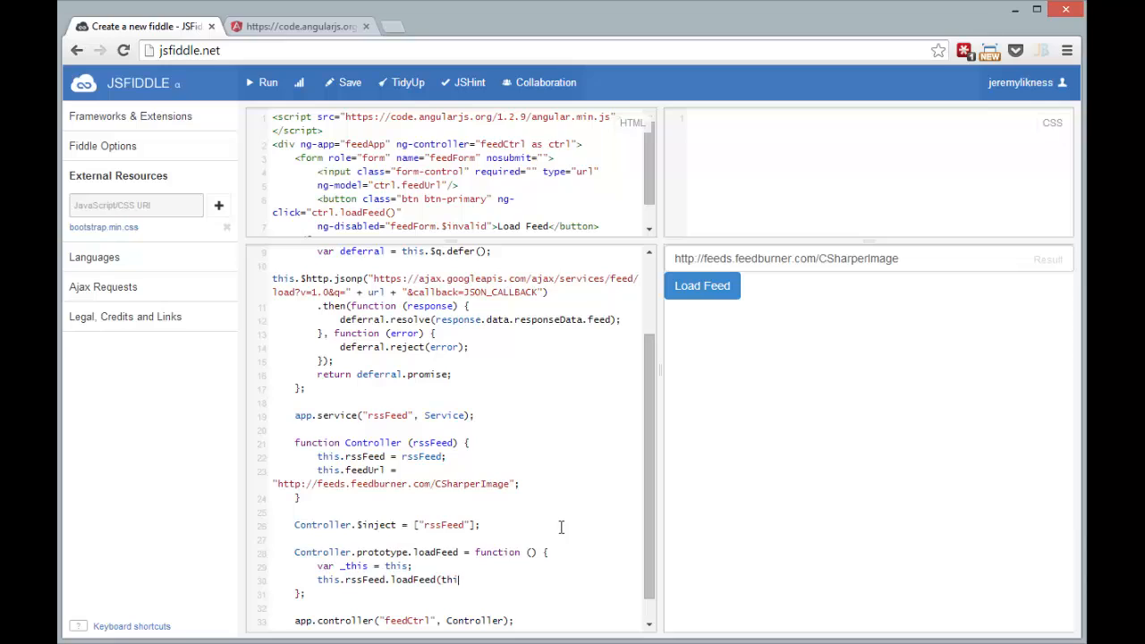
type("s.feedUrl)")
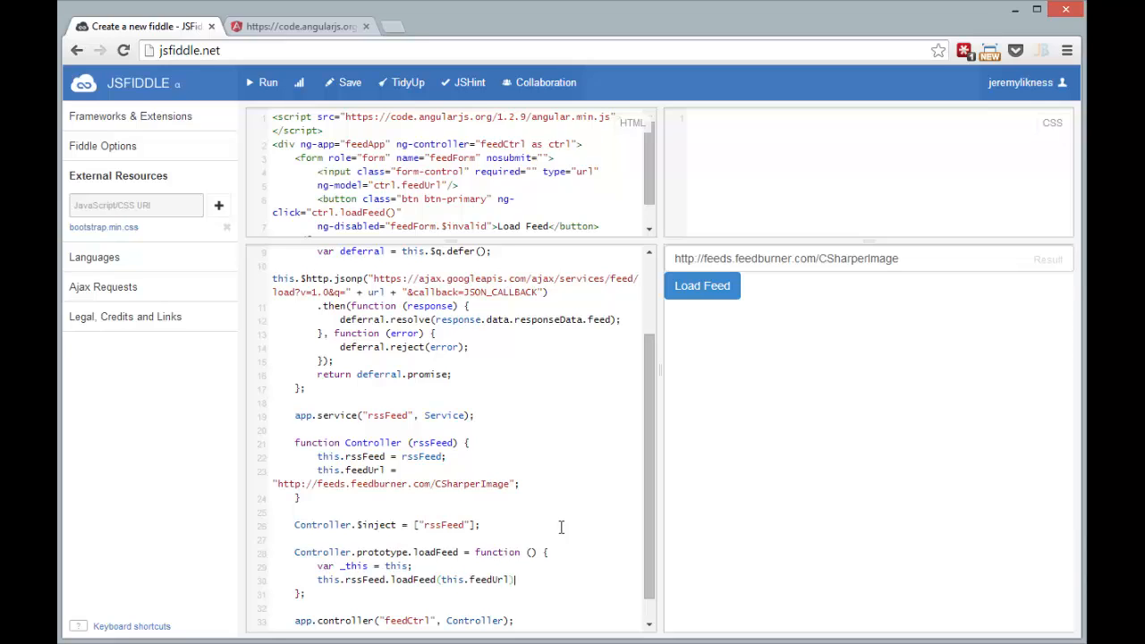
type(".then(")
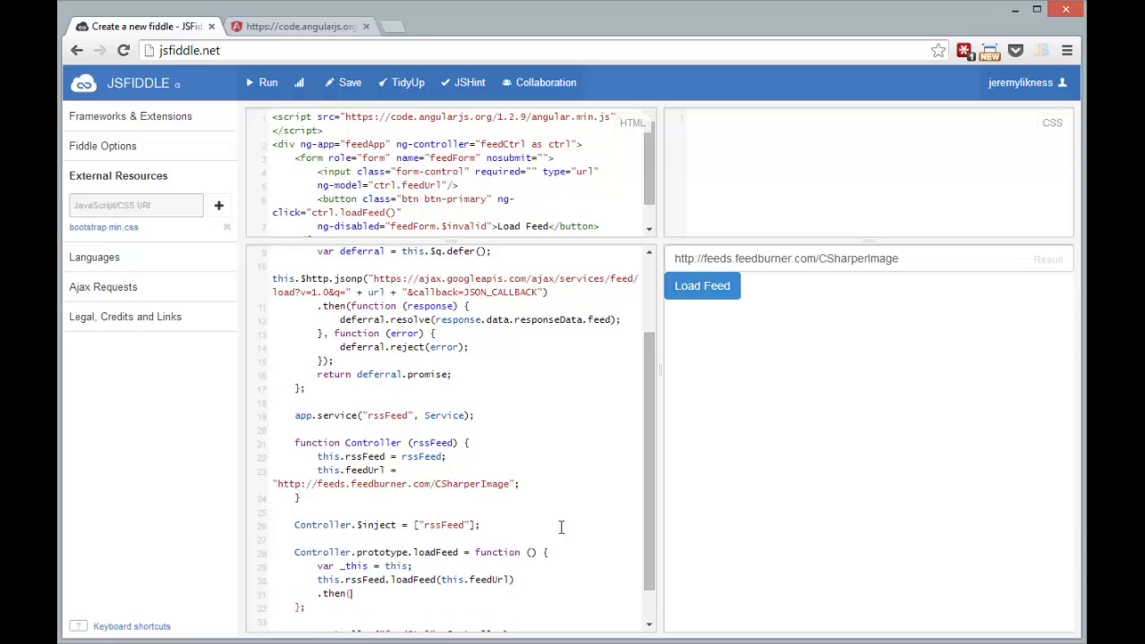
type("function (feed) {")
type("});")
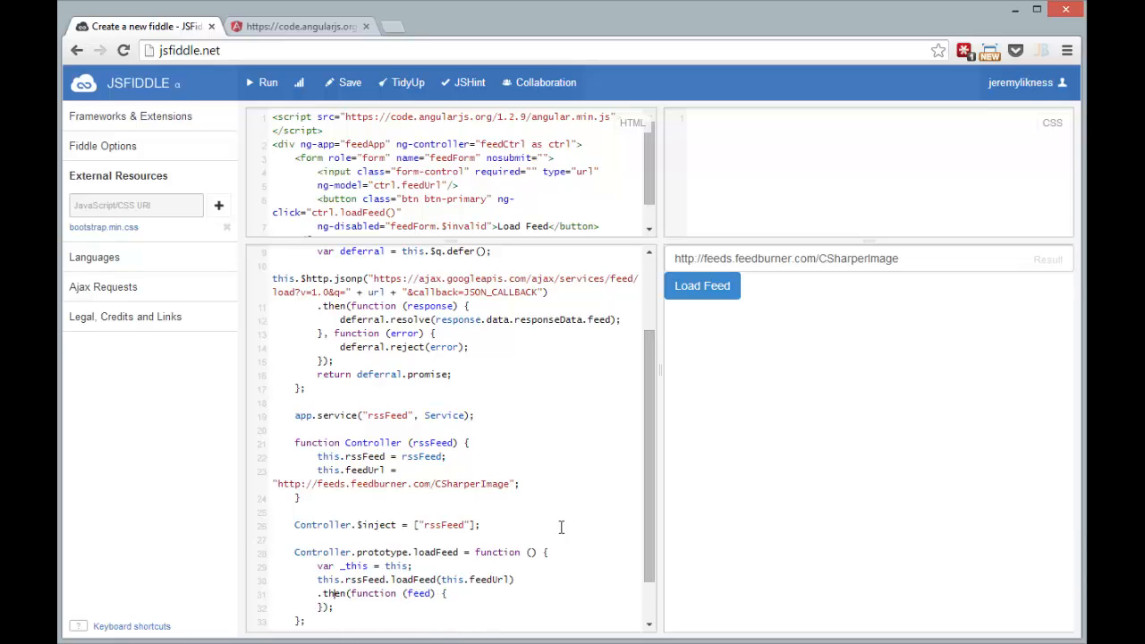
type("_this.f")
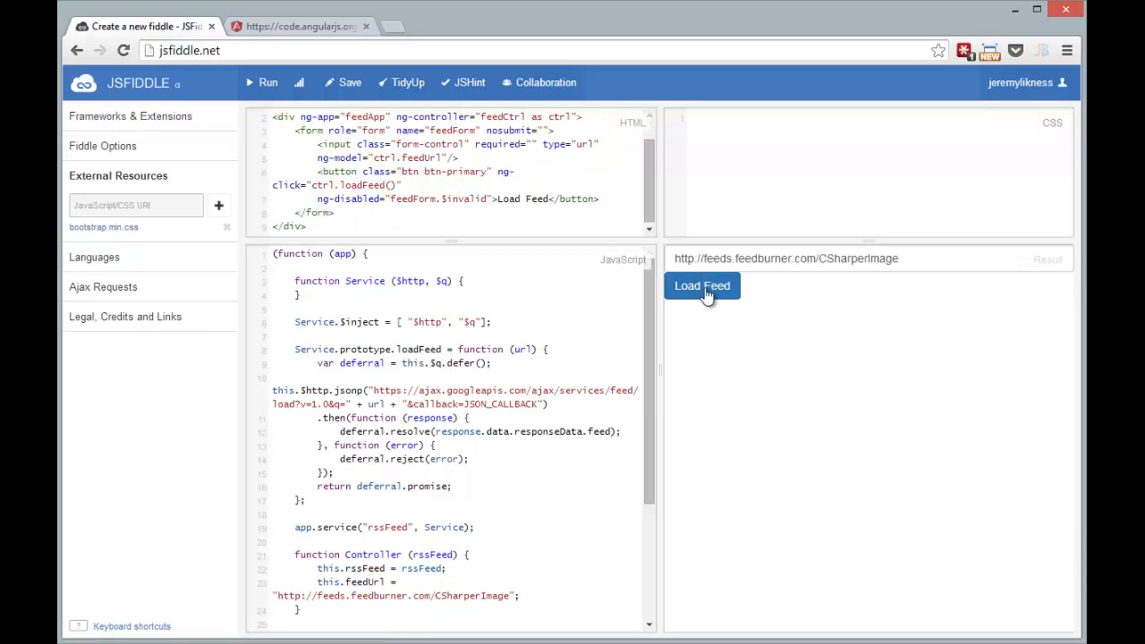
Try Load Feed, clear the console, and retry to reproduce the 'defer' of undefined TypeError.
left_click(702, 286)
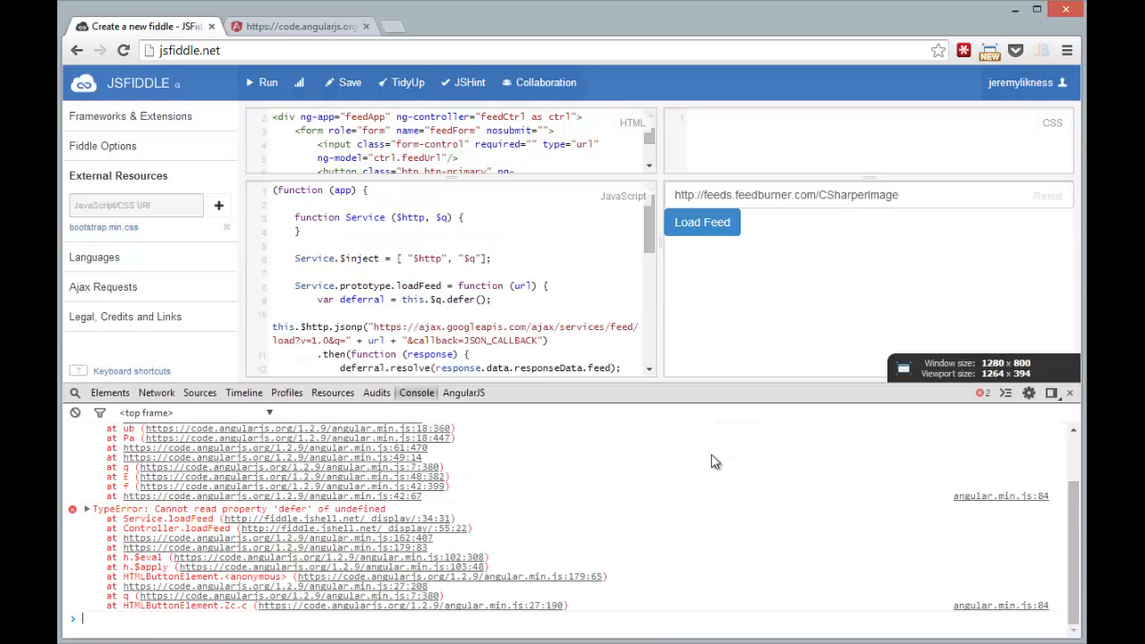
left_click(75, 413)
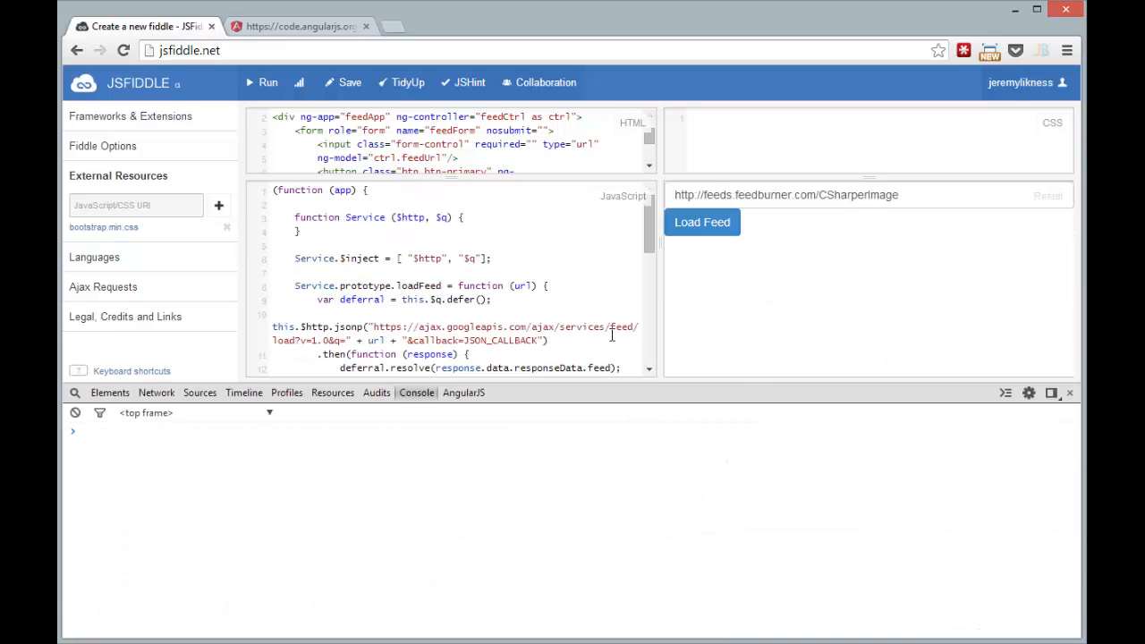
left_click(702, 222)
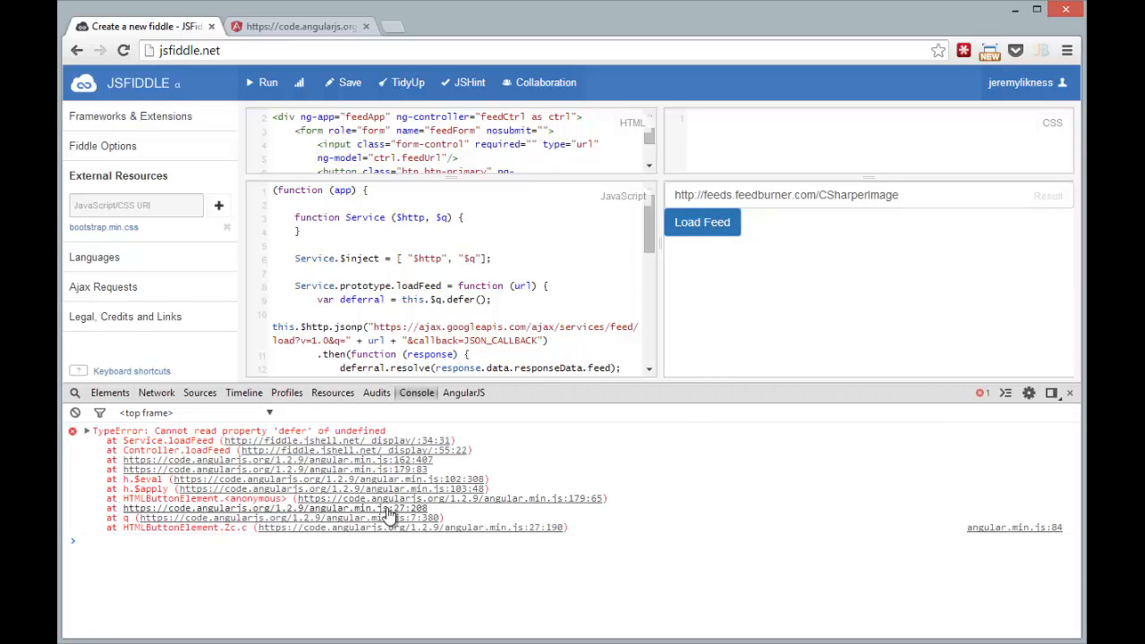
scroll("down", 3)
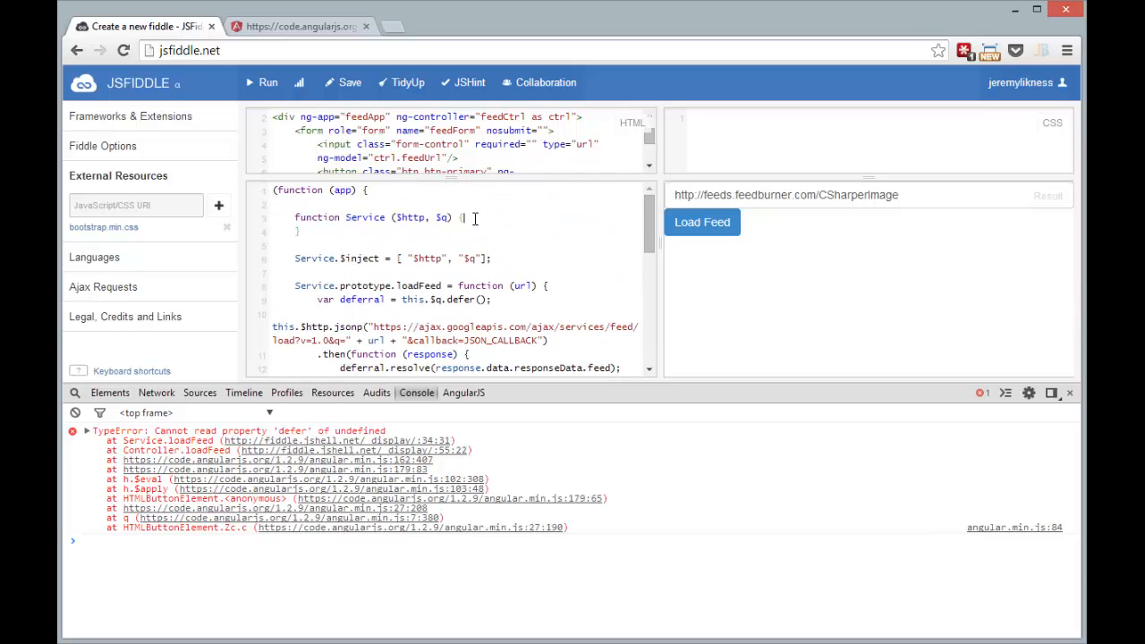
Assign this.$http = $http and this.$q = $q in the Service constructor.
type("this.$http")
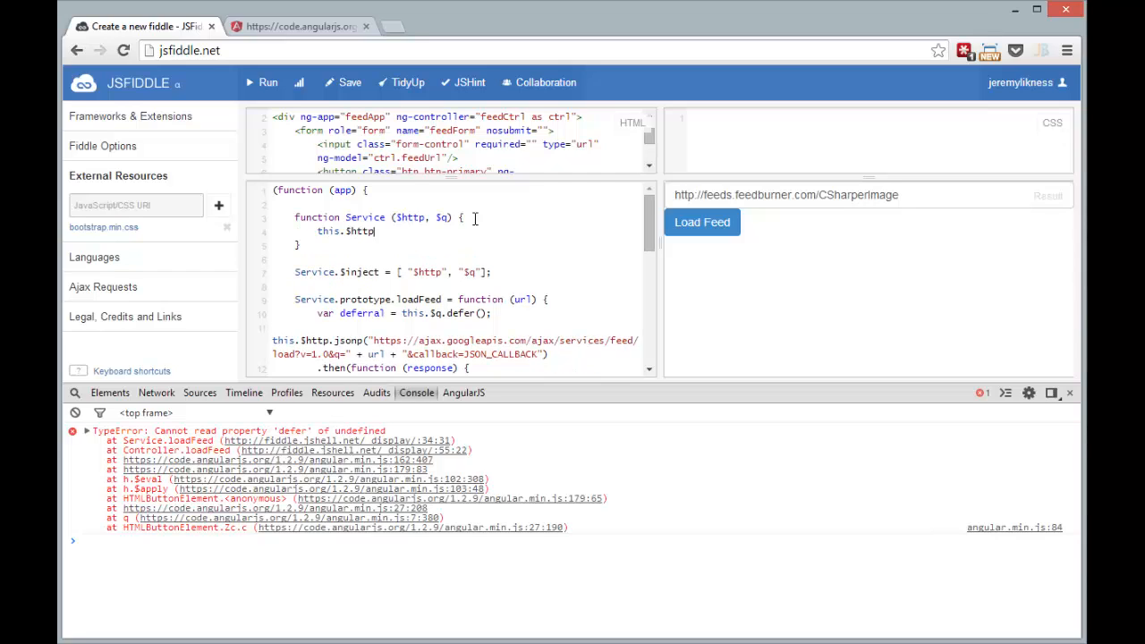
type("= $http;")
type("this.$q = $q;")
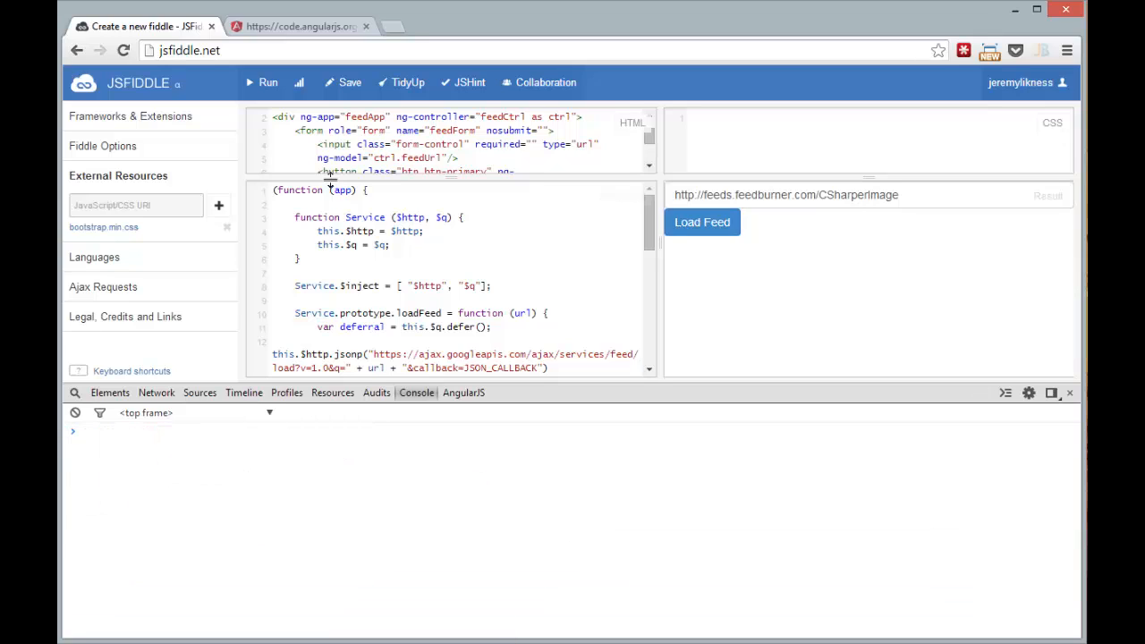
Add a heading link to ctrl.feed.link opening in a new tab, showing {{ctrl.feed.title}}.
scroll("down", 3)
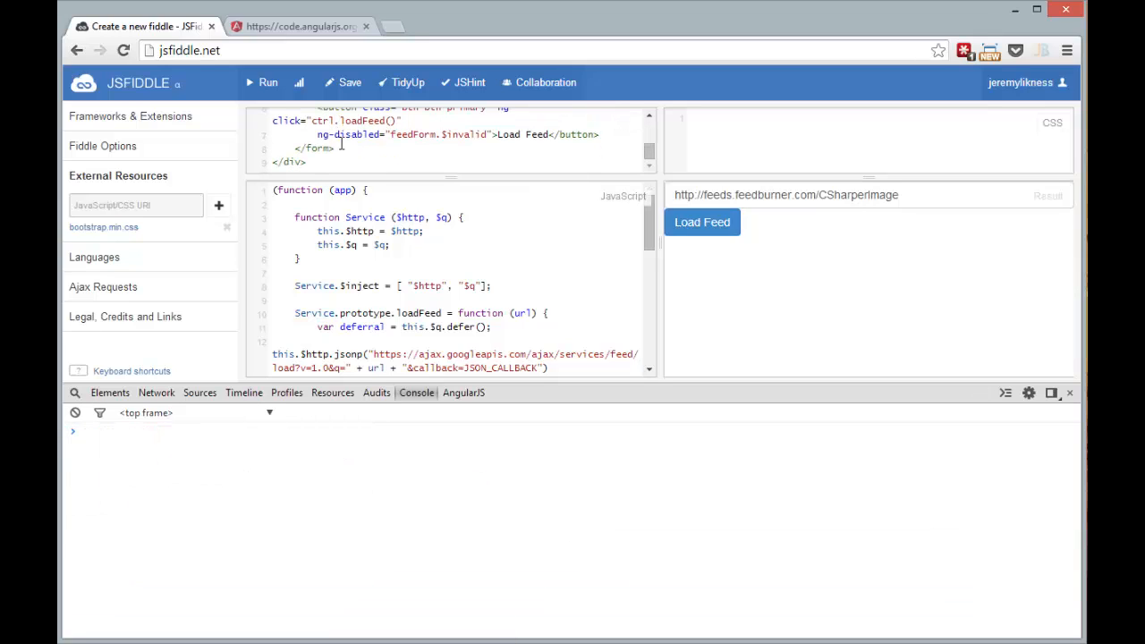
type("<hr/>")
type("<h1>")
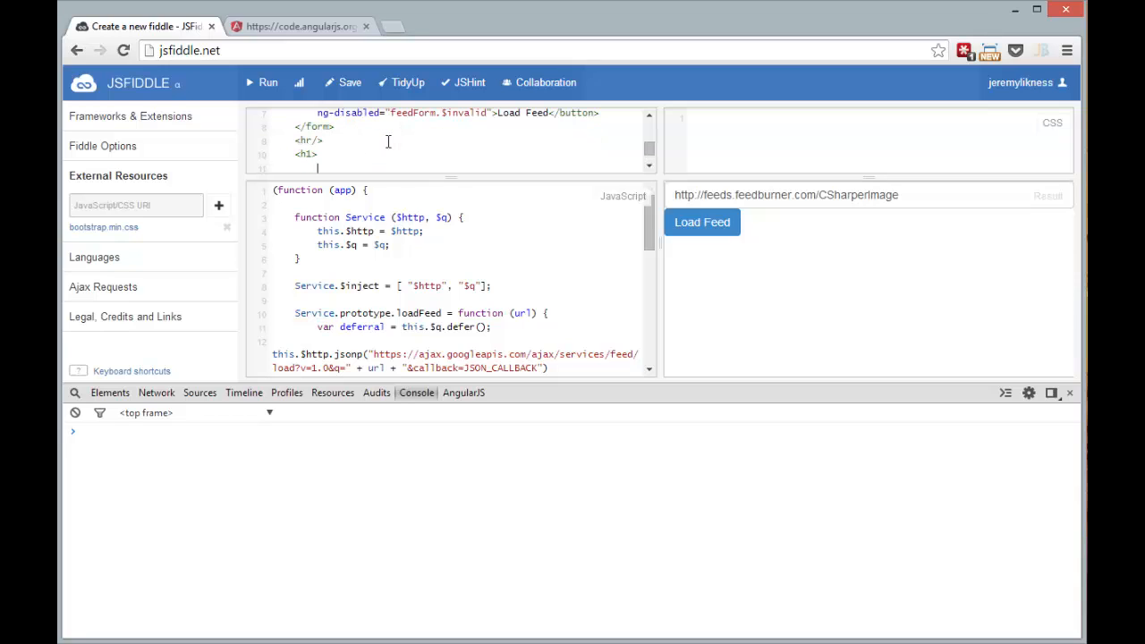
type("<")
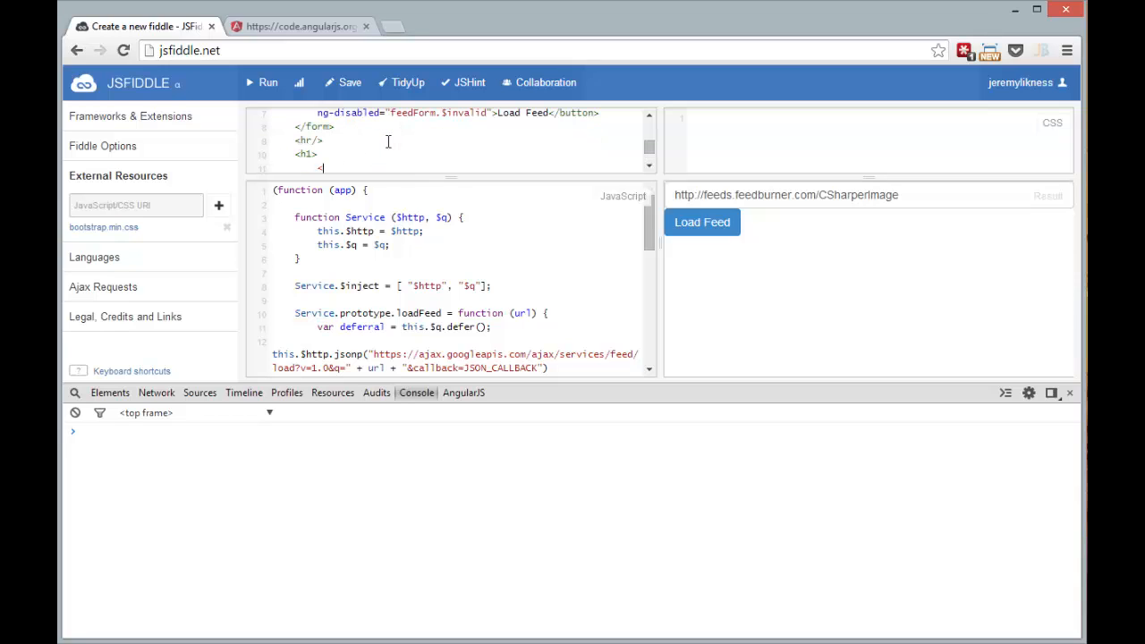
type("a ng-h")
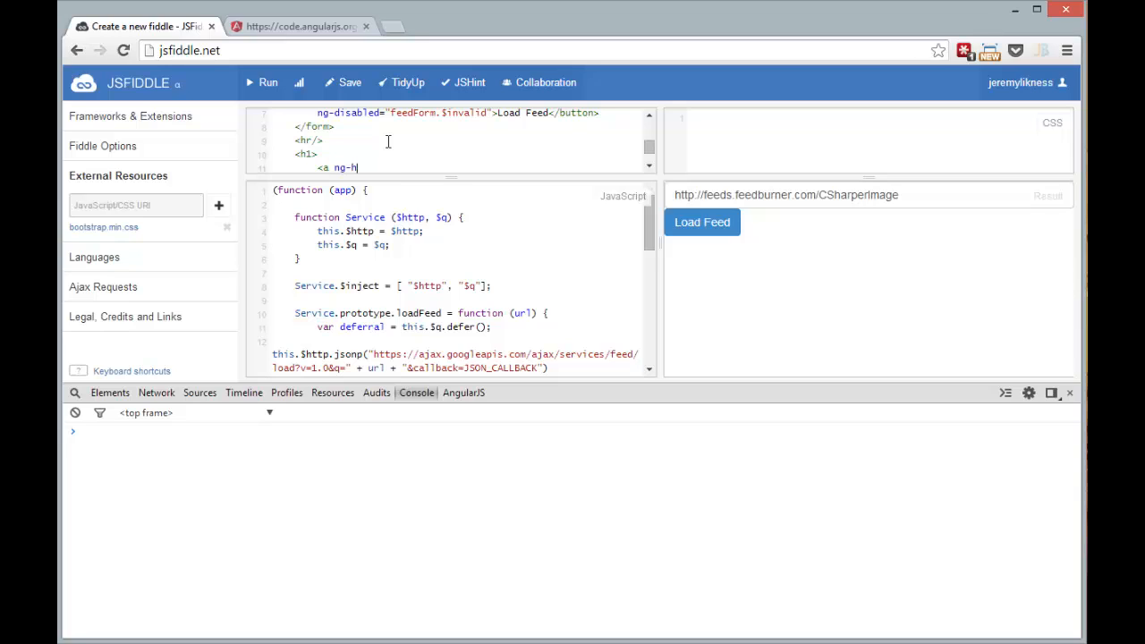
type("ref=\"{{")
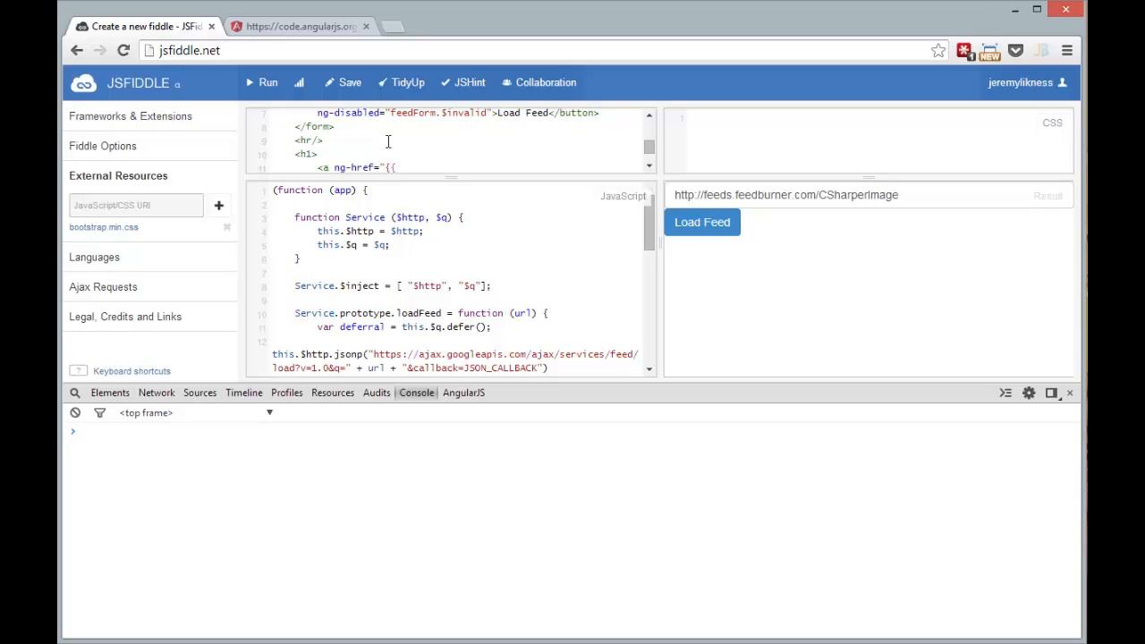
type("ctrl.feed.link")
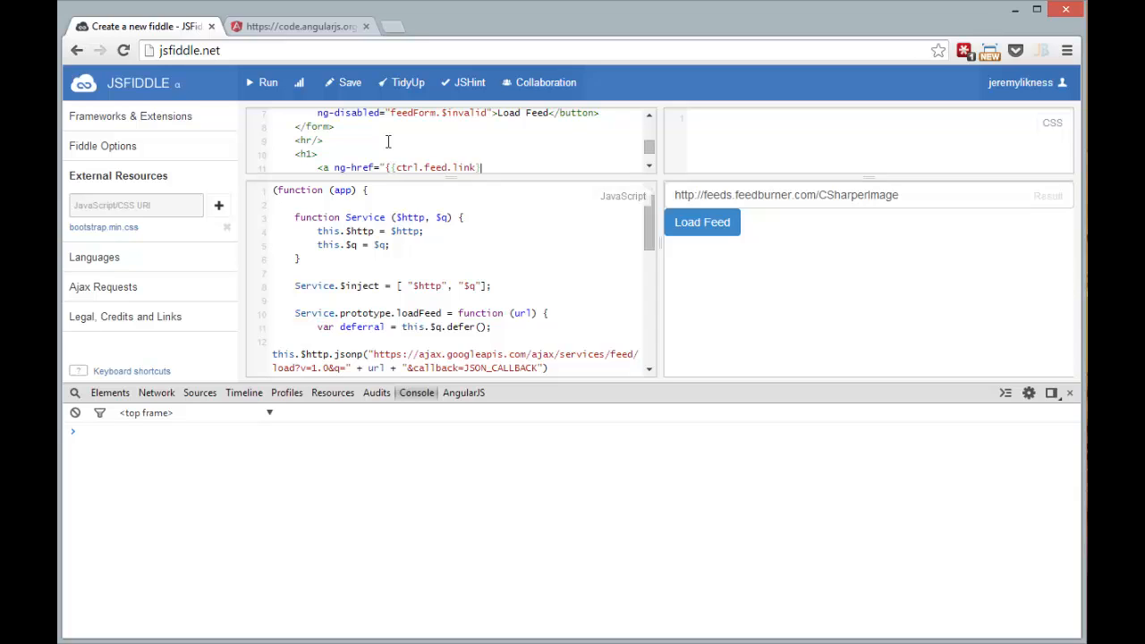
type("target=\"_blank\">")
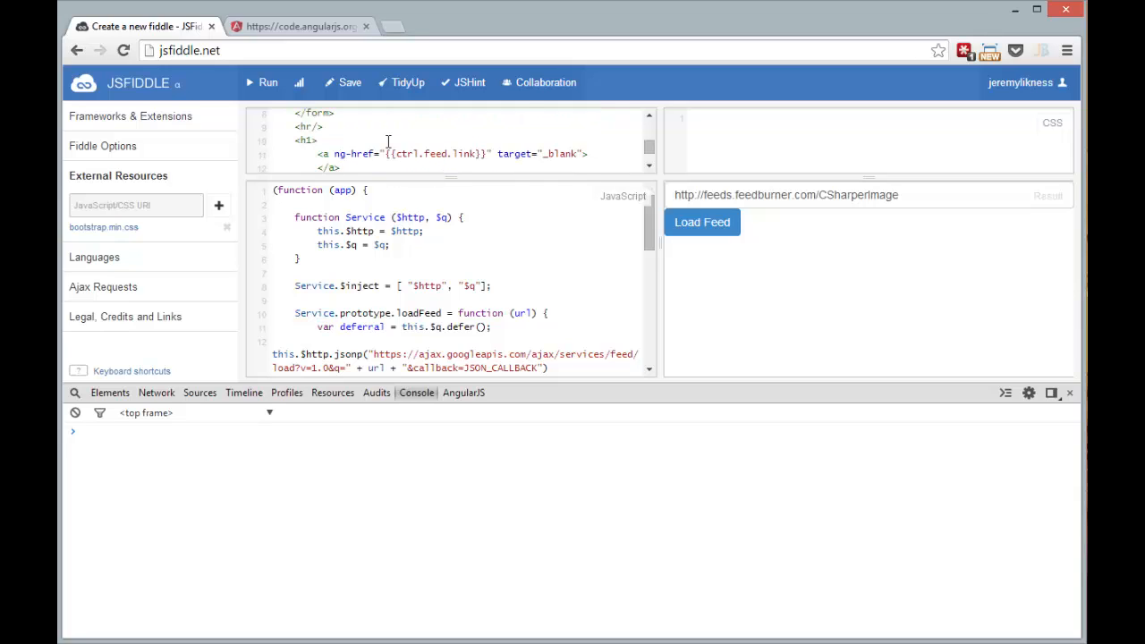
type("{{ctrl.f")
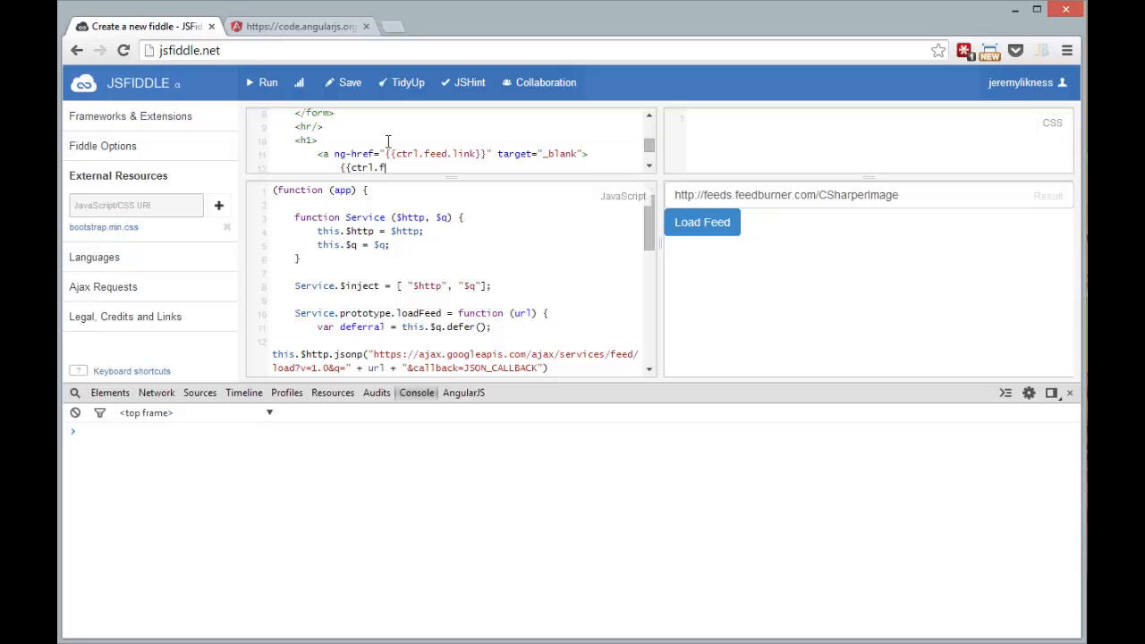
type("title}}")
type("<p")
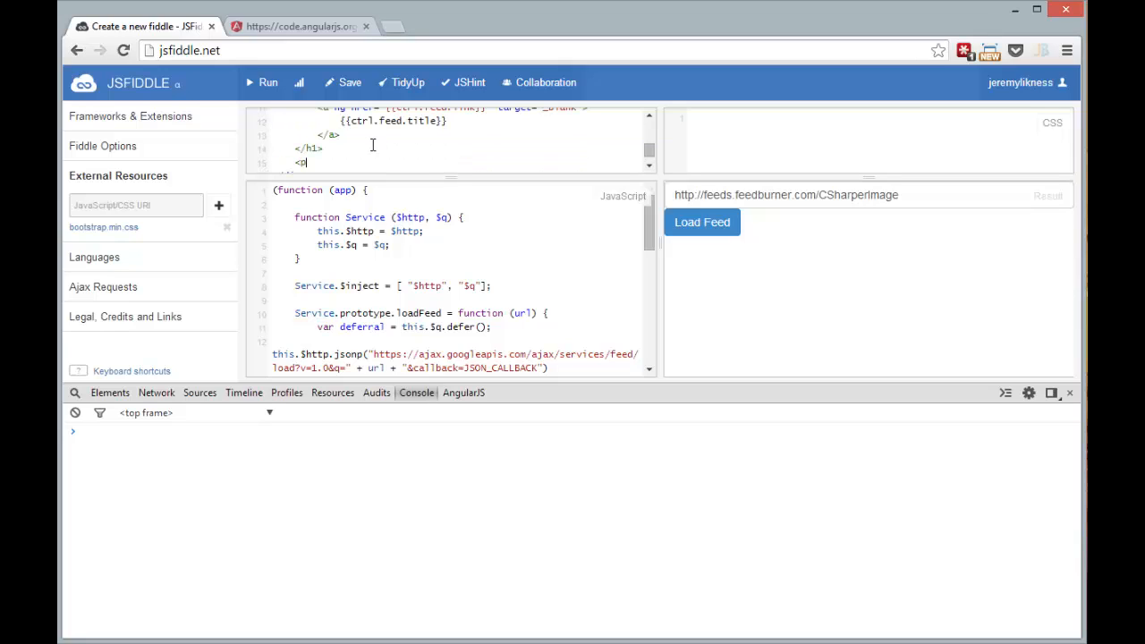
Add a paragraph displaying {{ctrl.feed.description}}.
type("{{ctrl.feed.")
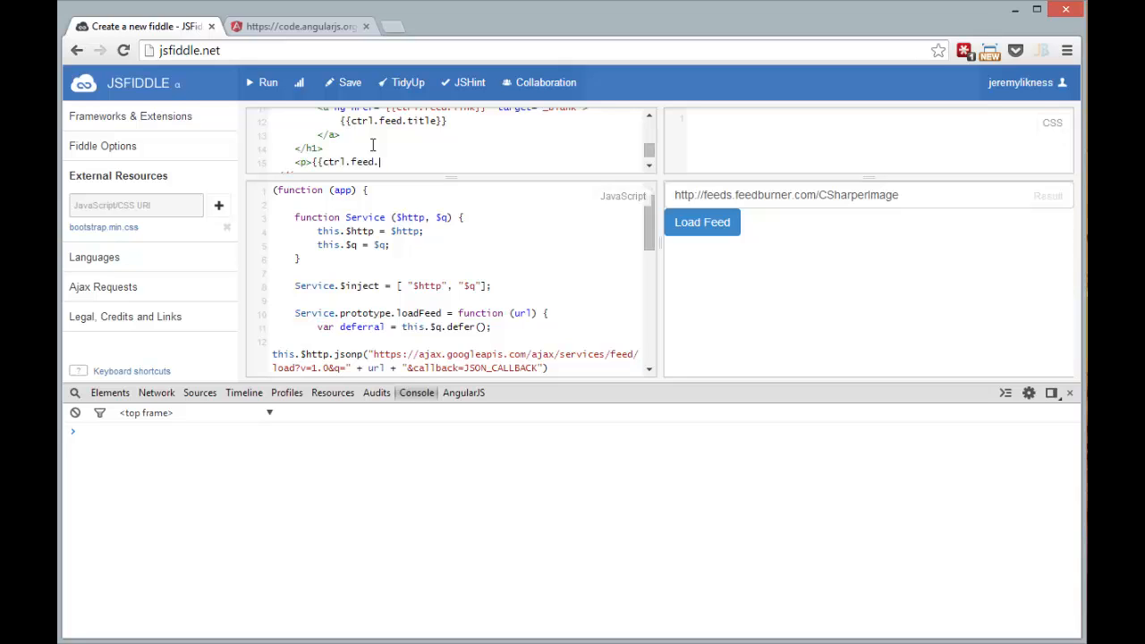
type("description}}")
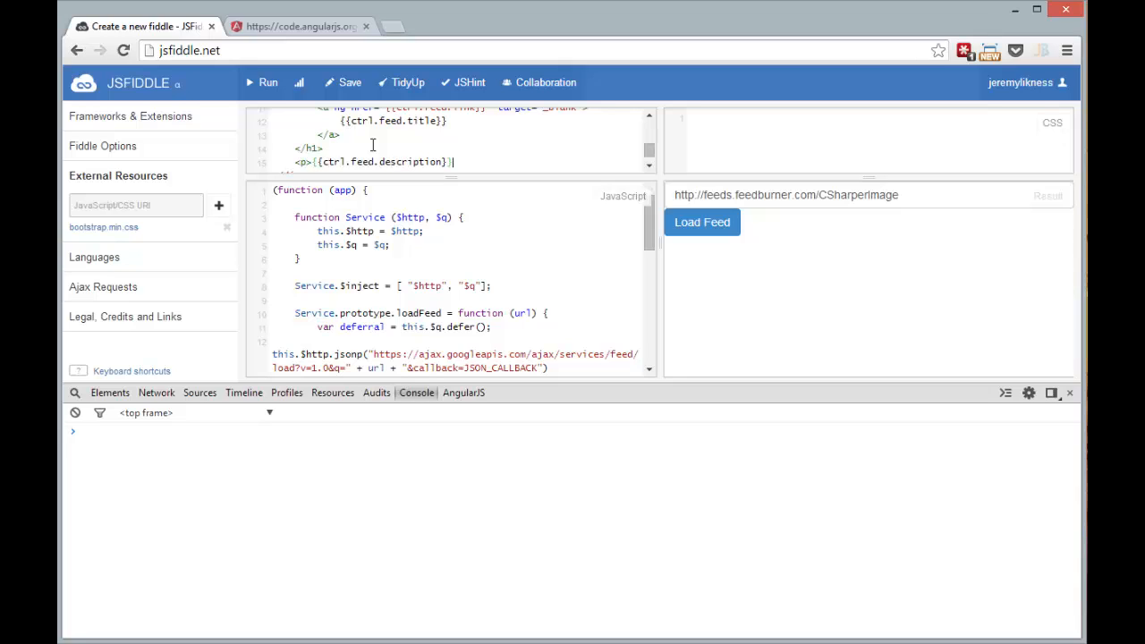
type("</p>")
type("<ul>")
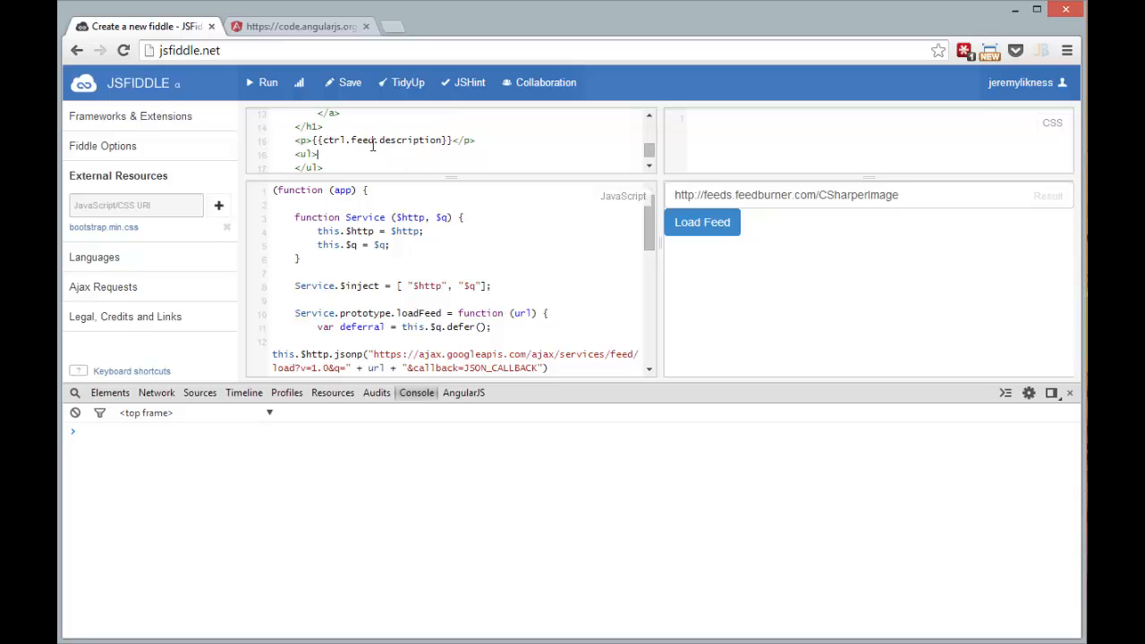
Add an li repeating over ctrl.feed.entries with an ng-href link to entry.link opening in a new tab.
type("<li ng-repeat=\"entry in")
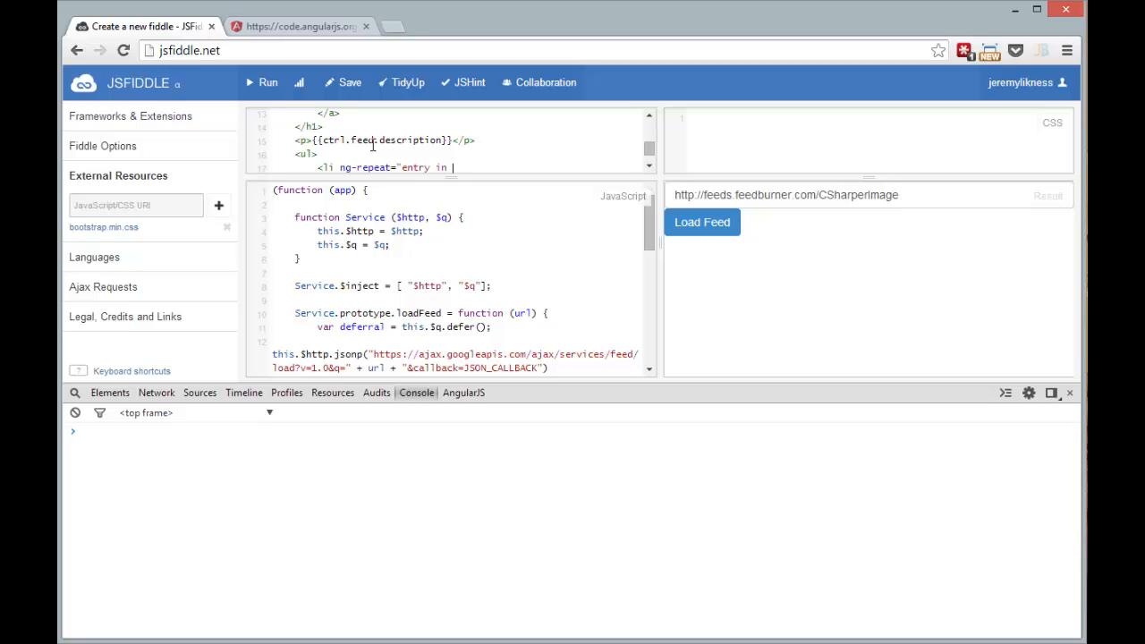
type("ctrl.feed.entries\">")
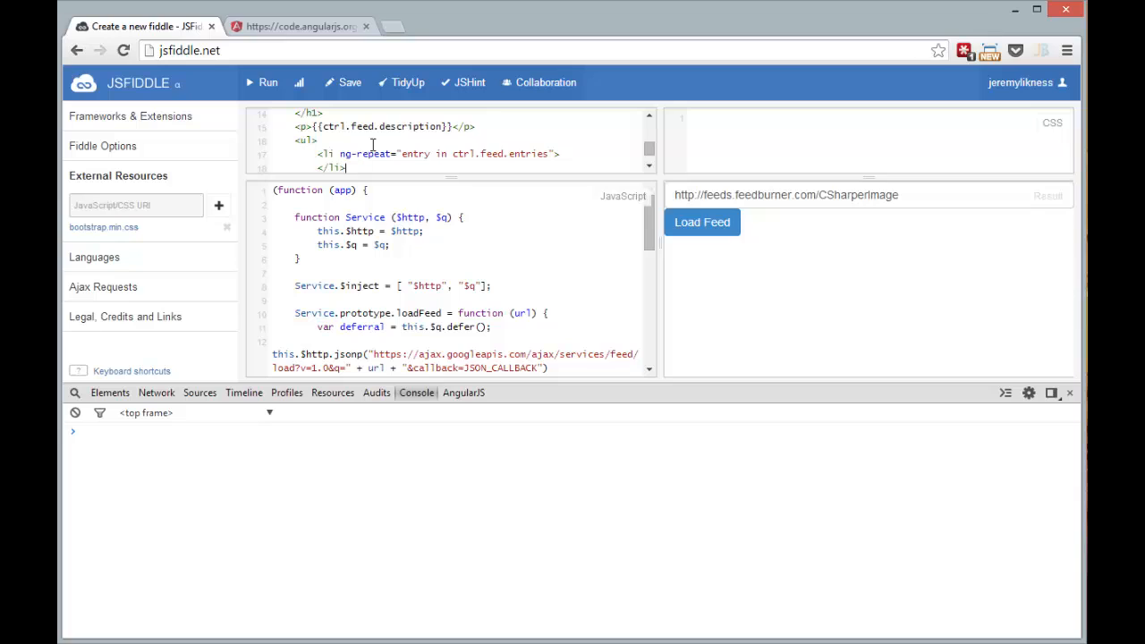
type("<a h")
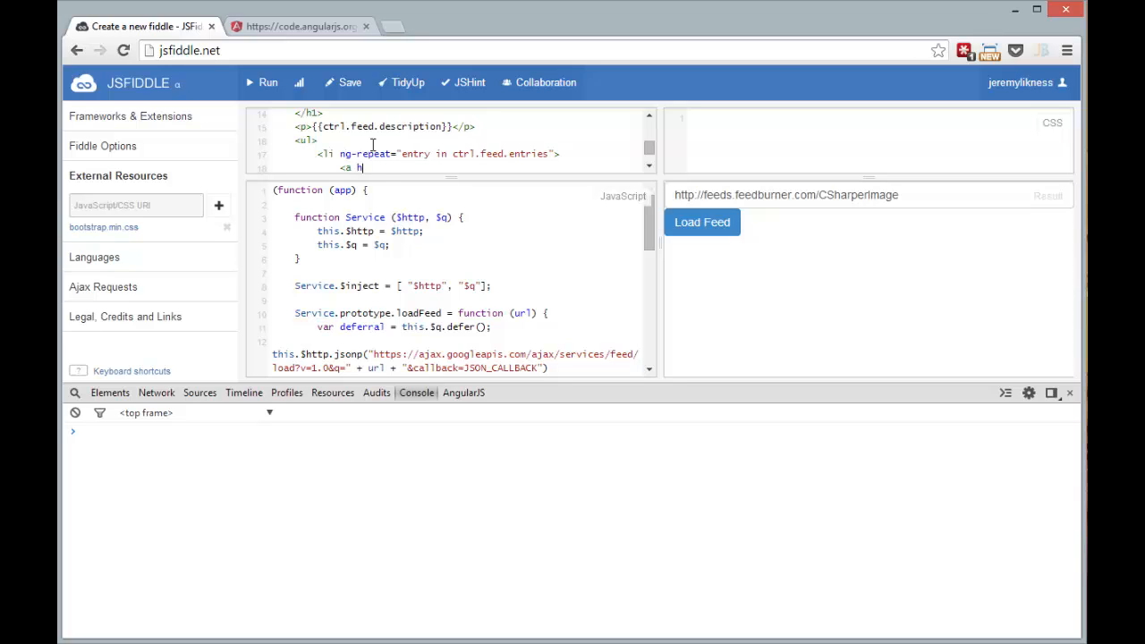
type("ref=\"{{")
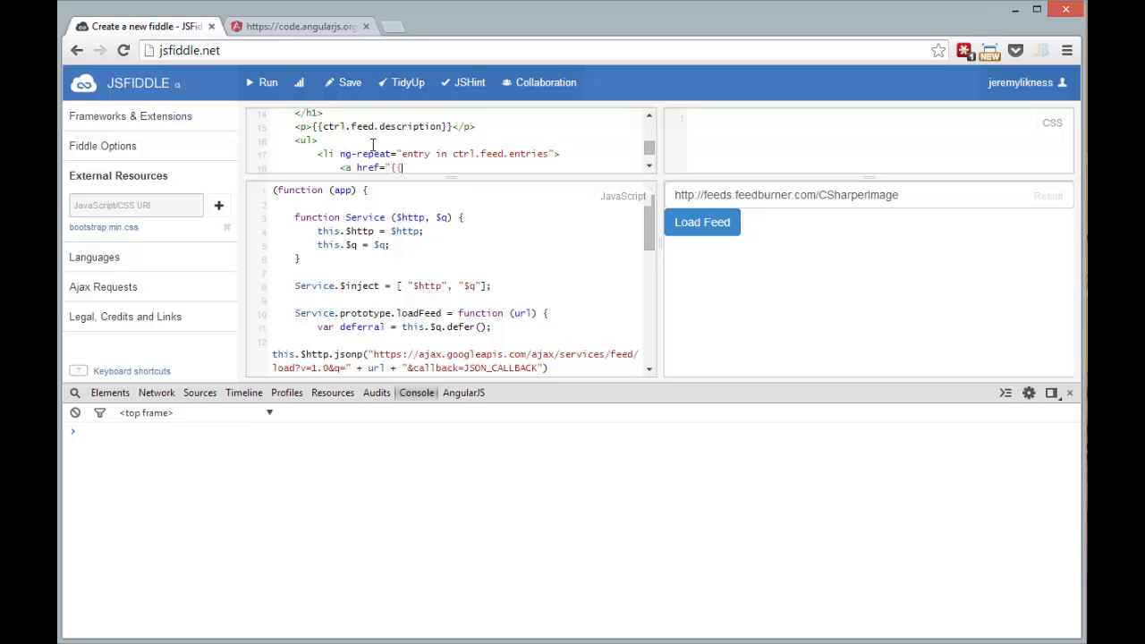
type("ng-href")
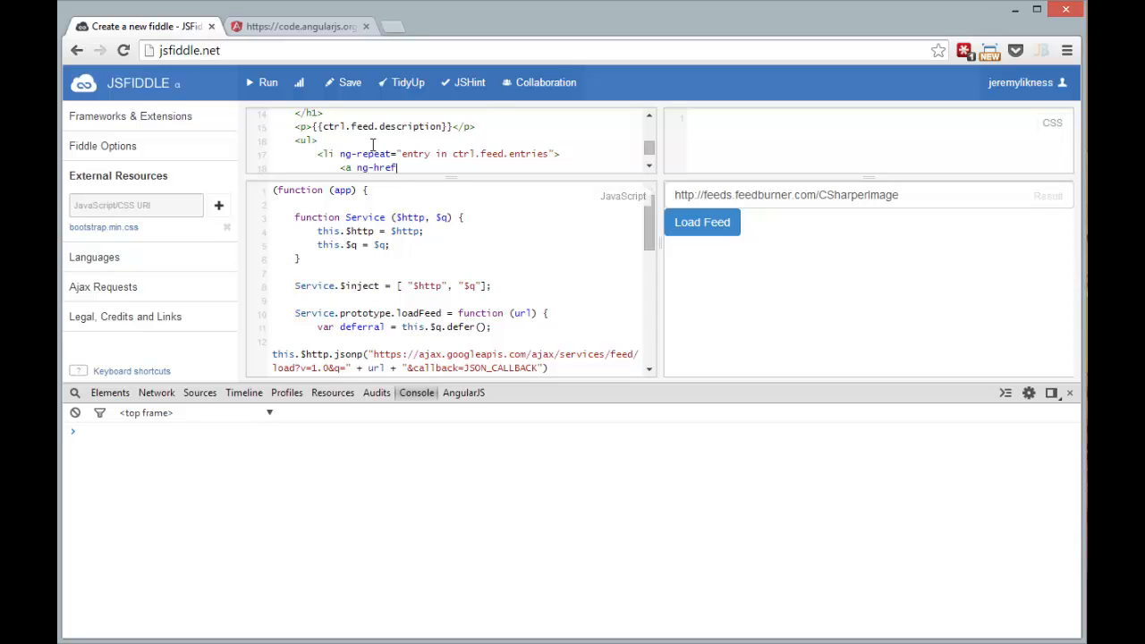
type("=\"{{entry.li")
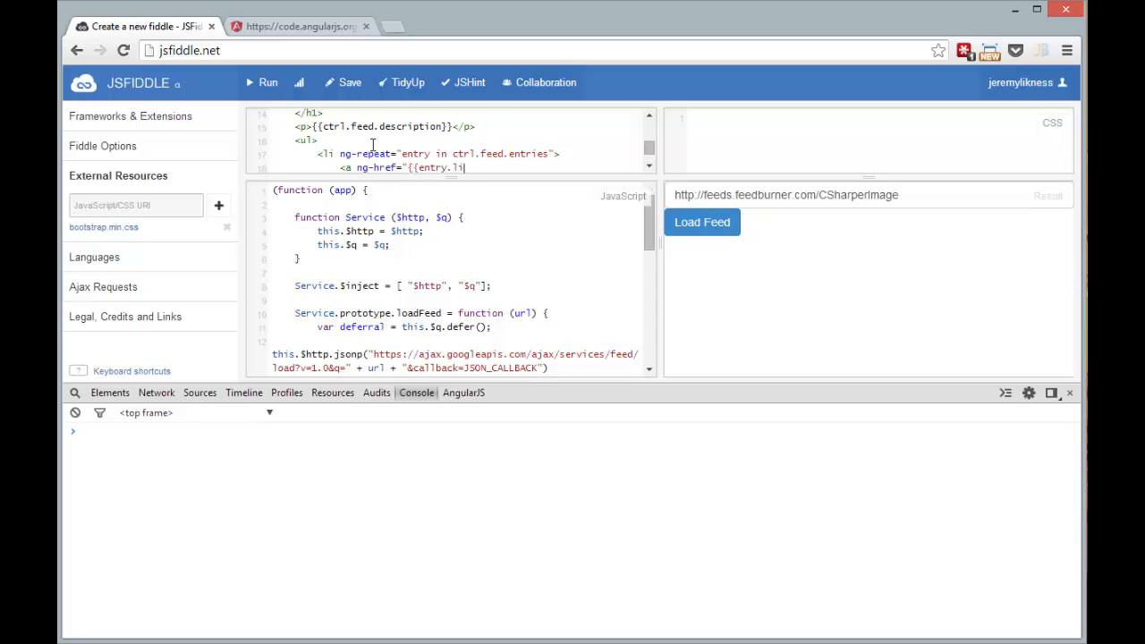
type("nk")
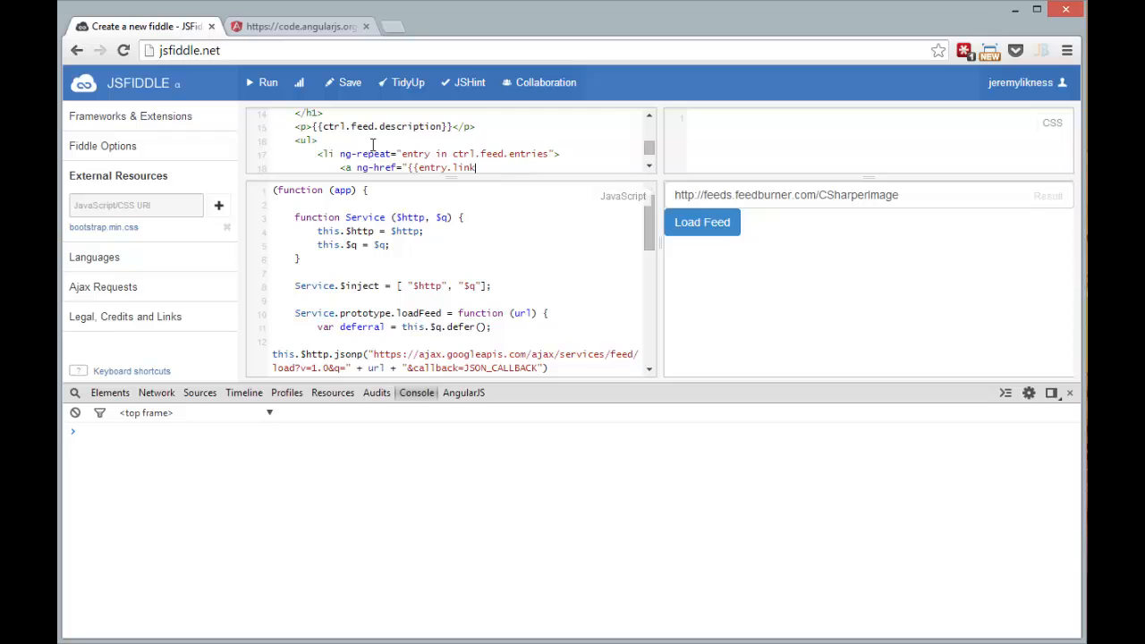
type("\" target=\"_blank\">")
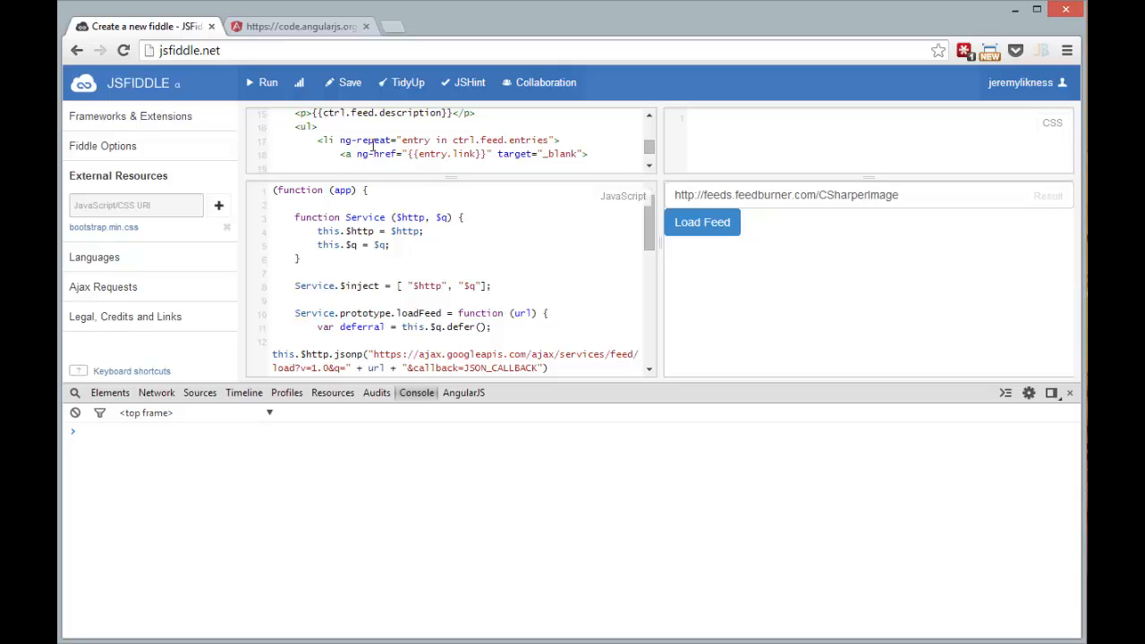
Fill each item with {{entry.title}}, a &nbsp;&mdash;&nbsp; separator and entry.contentSnippet.
type("{{entry.title}}")
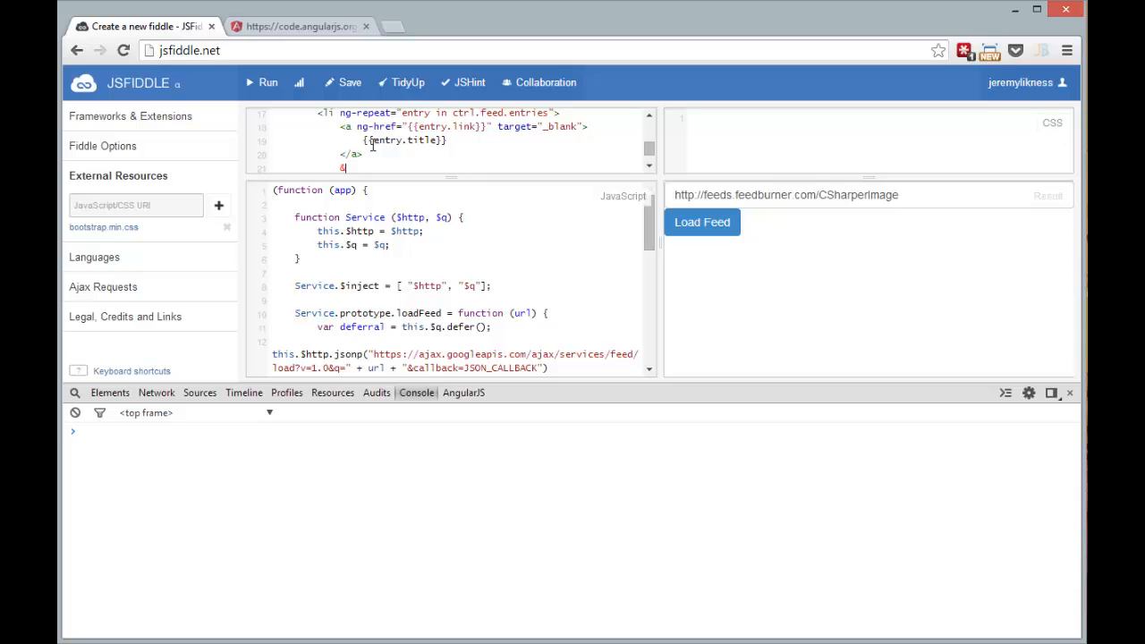
type("&nbsp;&mdash;")
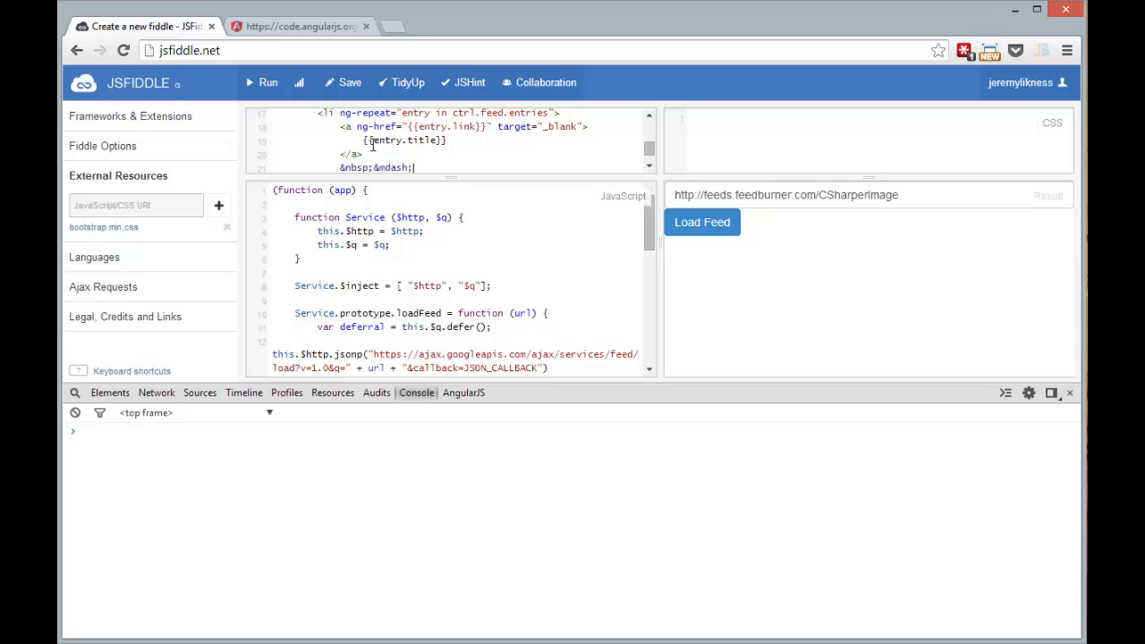
type("&nbsp;")
type("{{entry.")
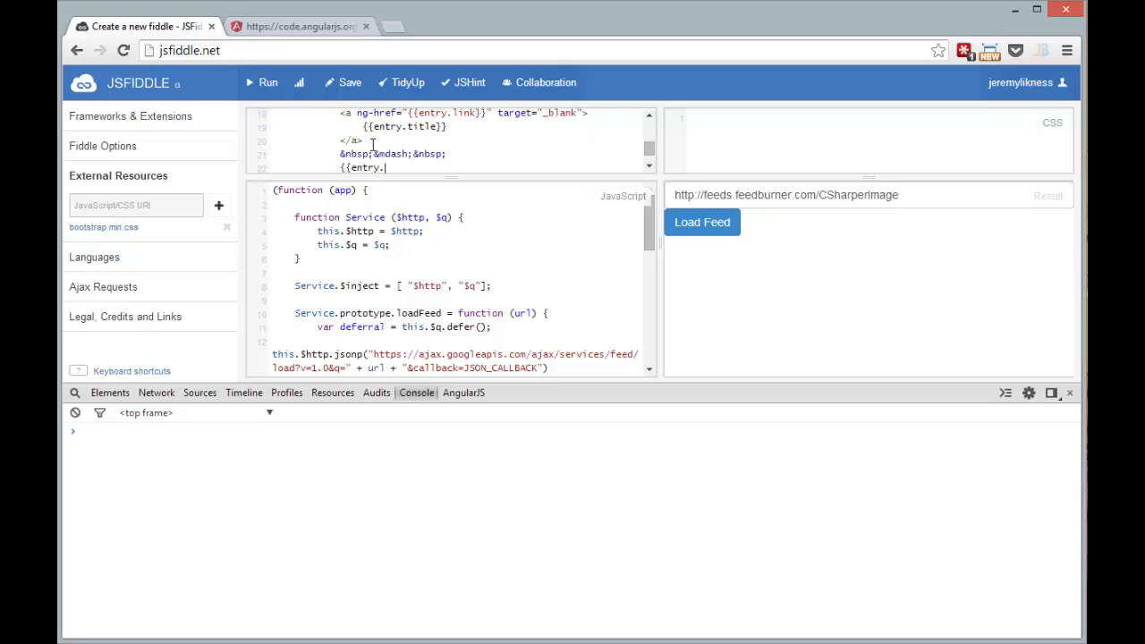
type("contentSnippet")
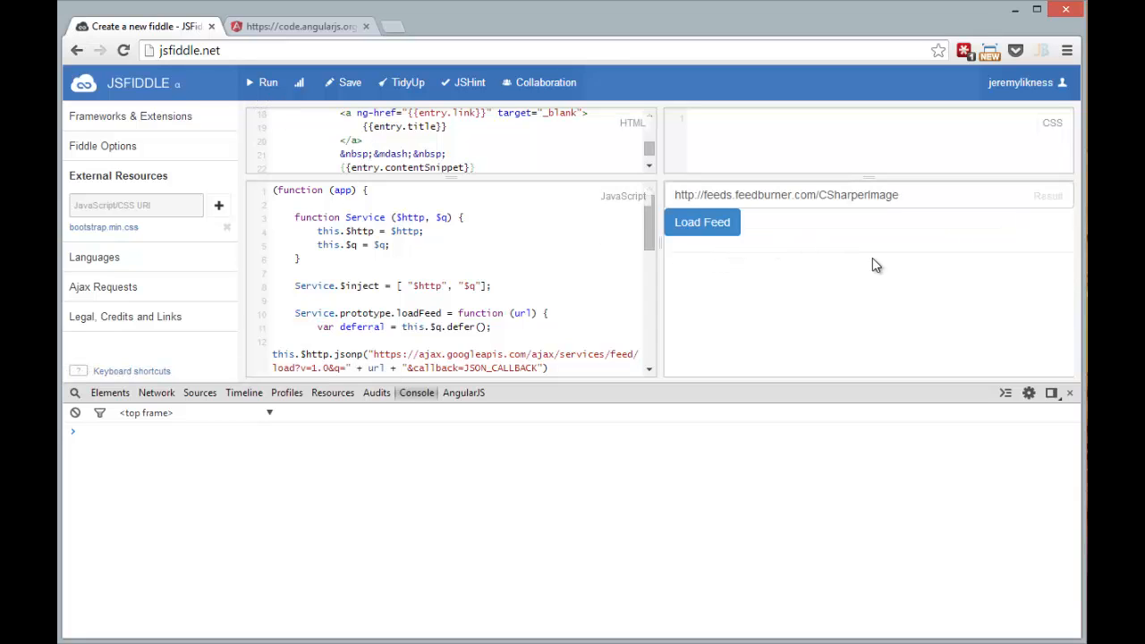
Load the feed to show the C#er : IMage blog and its entries, then close DevTools.
left_click(702, 222)
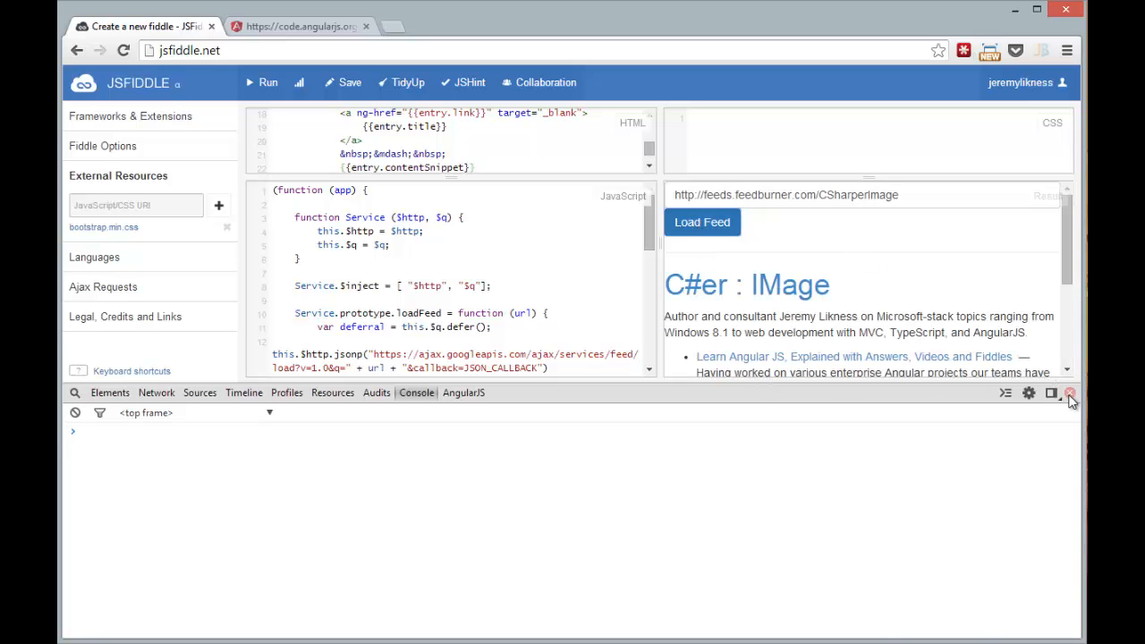
left_click(1071, 393)
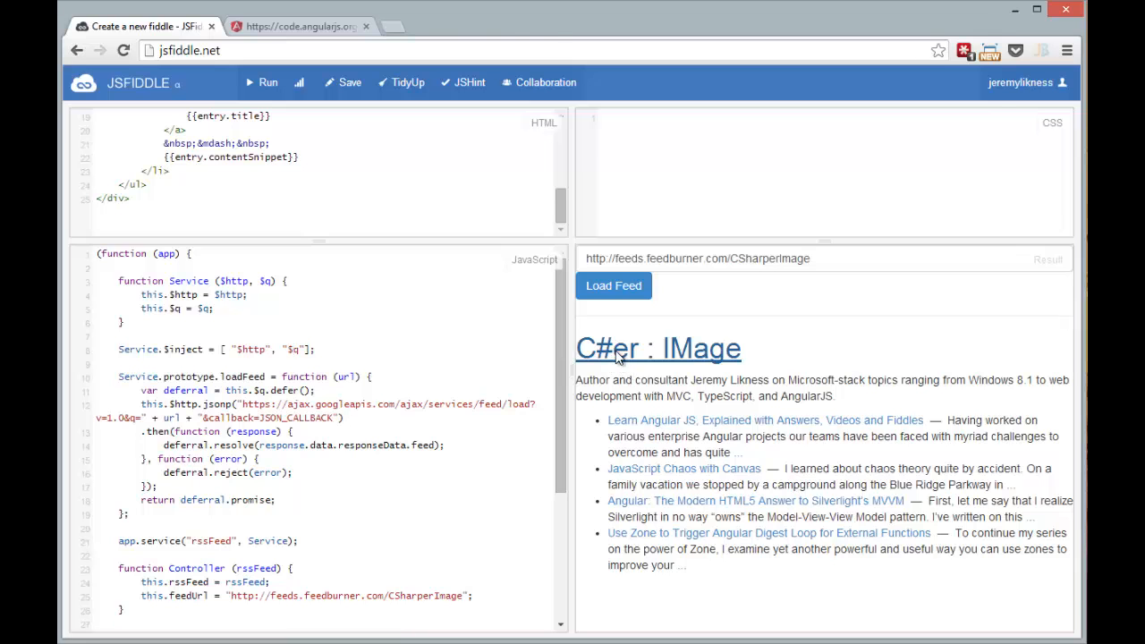
left_click(657, 348)
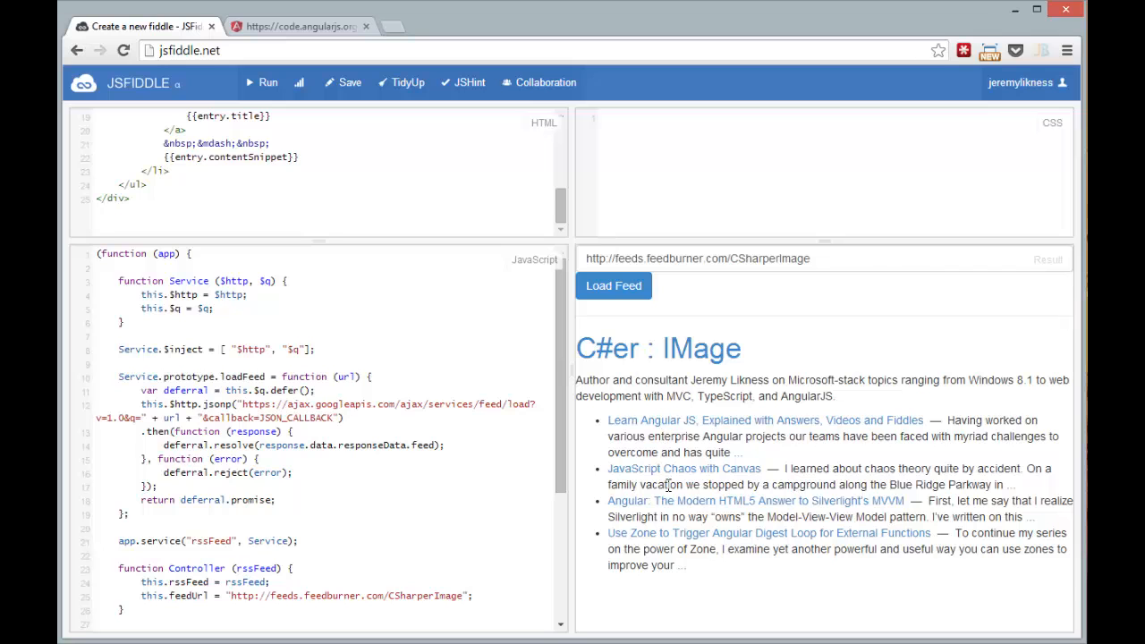
mouse_move(671, 469)
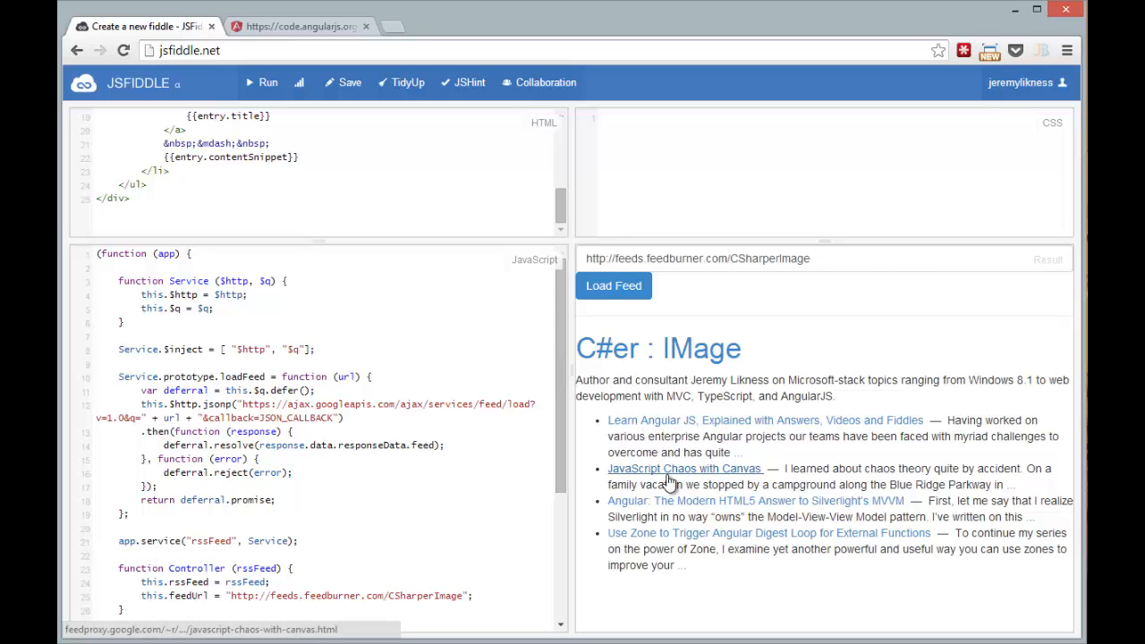
Open and skim the 'JavaScript Chaos with Canvas' post, then return to the fiddle.
left_click(684, 468)
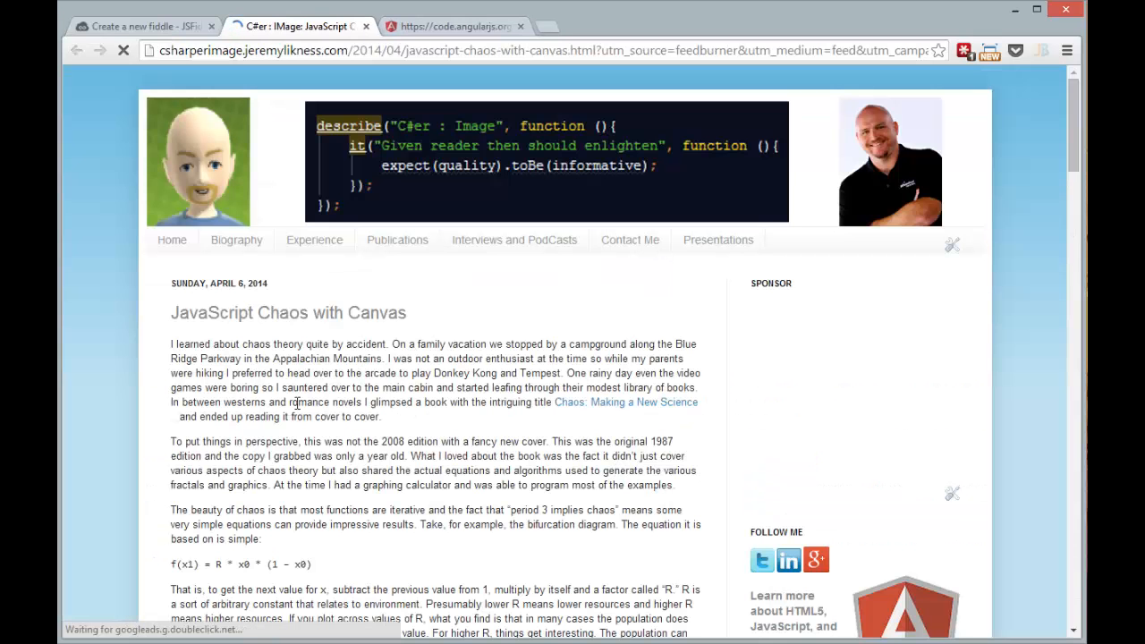
scroll("down", 3)
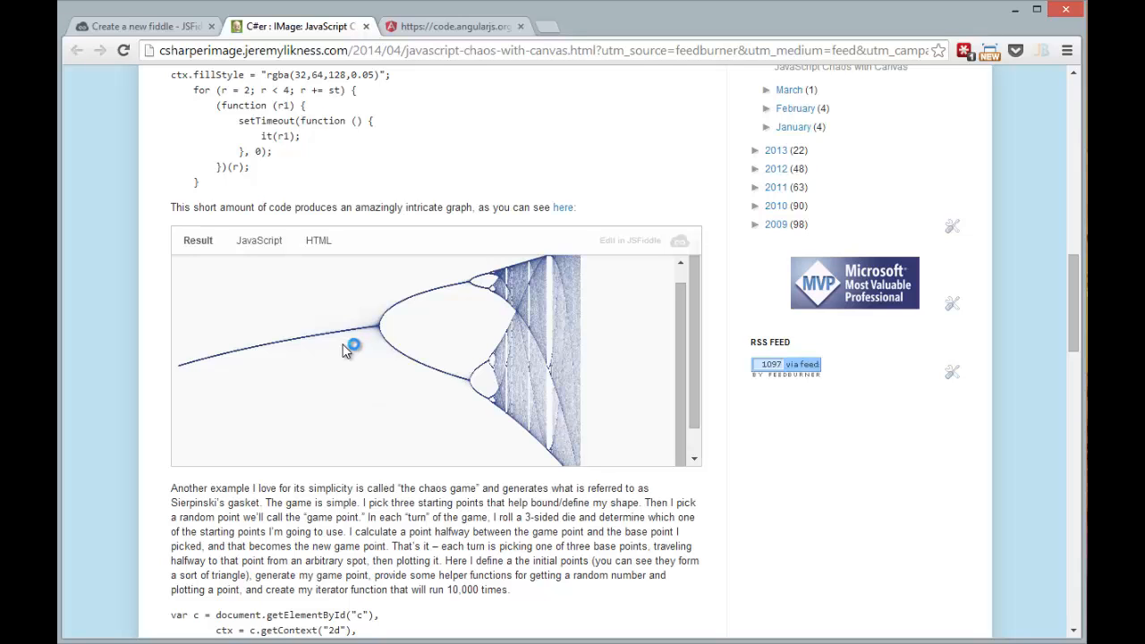
left_click(144, 25)
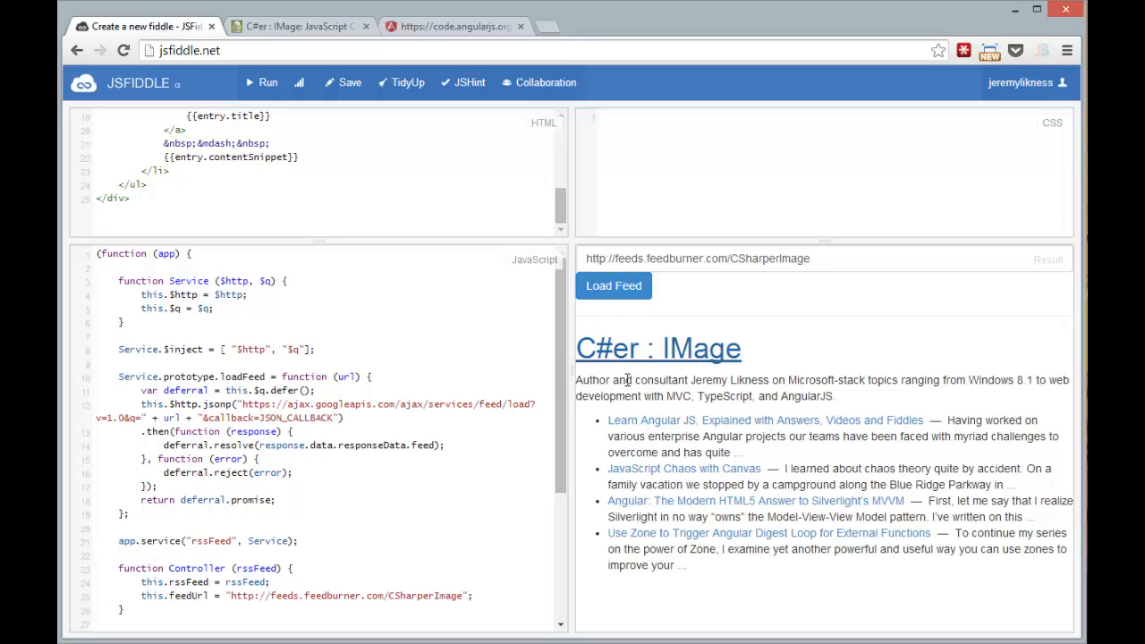
mouse_move(622, 348)
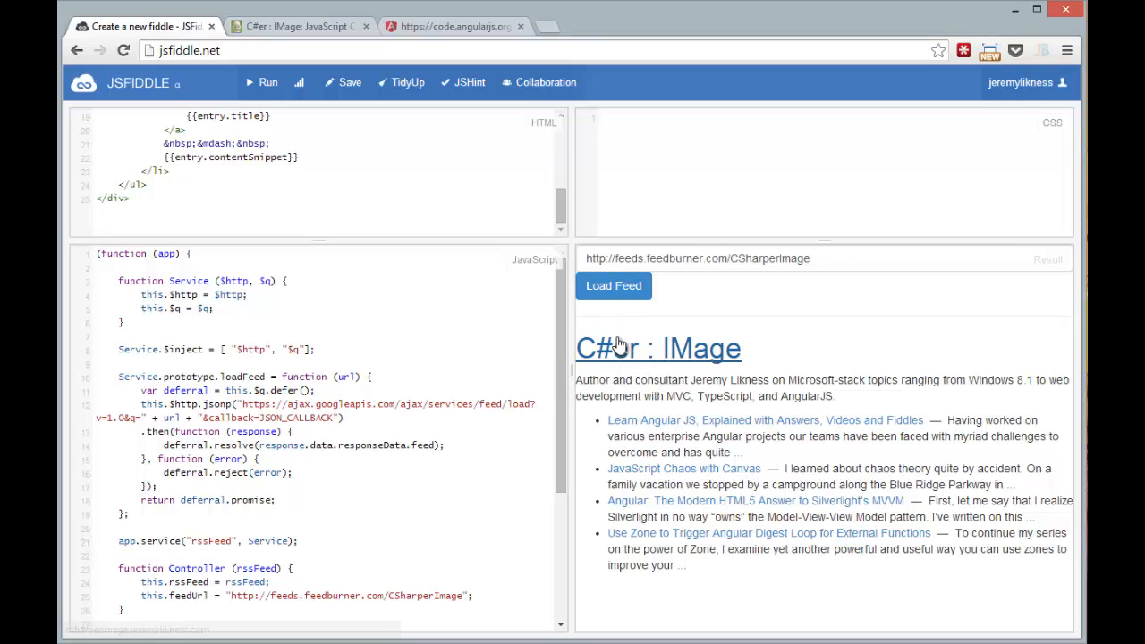
mouse_move(617, 395)
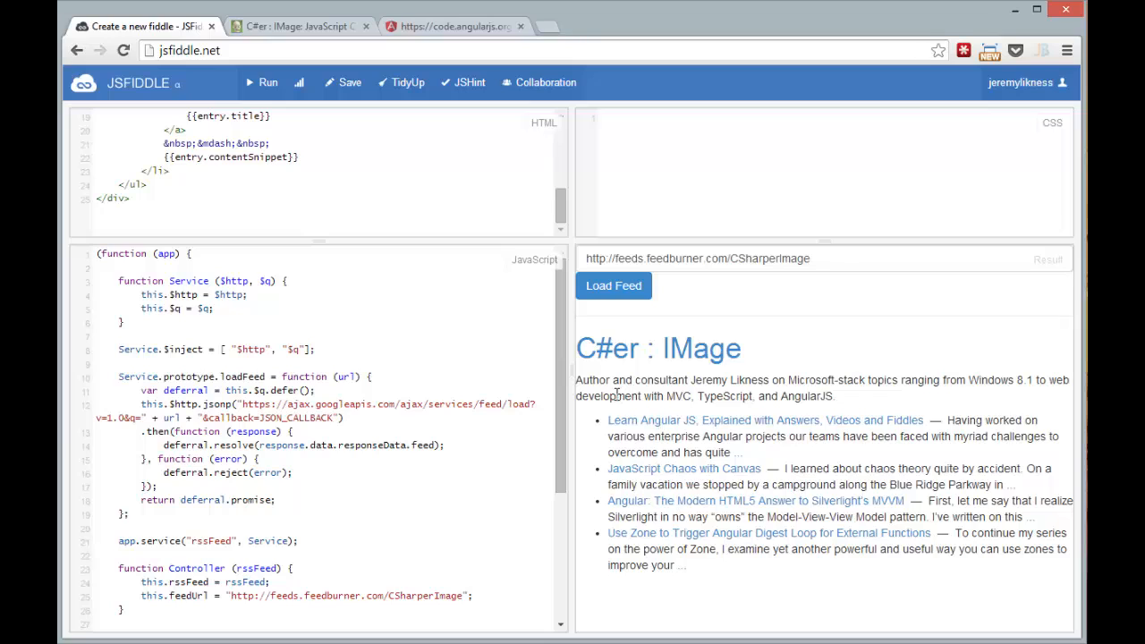